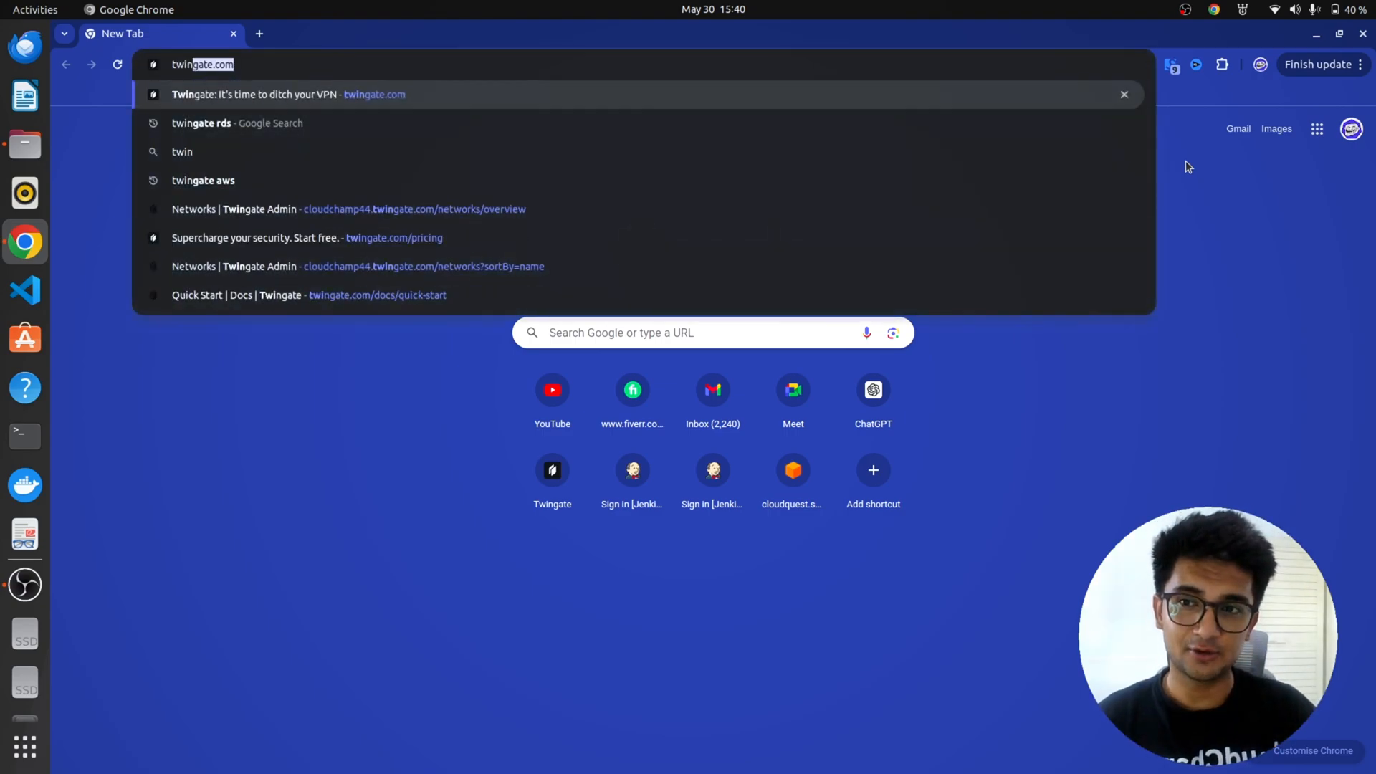
# - Go to twingate.com and look over the homepage
pyautogui.click(288, 95)
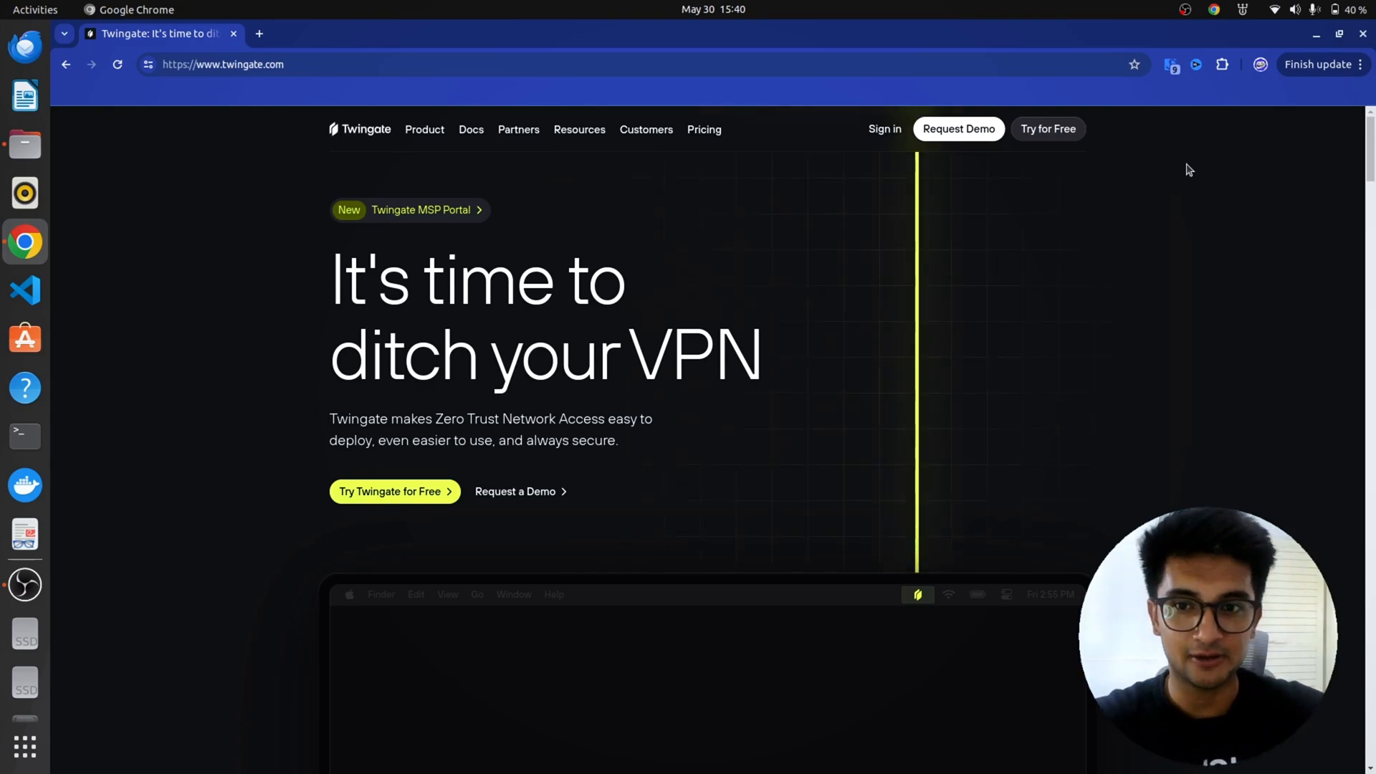
pyautogui.scroll(-3)
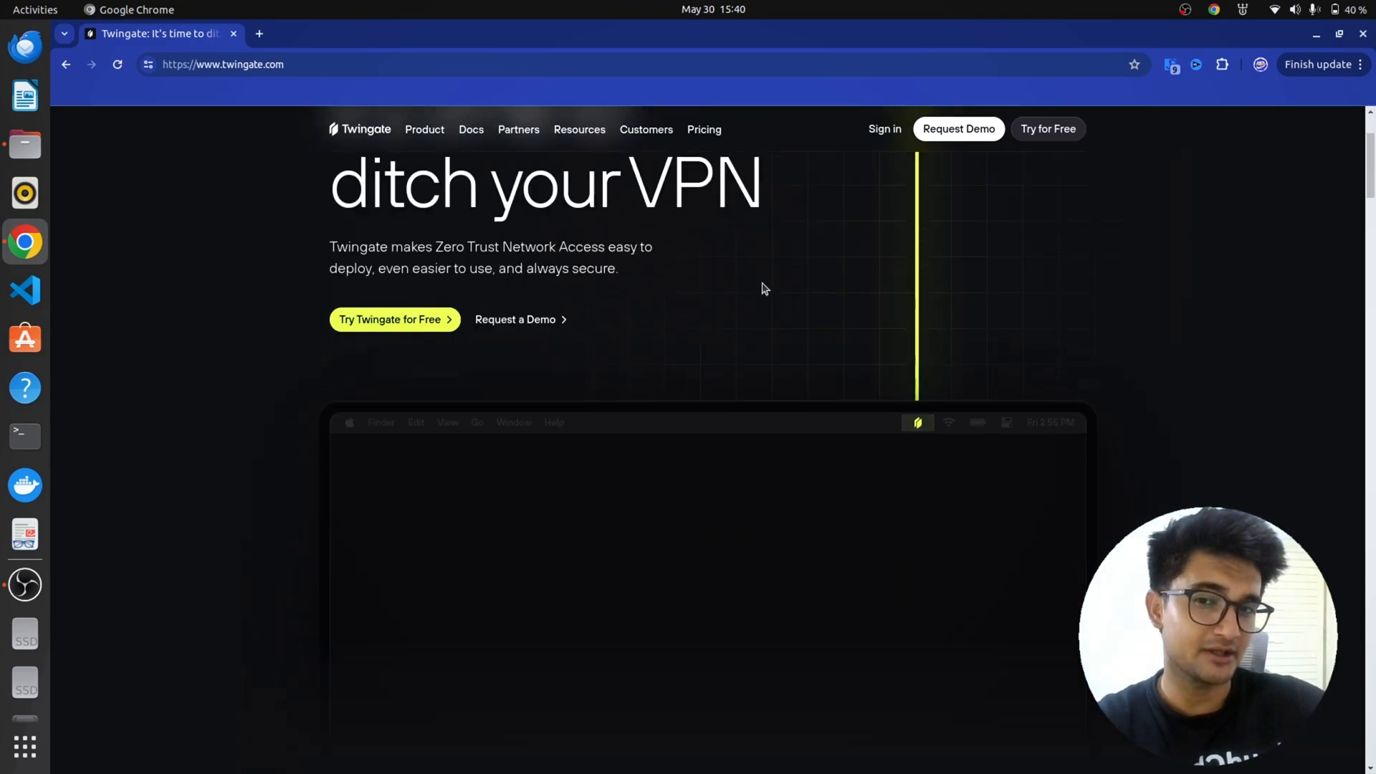
pyautogui.scroll(-3)
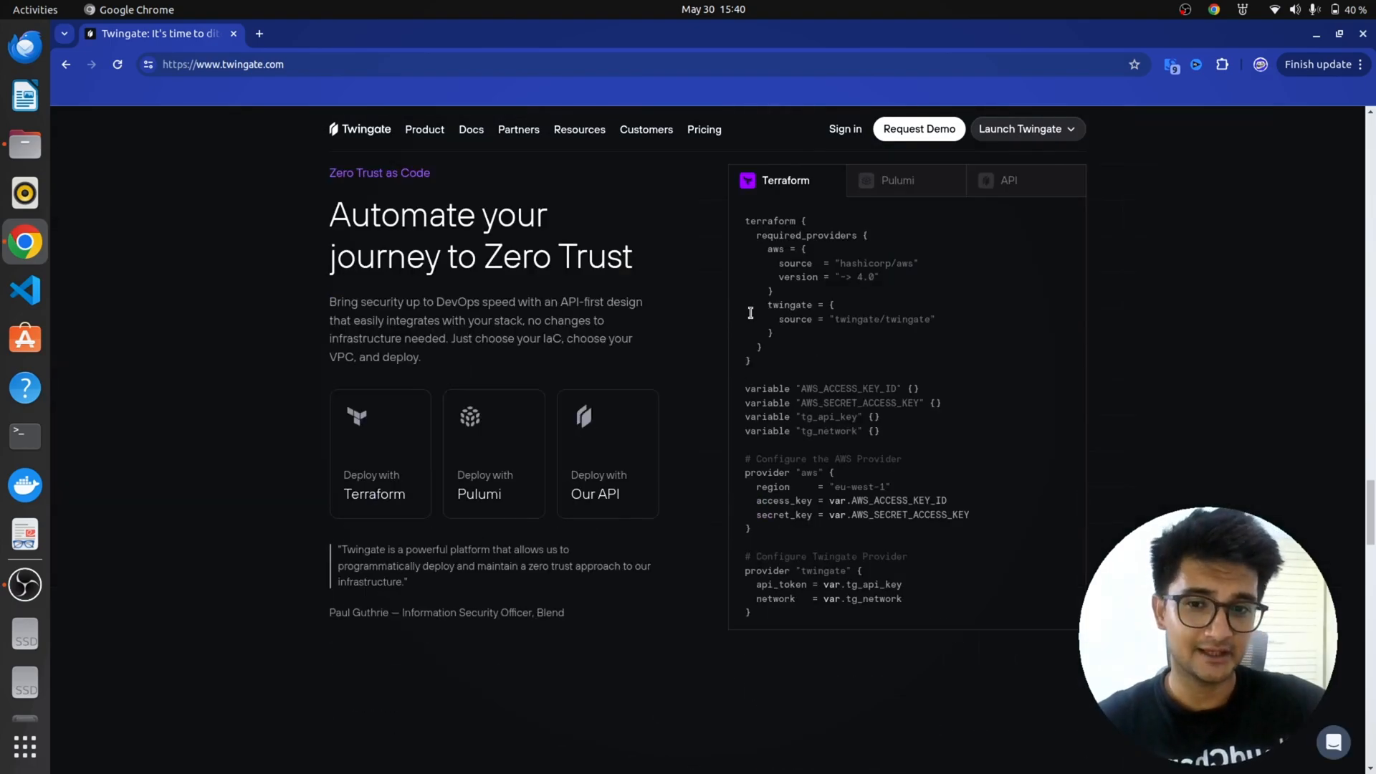
# - Bring up the Pricing page in a new tab showing the Free Starter, Teams and Business plans
pyautogui.rightClick(704, 129)
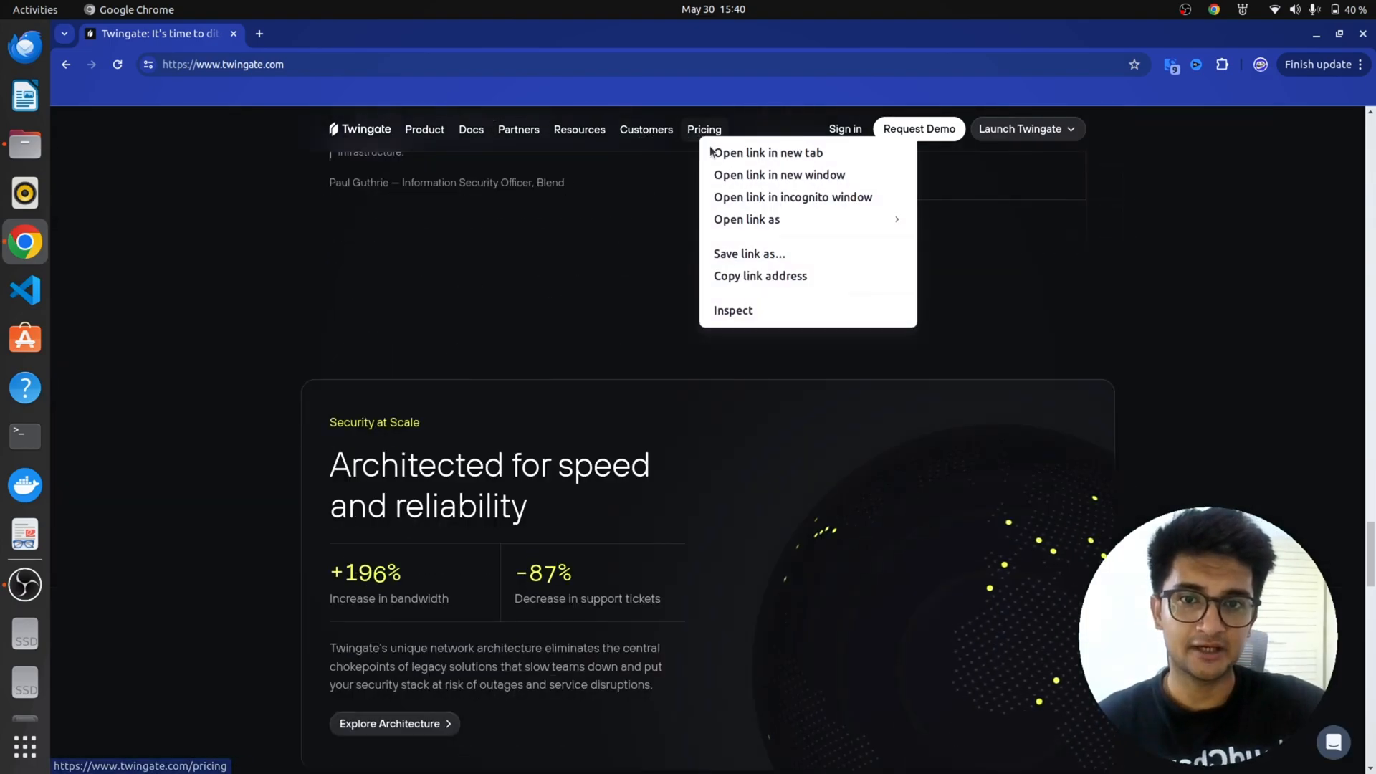
pyautogui.click(765, 152)
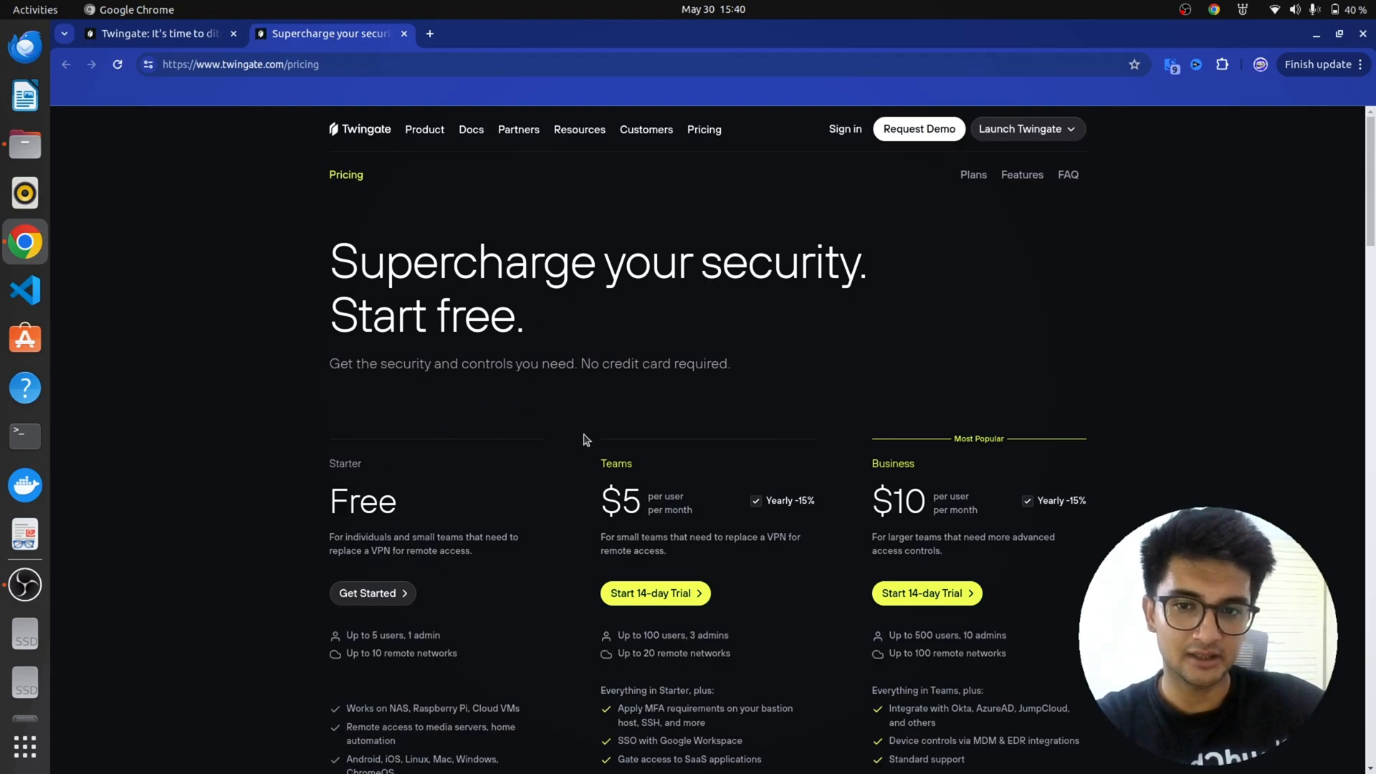
pyautogui.scroll(-3)
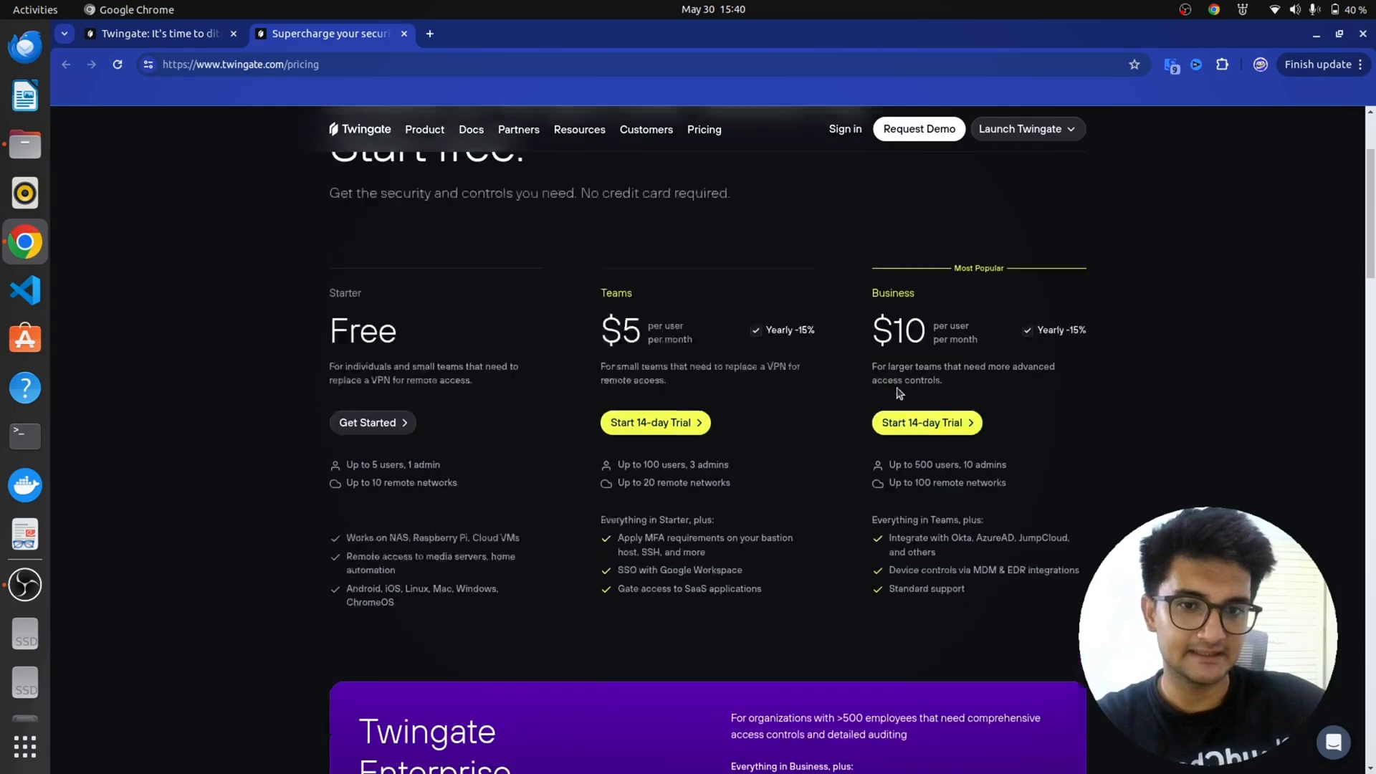
pyautogui.scroll(-3)
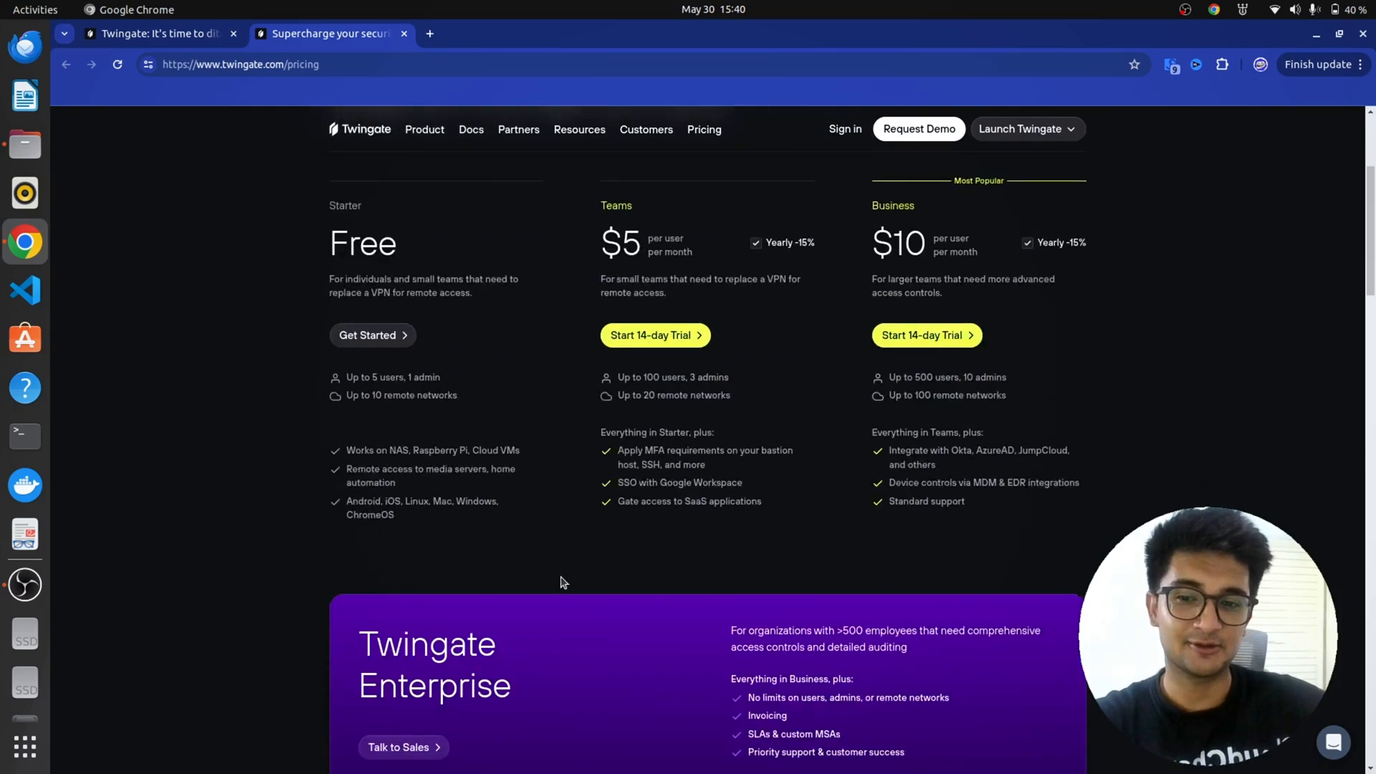
pyautogui.scroll(3)
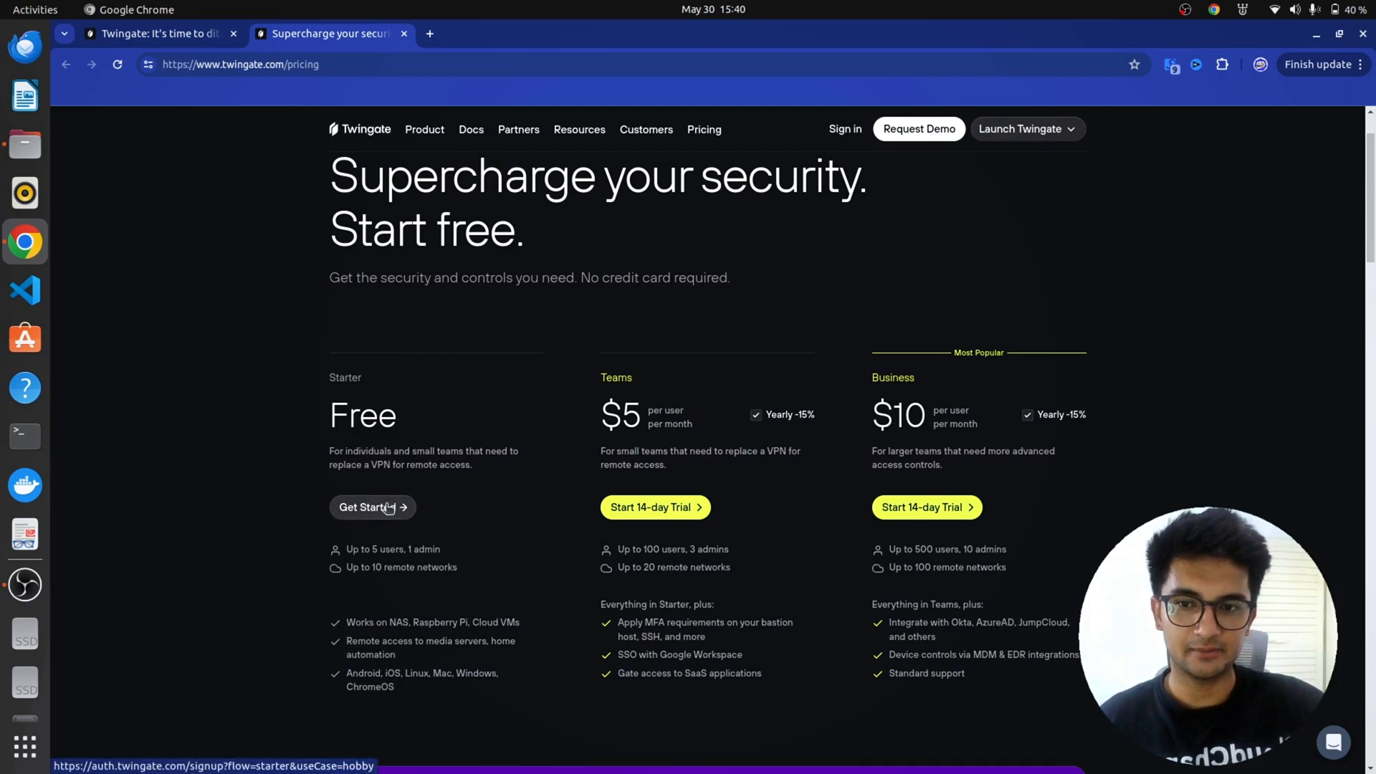
# - Start the free Starter plan signup and sign in to reach the network's admin console
pyautogui.click(367, 506)
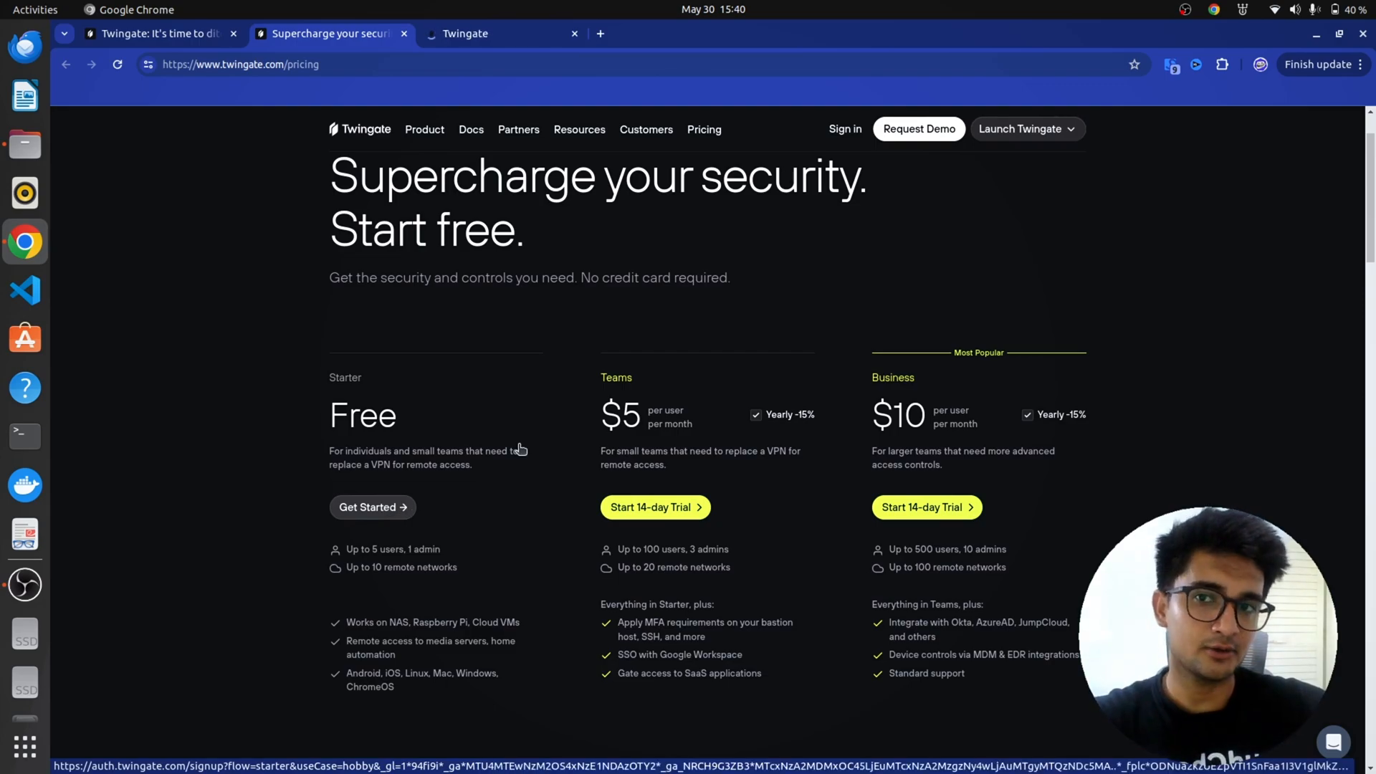
pyautogui.click(371, 507)
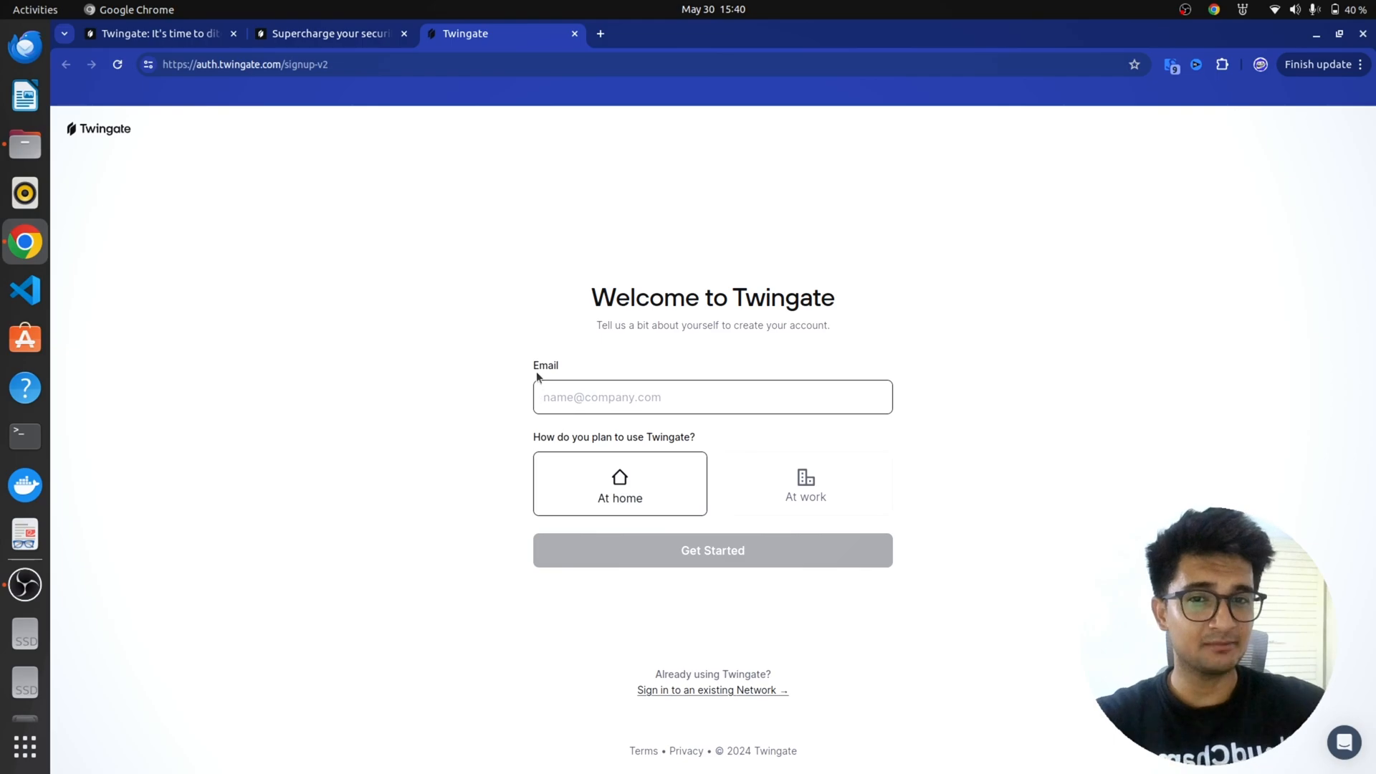
pyautogui.click(712, 397)
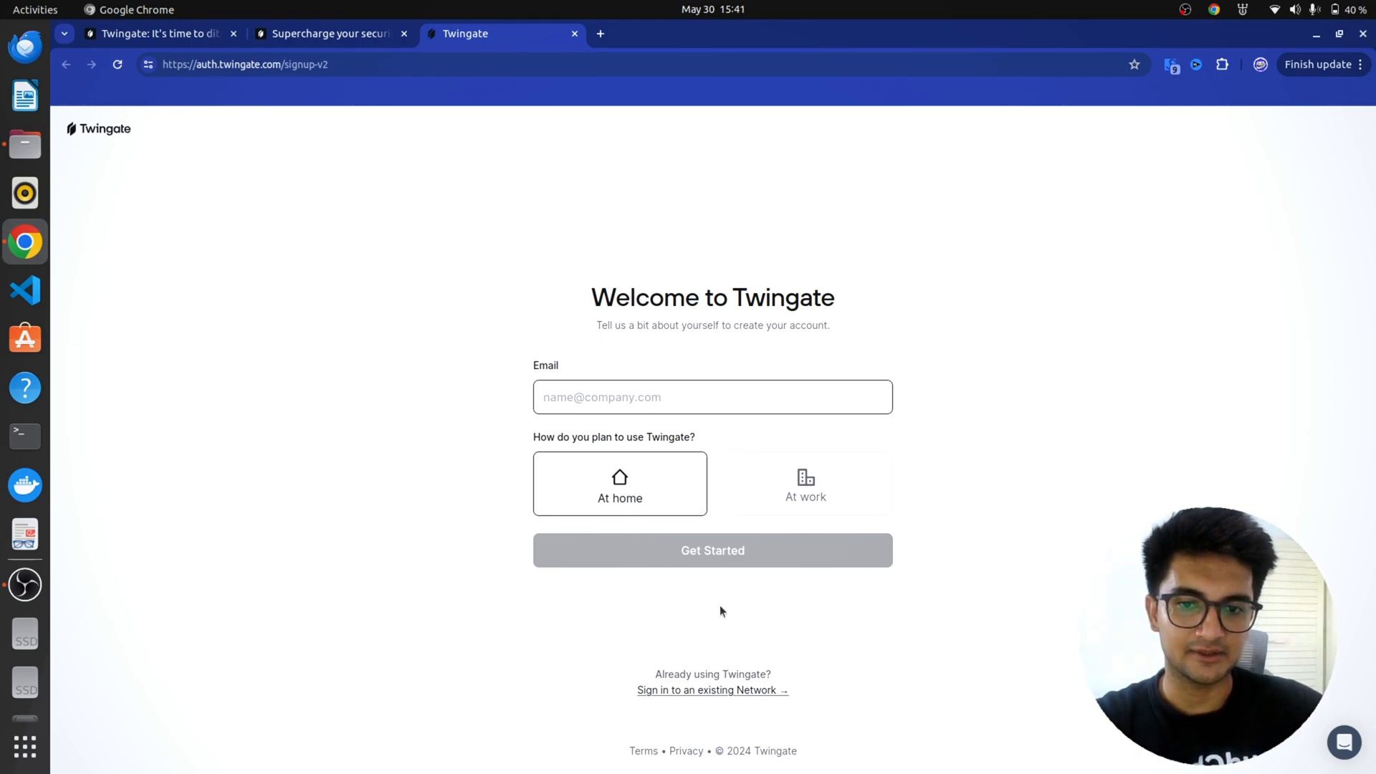
pyautogui.click(712, 690)
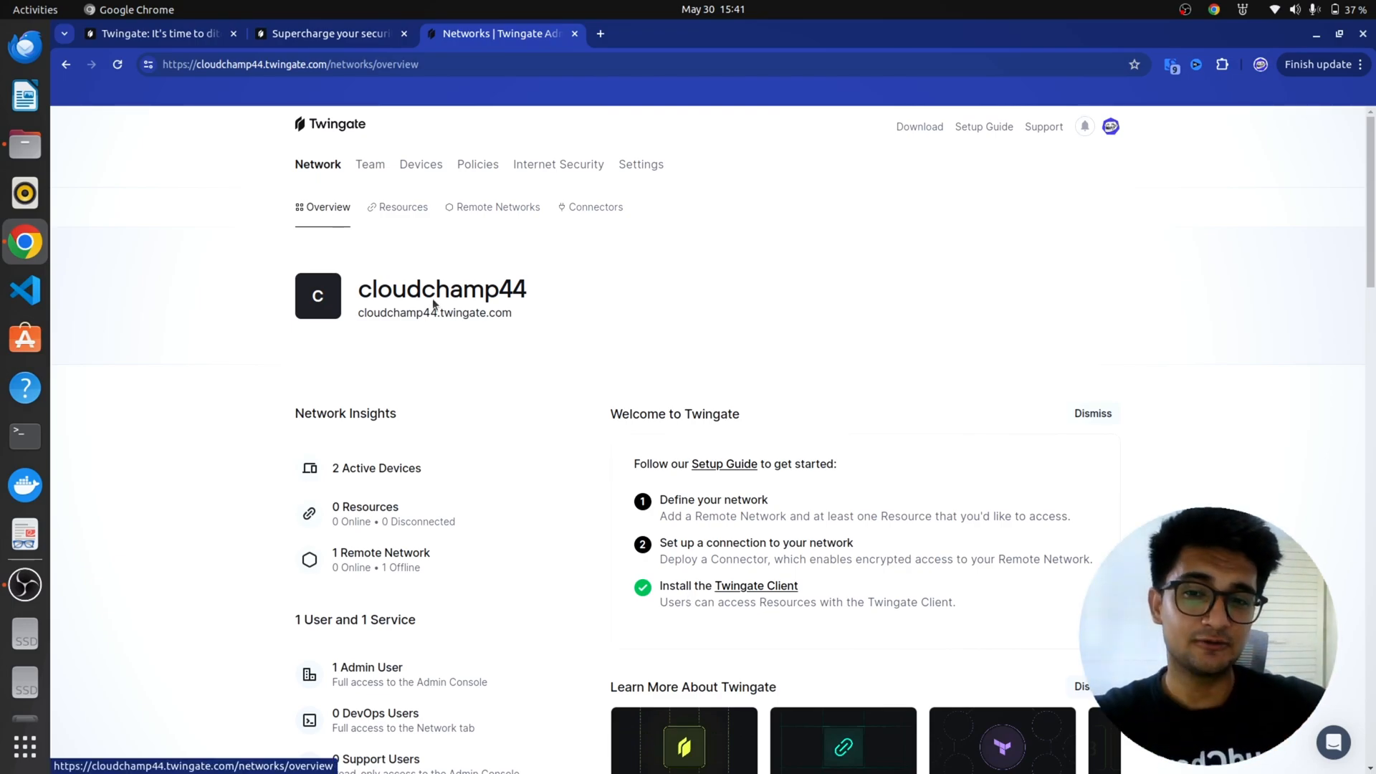
pyautogui.moveTo(724, 469)
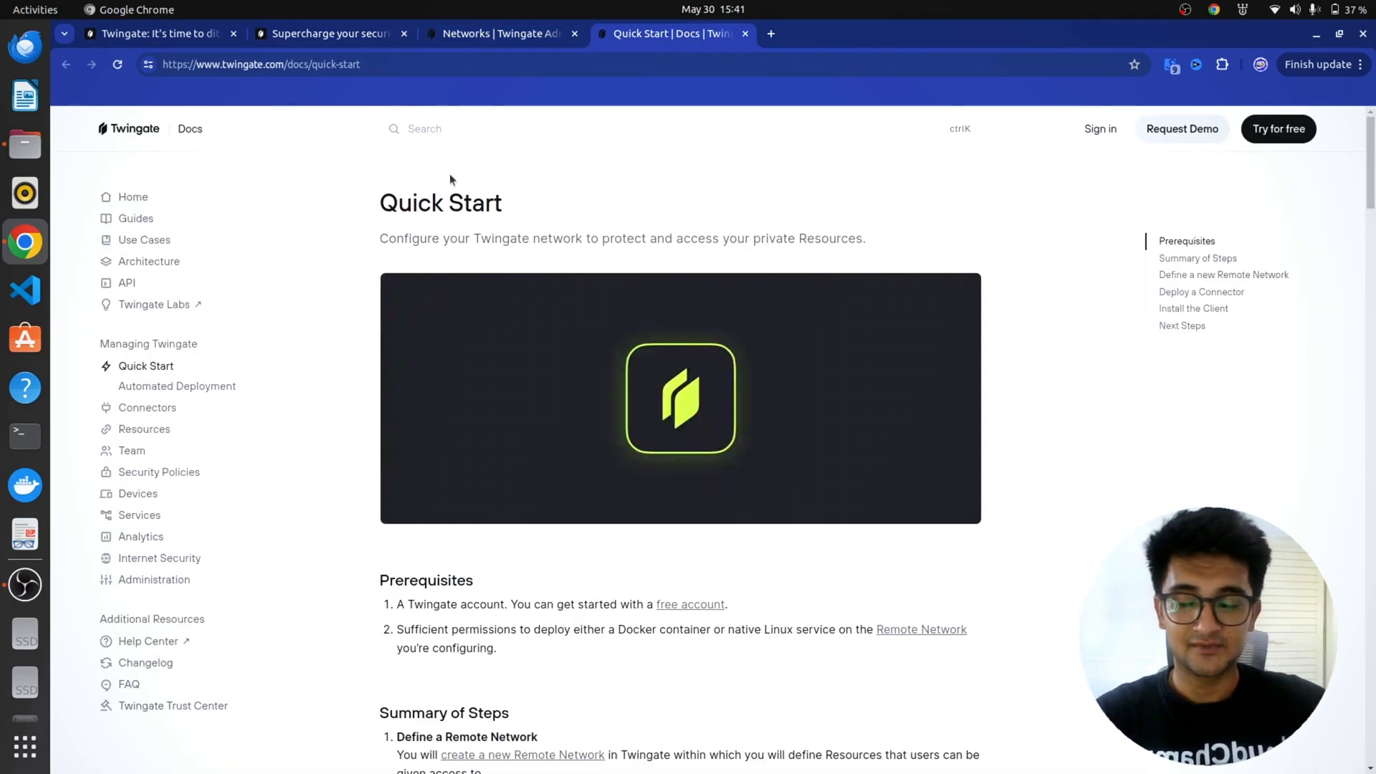
# - Read the How Twingate Works guide down to the architecture diagram, then return to the admin overview
pyautogui.scroll(-3)
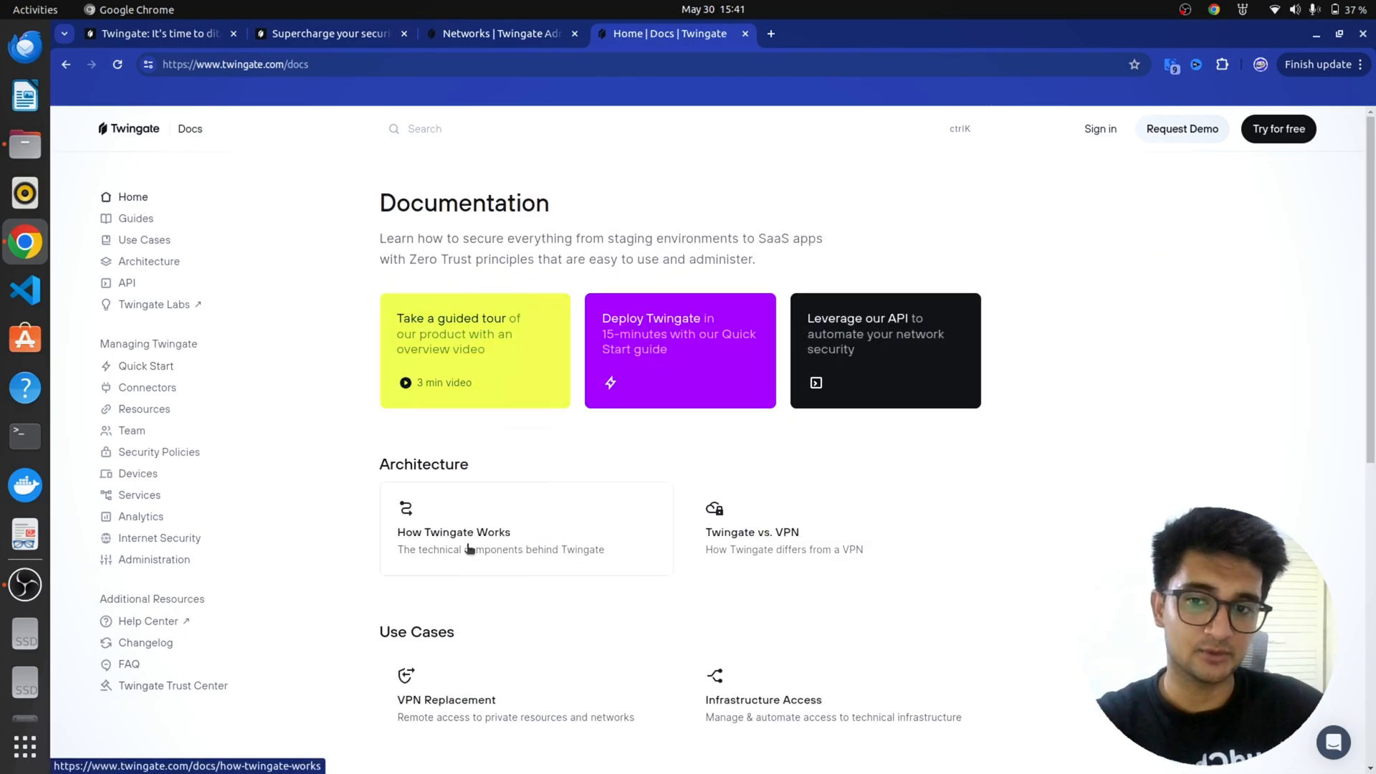
pyautogui.click(454, 532)
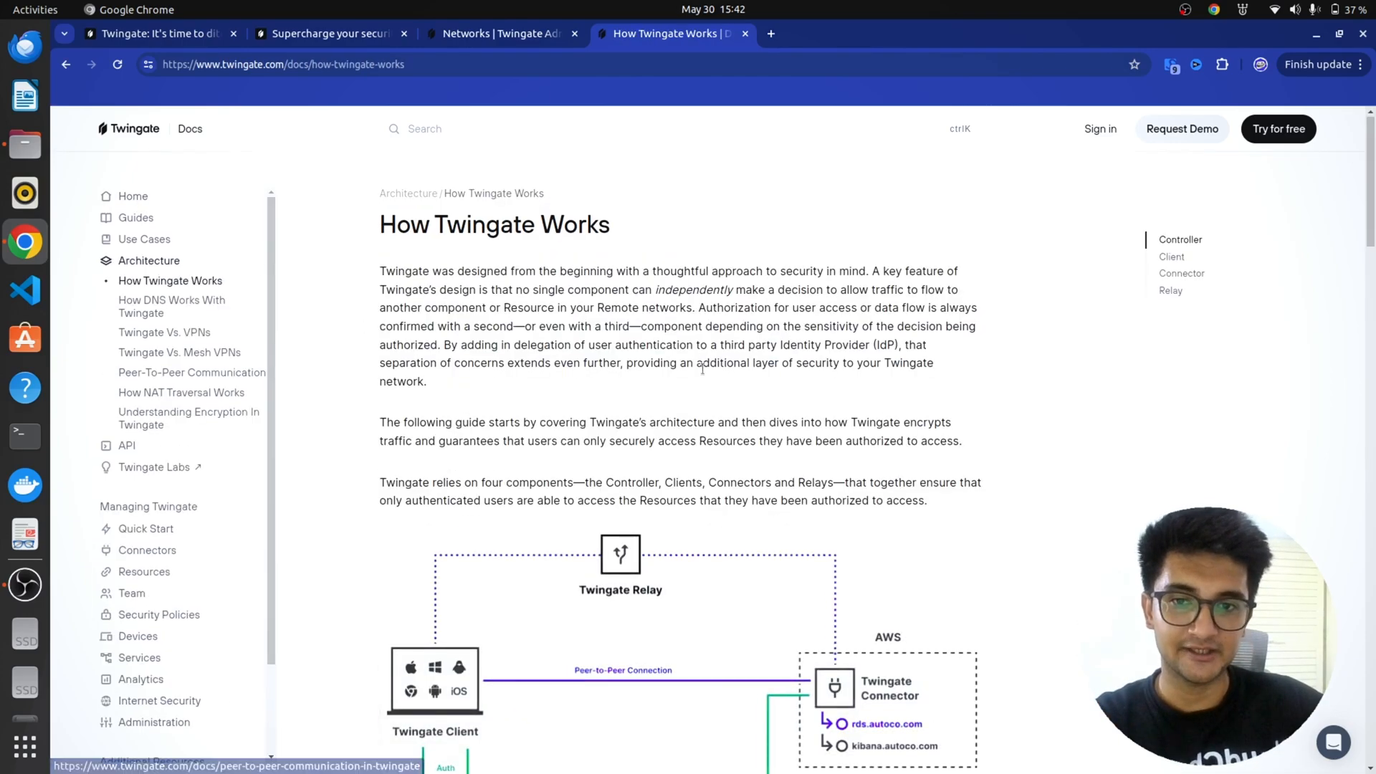
pyautogui.scroll(-3)
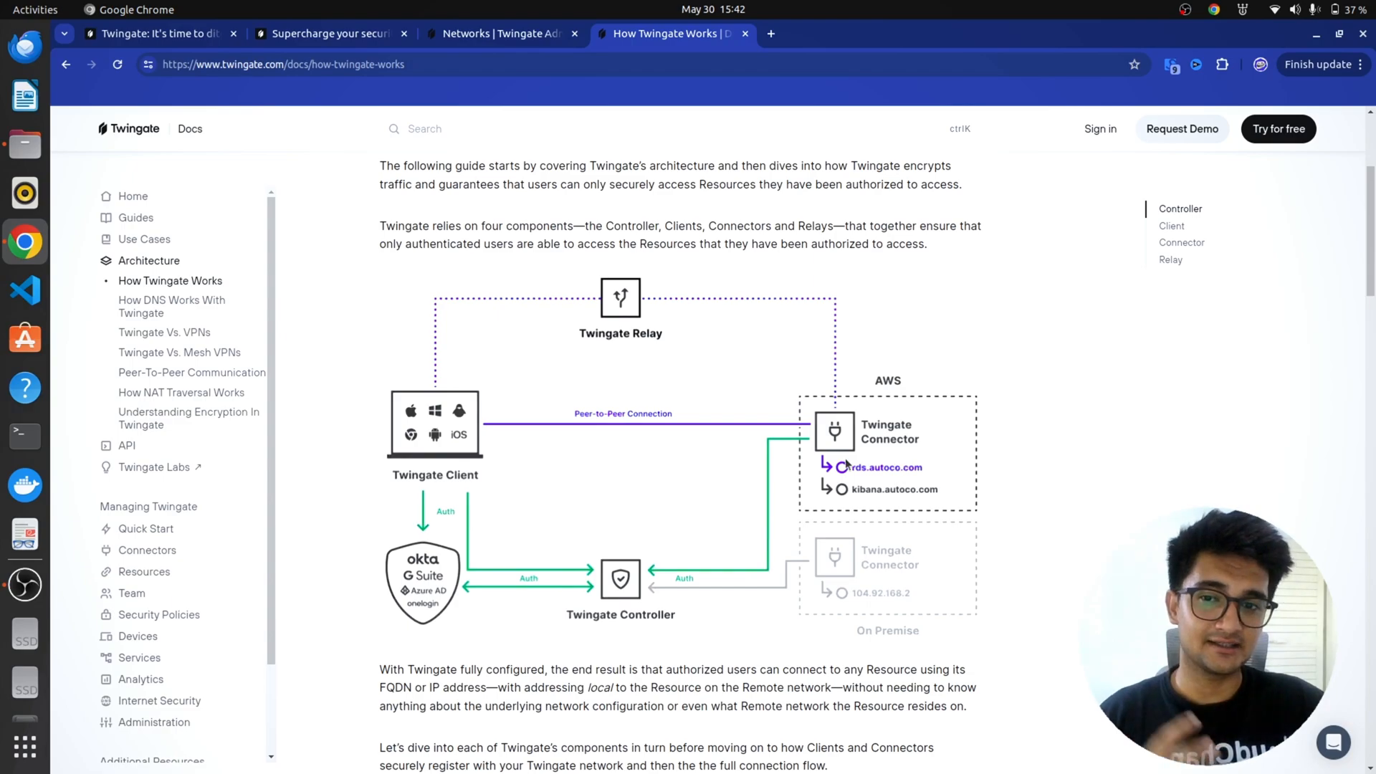
pyautogui.moveTo(513, 450)
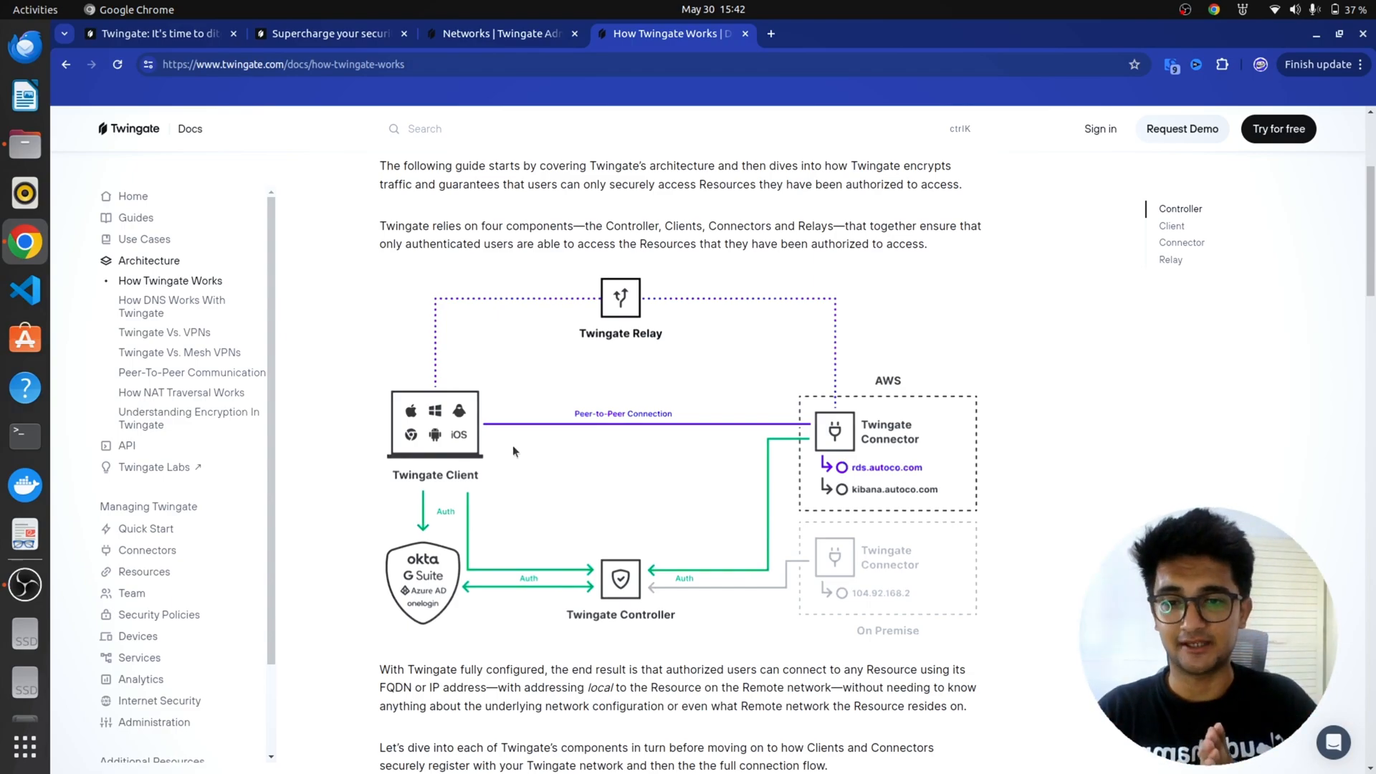
pyautogui.scroll(-3)
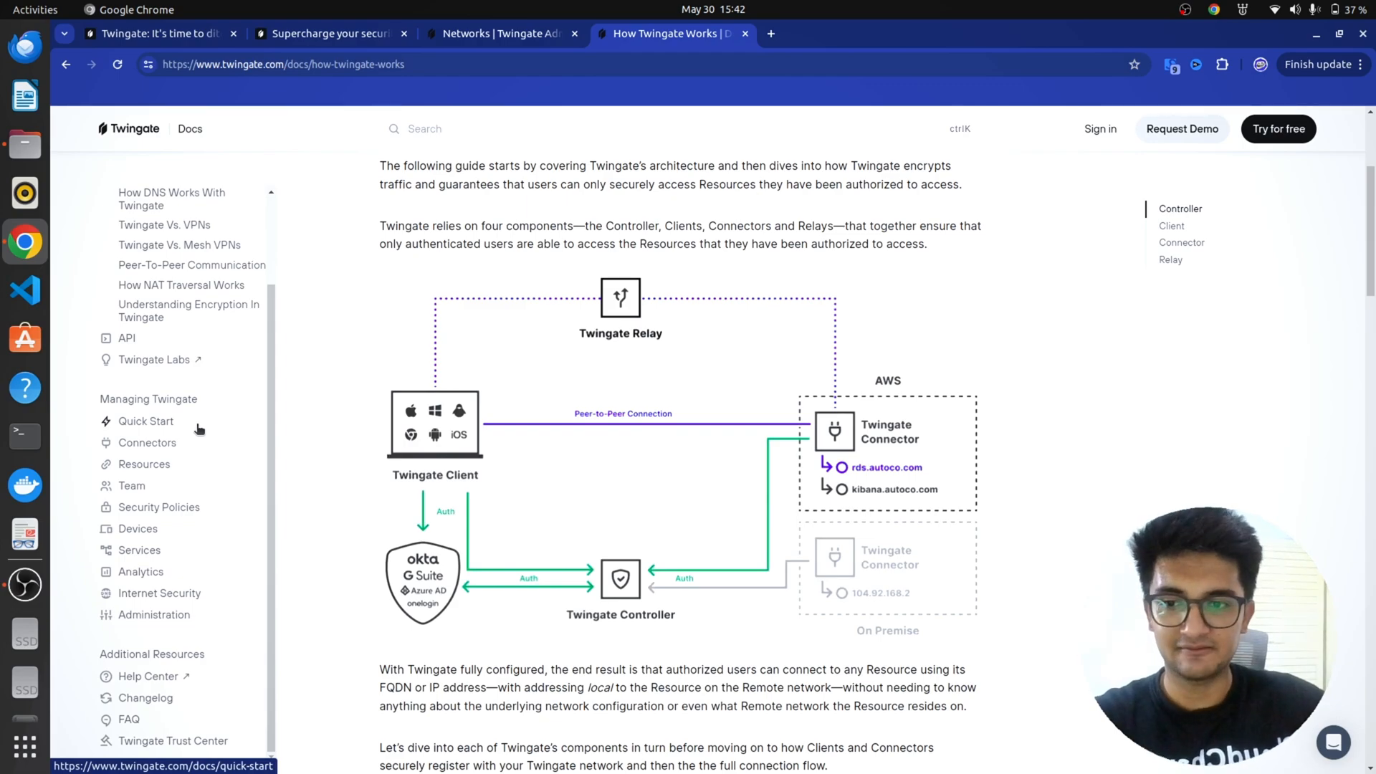
pyautogui.click(501, 33)
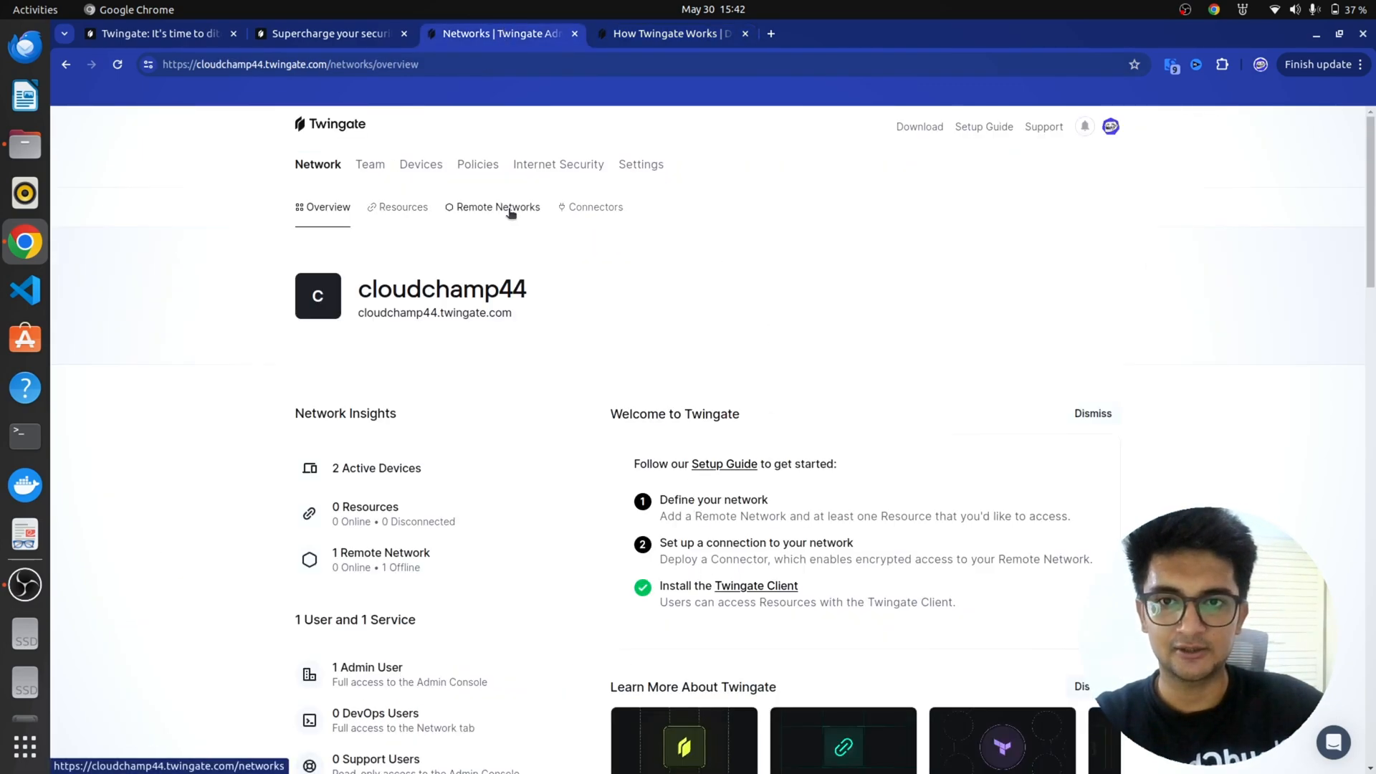
# - Start a new remote network from the Remote Networks list with AWS as its location
pyautogui.click(497, 207)
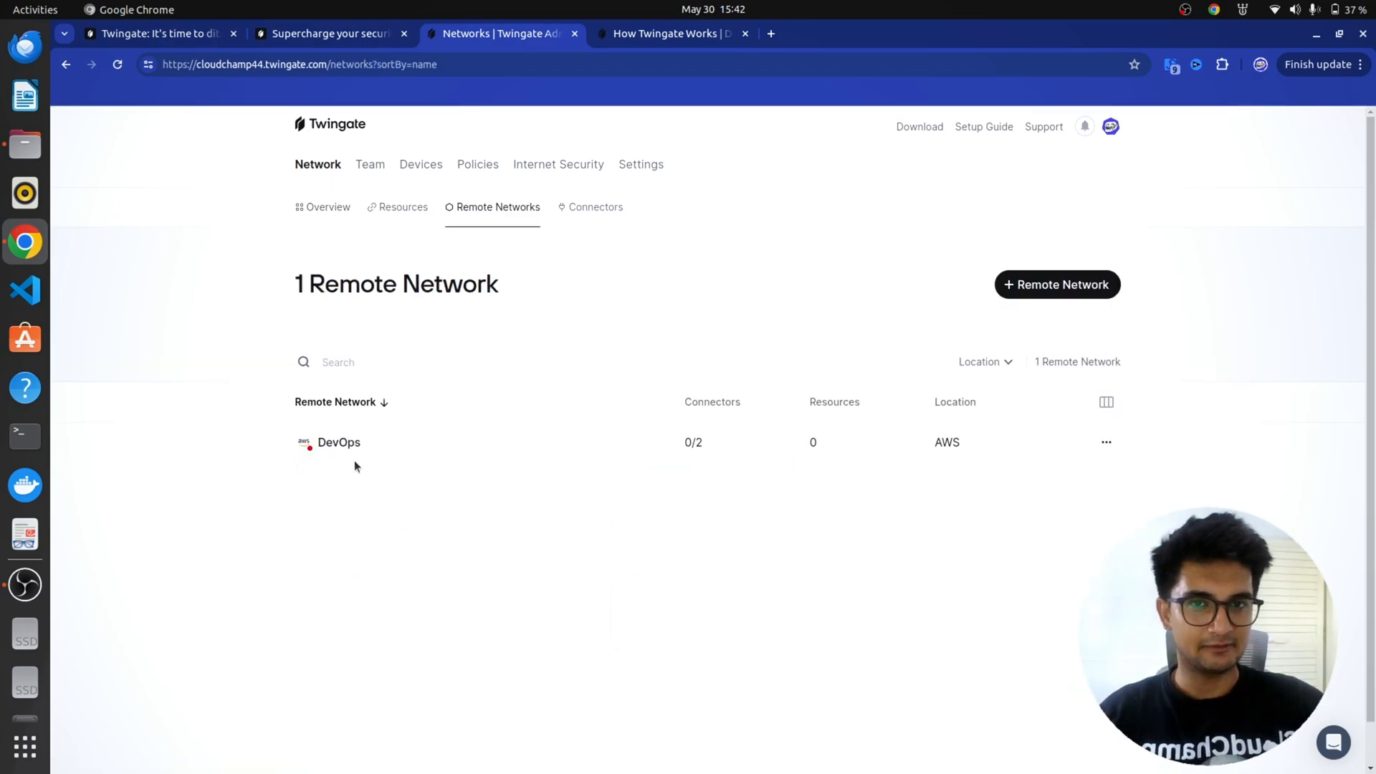
pyautogui.moveTo(324, 476)
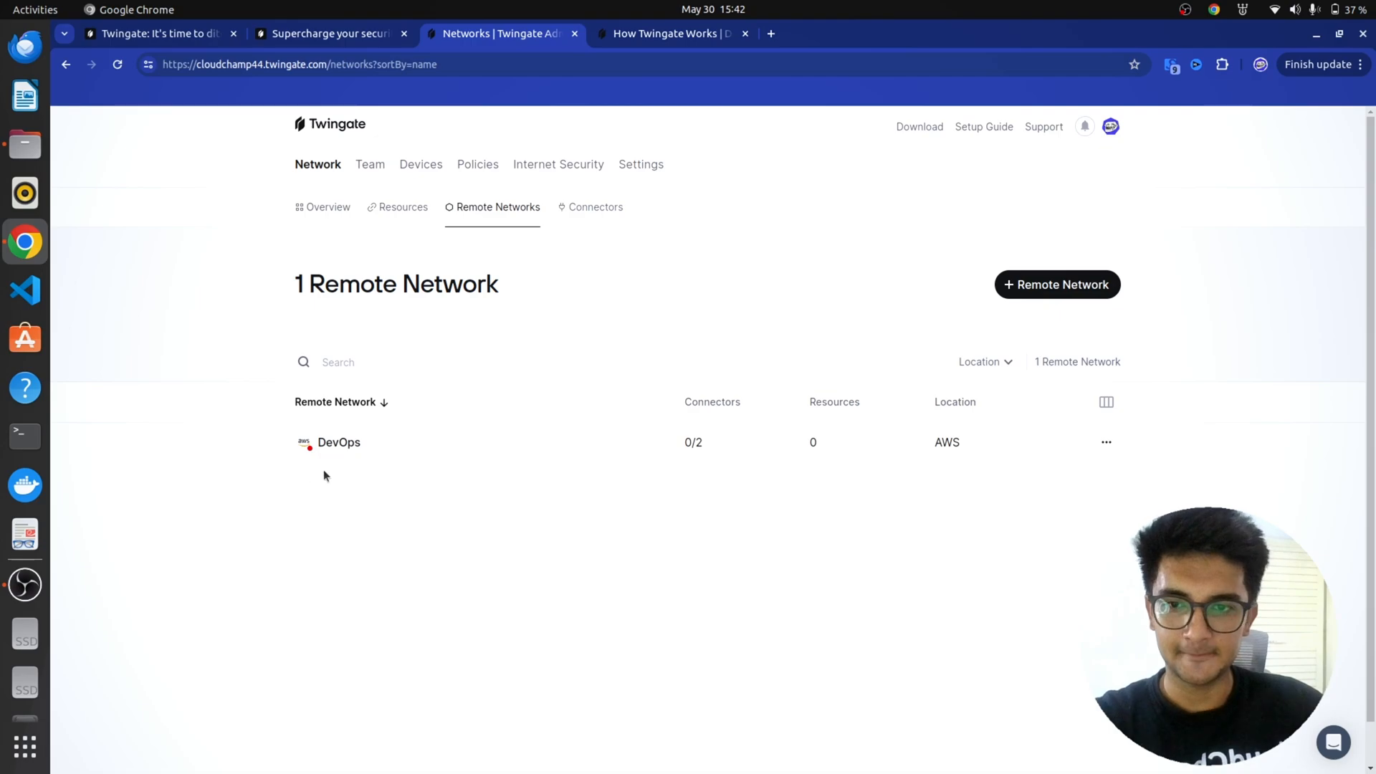
pyautogui.moveTo(1006, 296)
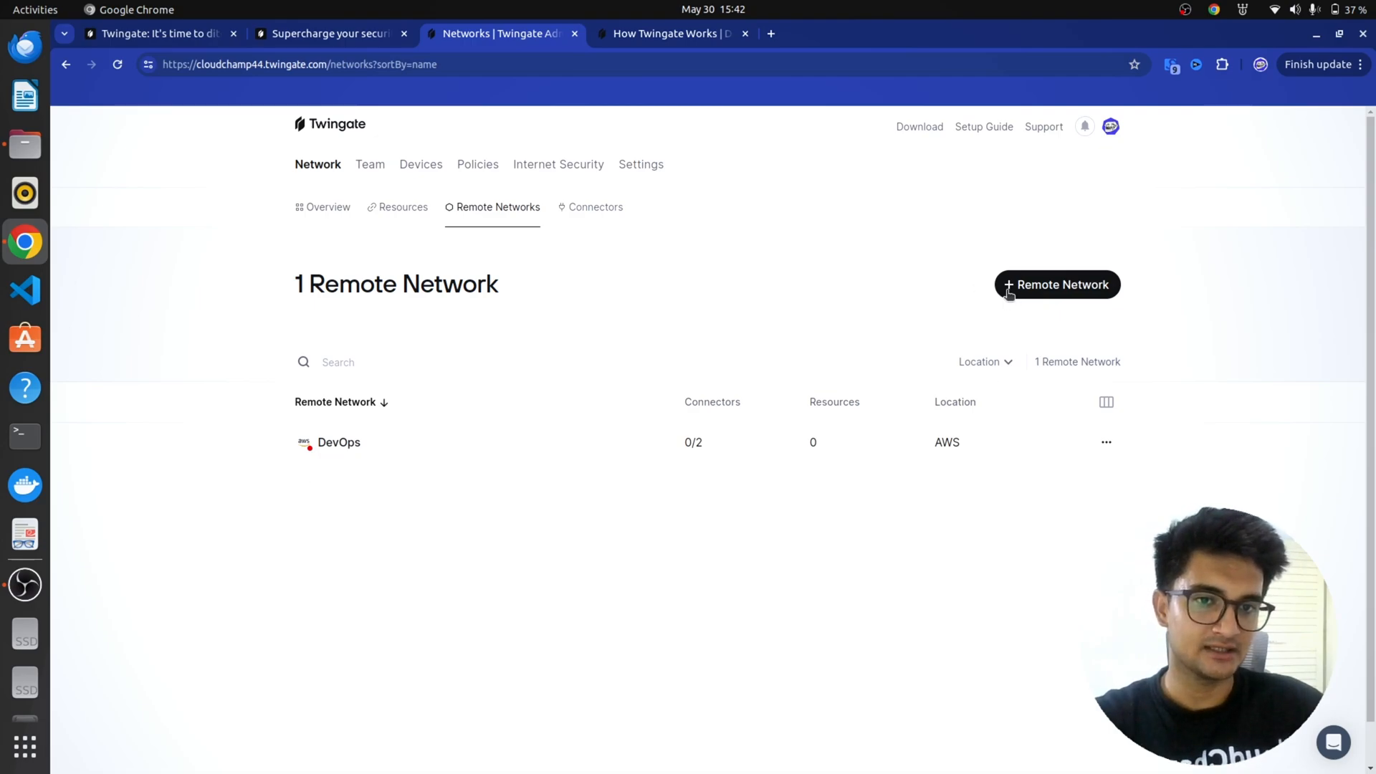
pyautogui.click(1056, 284)
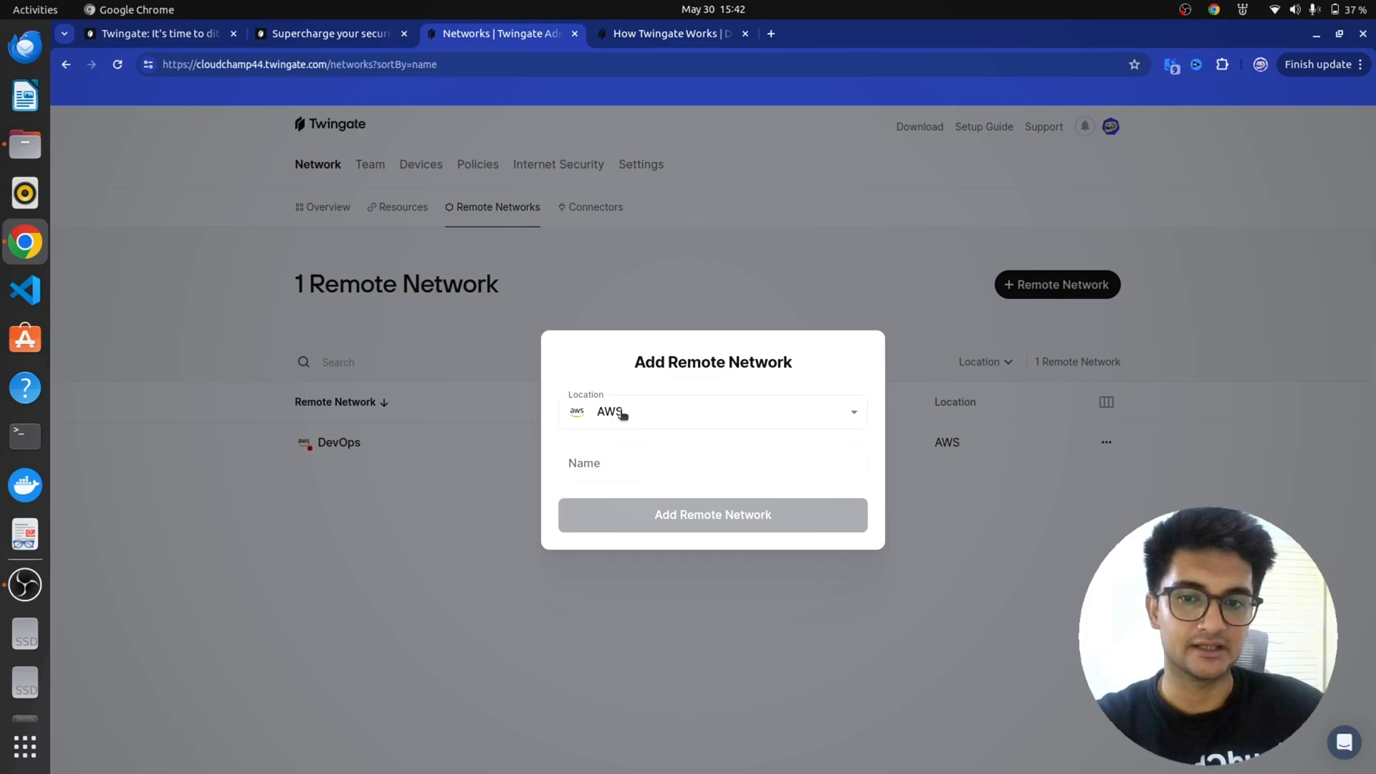
pyautogui.click(712, 411)
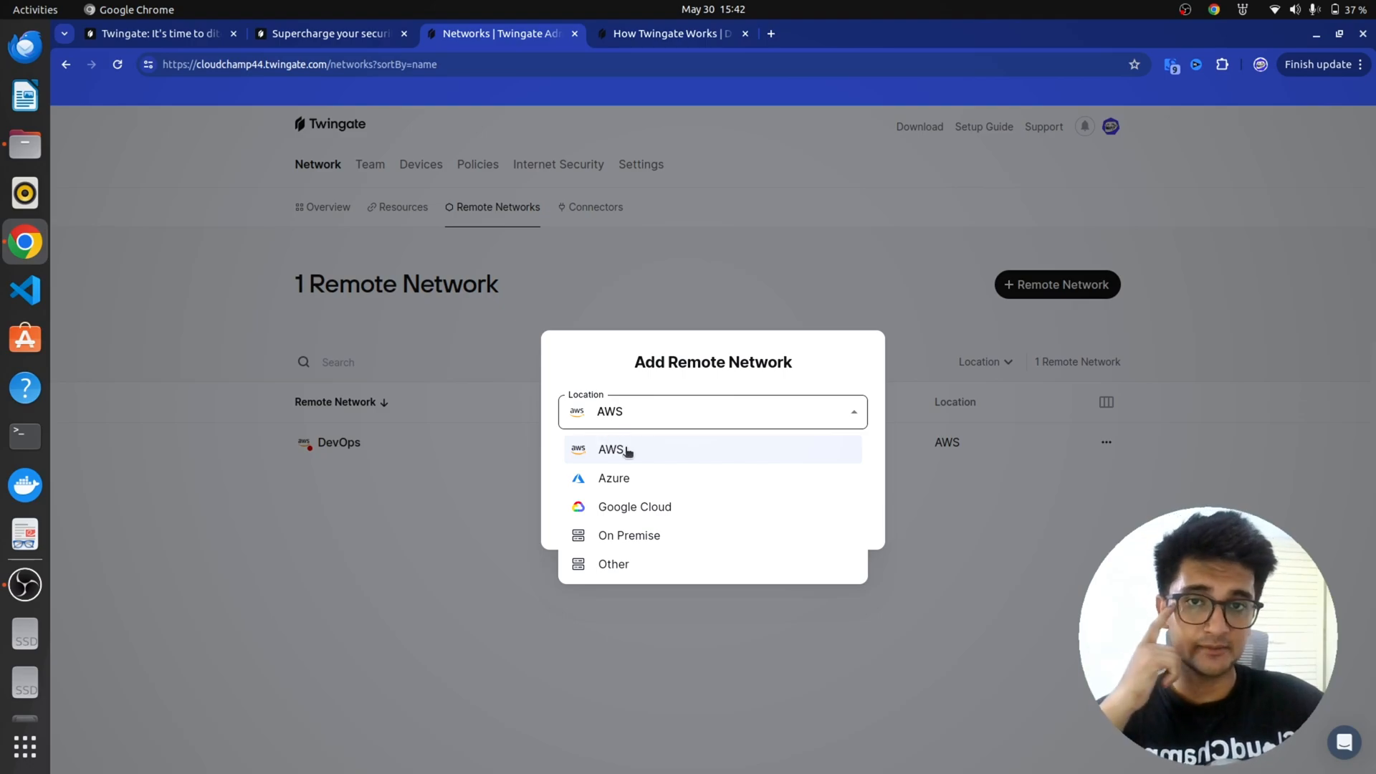
pyautogui.click(612, 449)
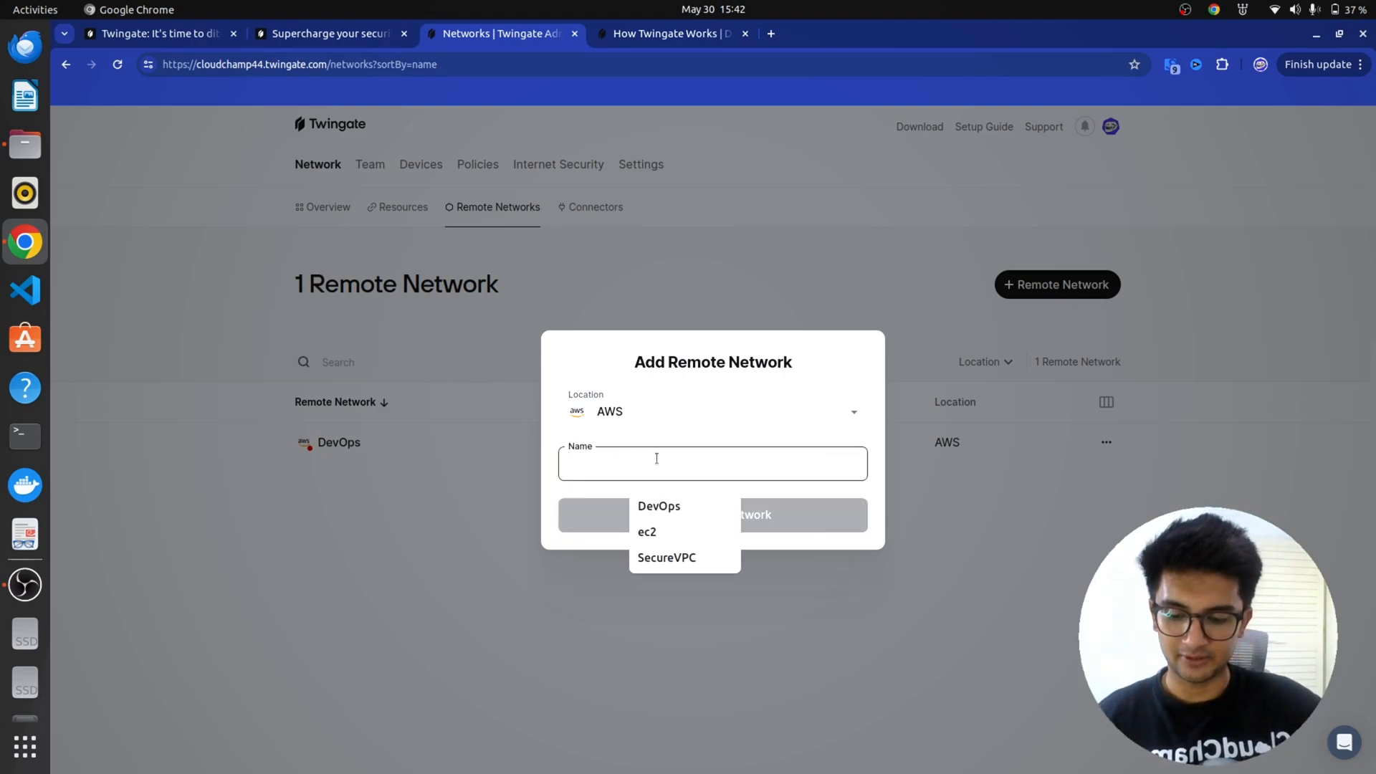
# - Name the network SecureVPC and add it, landing on its page with two connectors
pyautogui.click(667, 558)
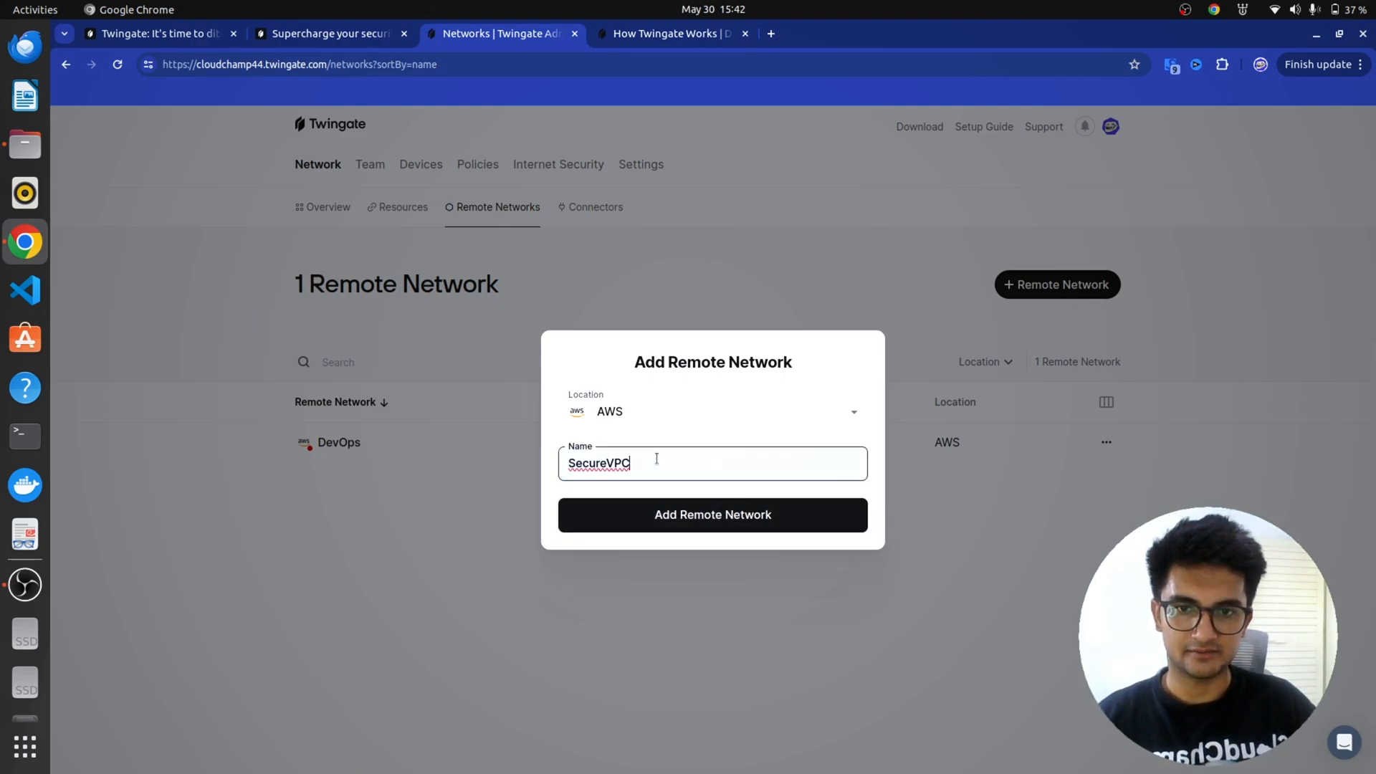
pyautogui.click(712, 515)
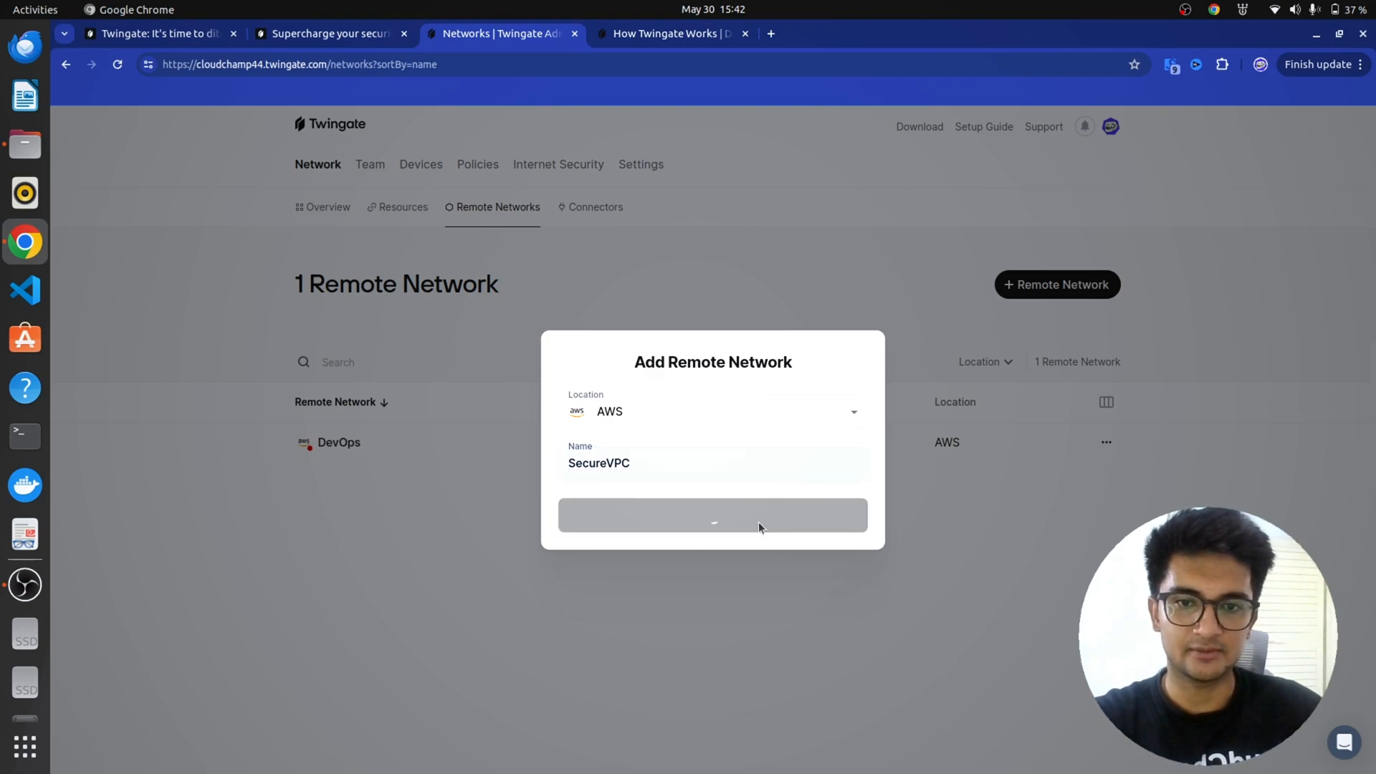
pyautogui.click(713, 514)
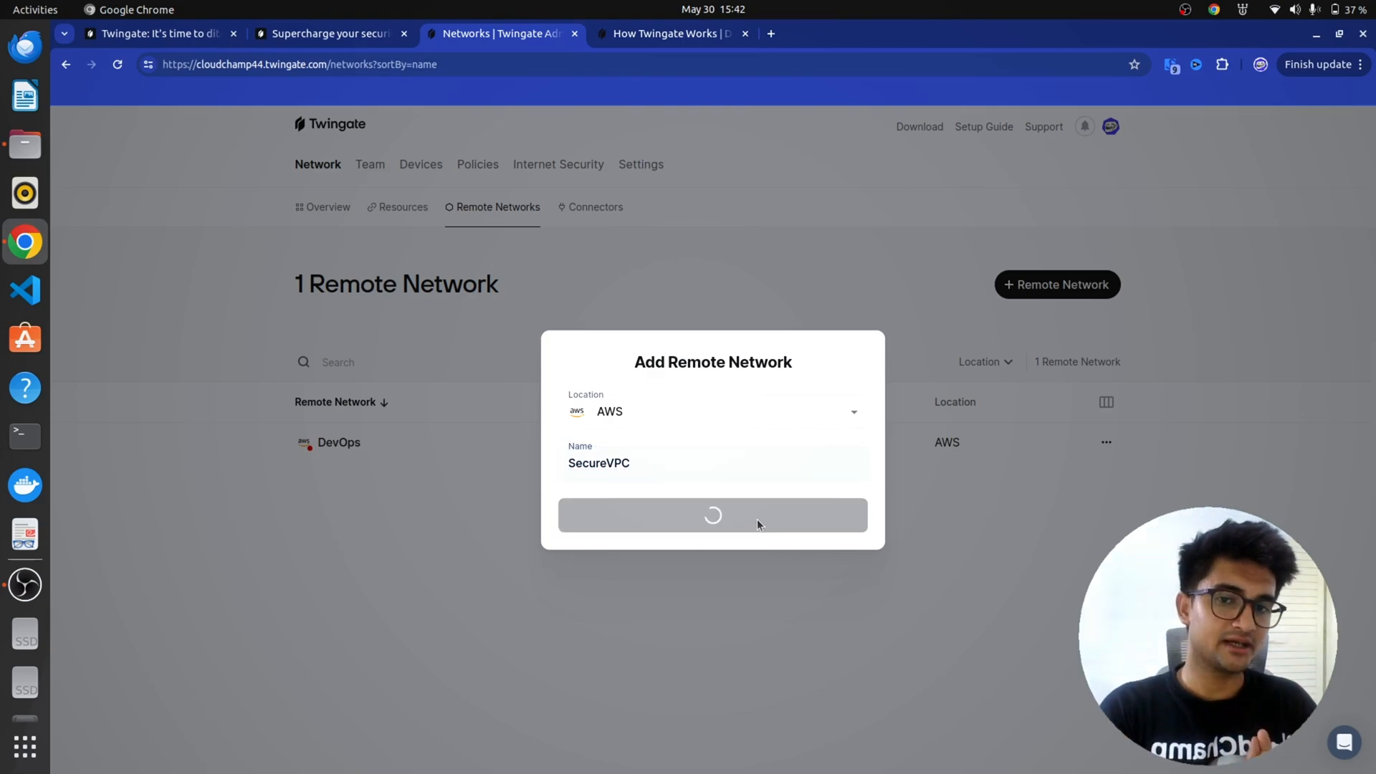
pyautogui.click(712, 514)
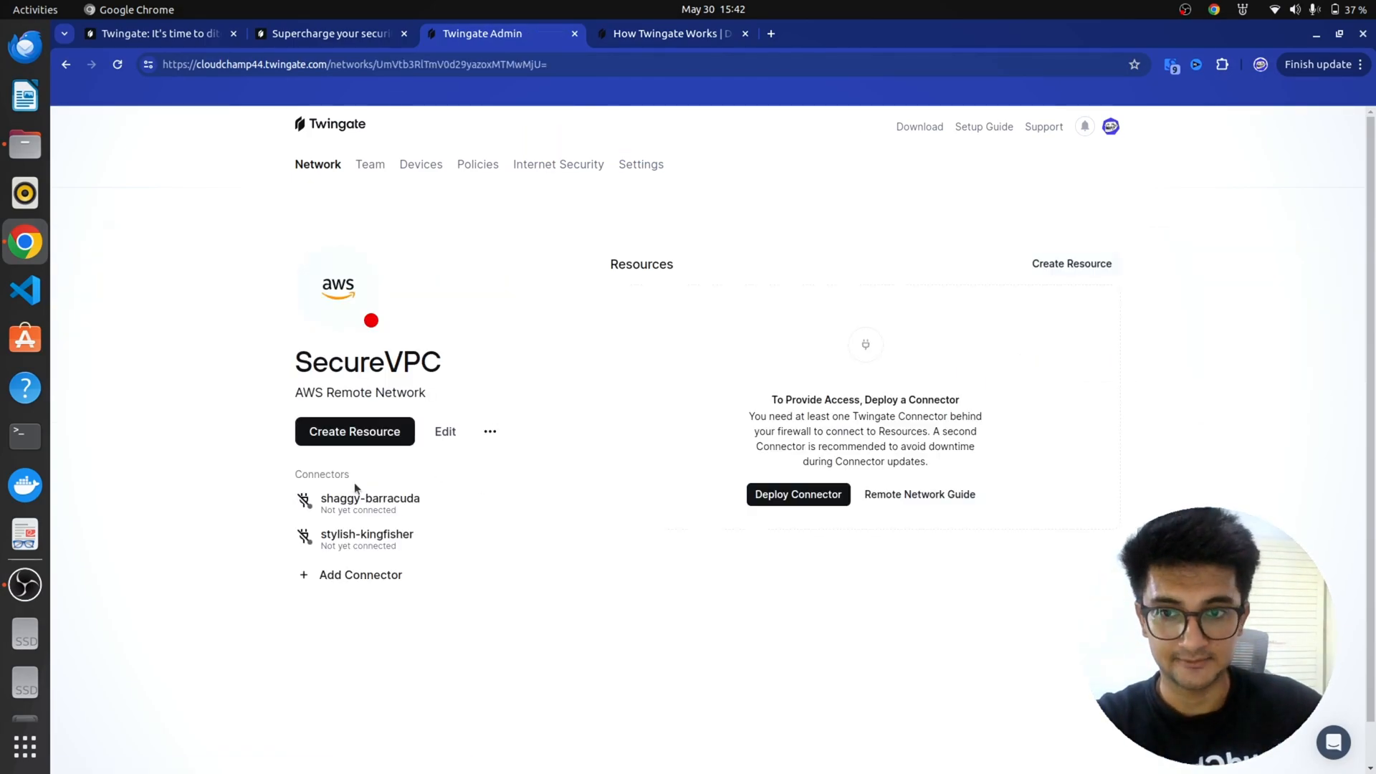
pyautogui.moveTo(432, 516)
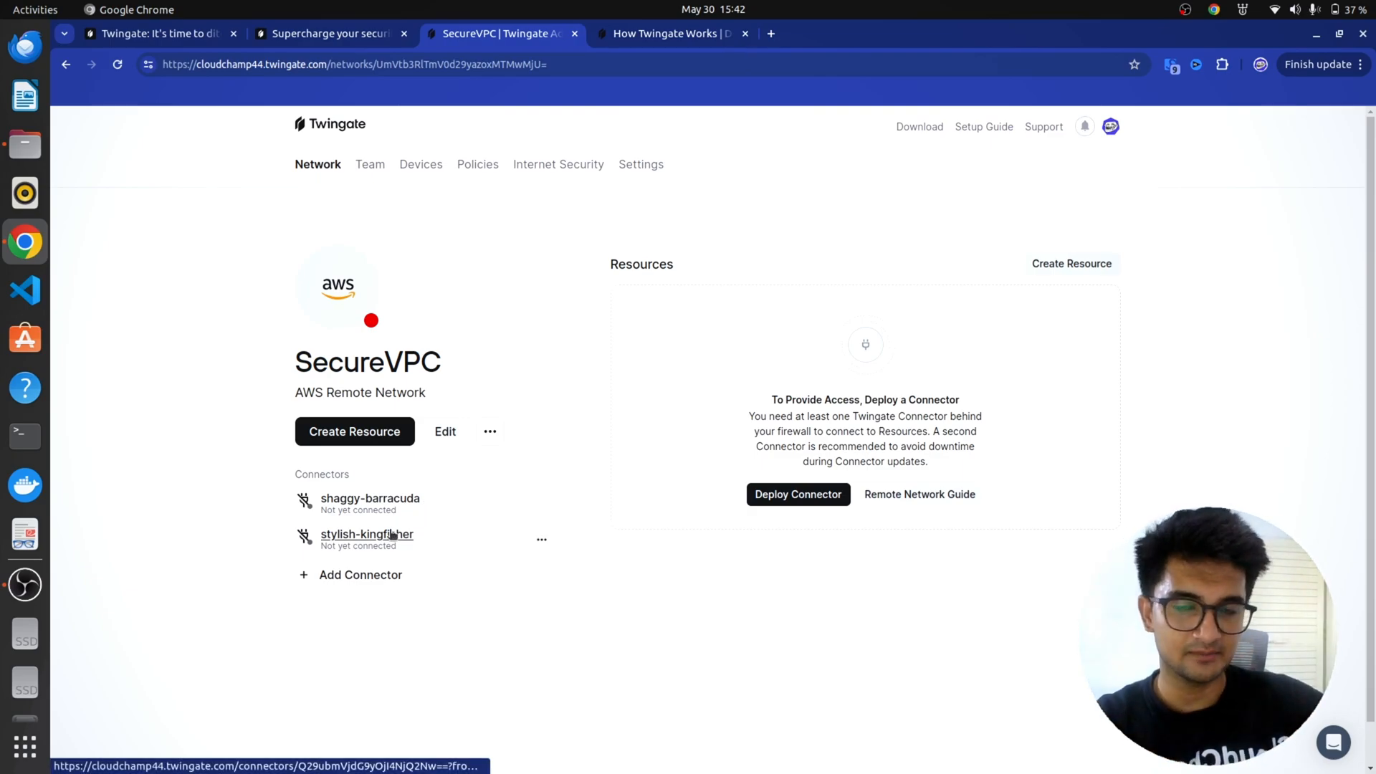
pyautogui.moveTo(592, 297)
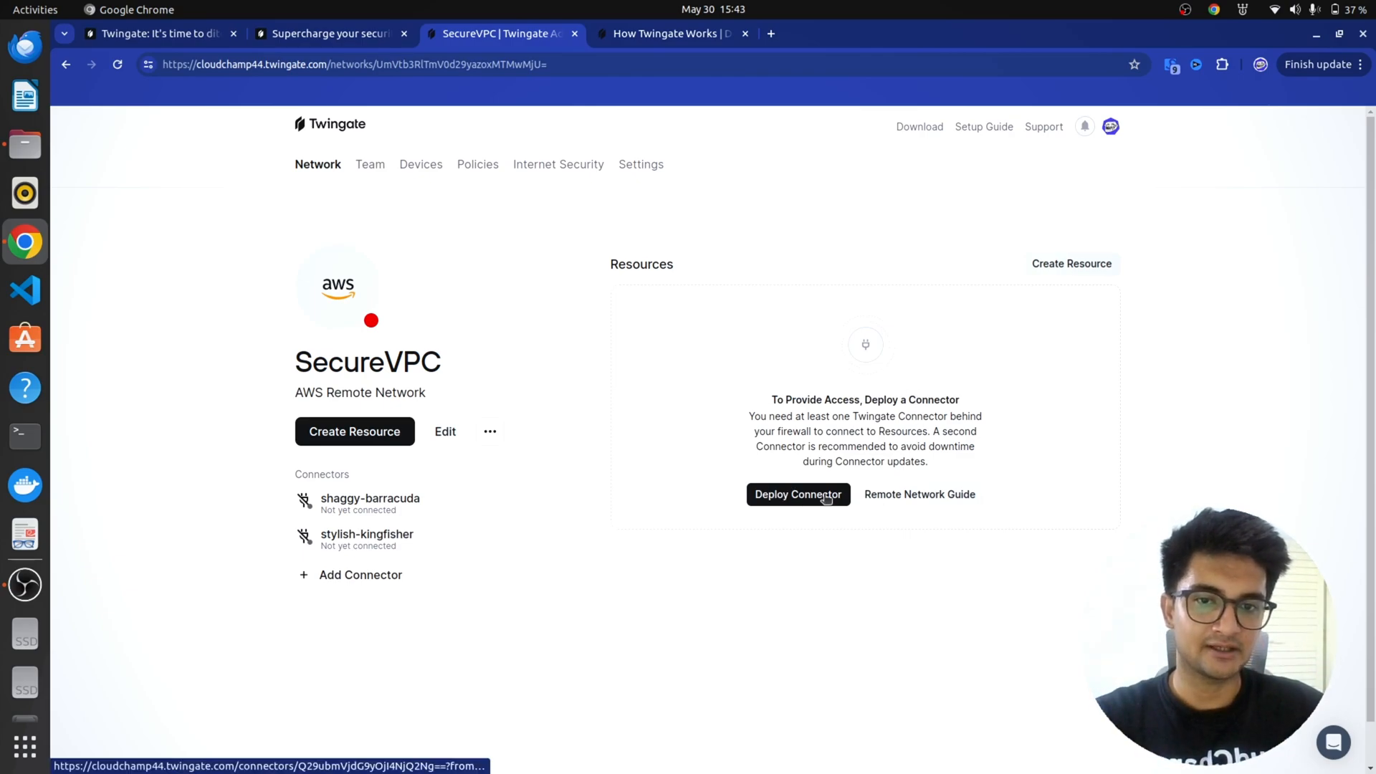
# - Start deploying shaggy-barracuda and preview the Docker and Helm methods before expanding the AWS quick start
pyautogui.click(797, 494)
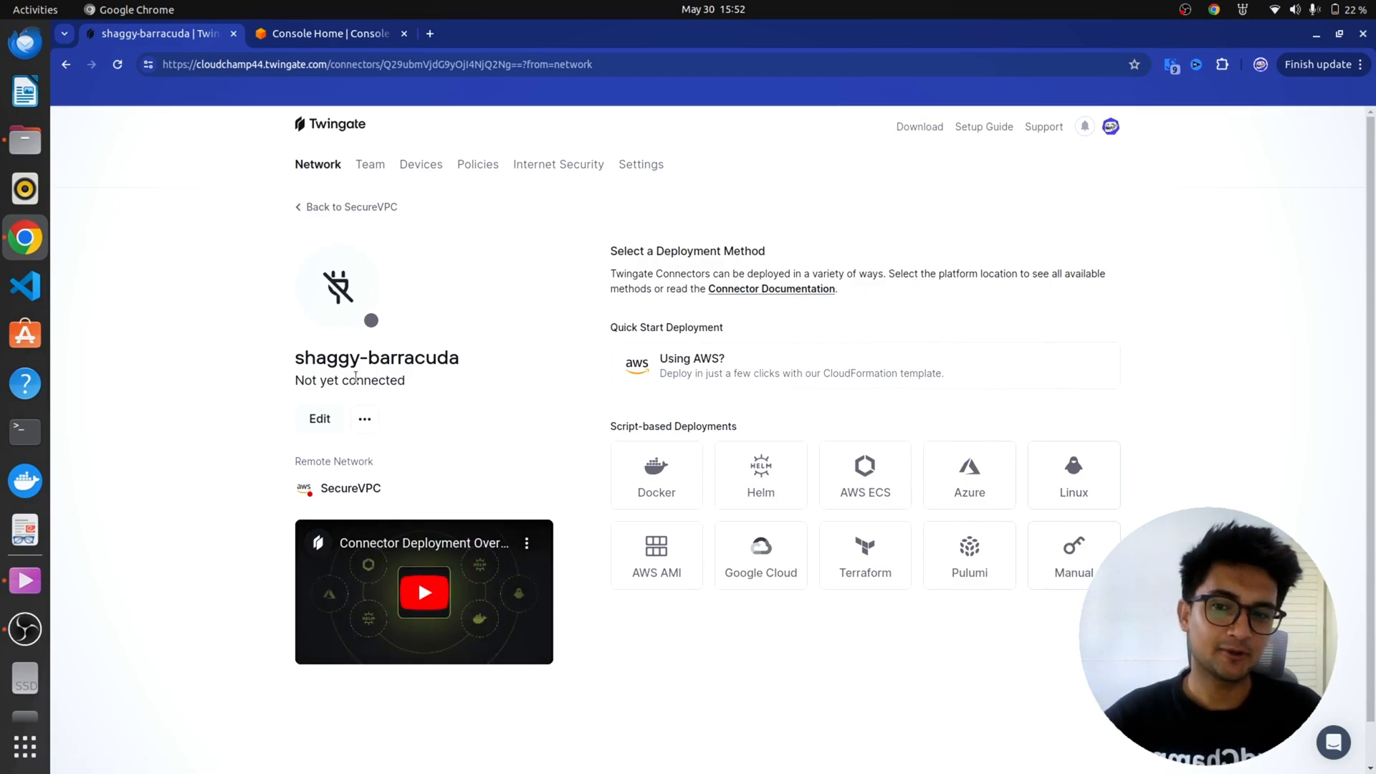
pyautogui.click(655, 474)
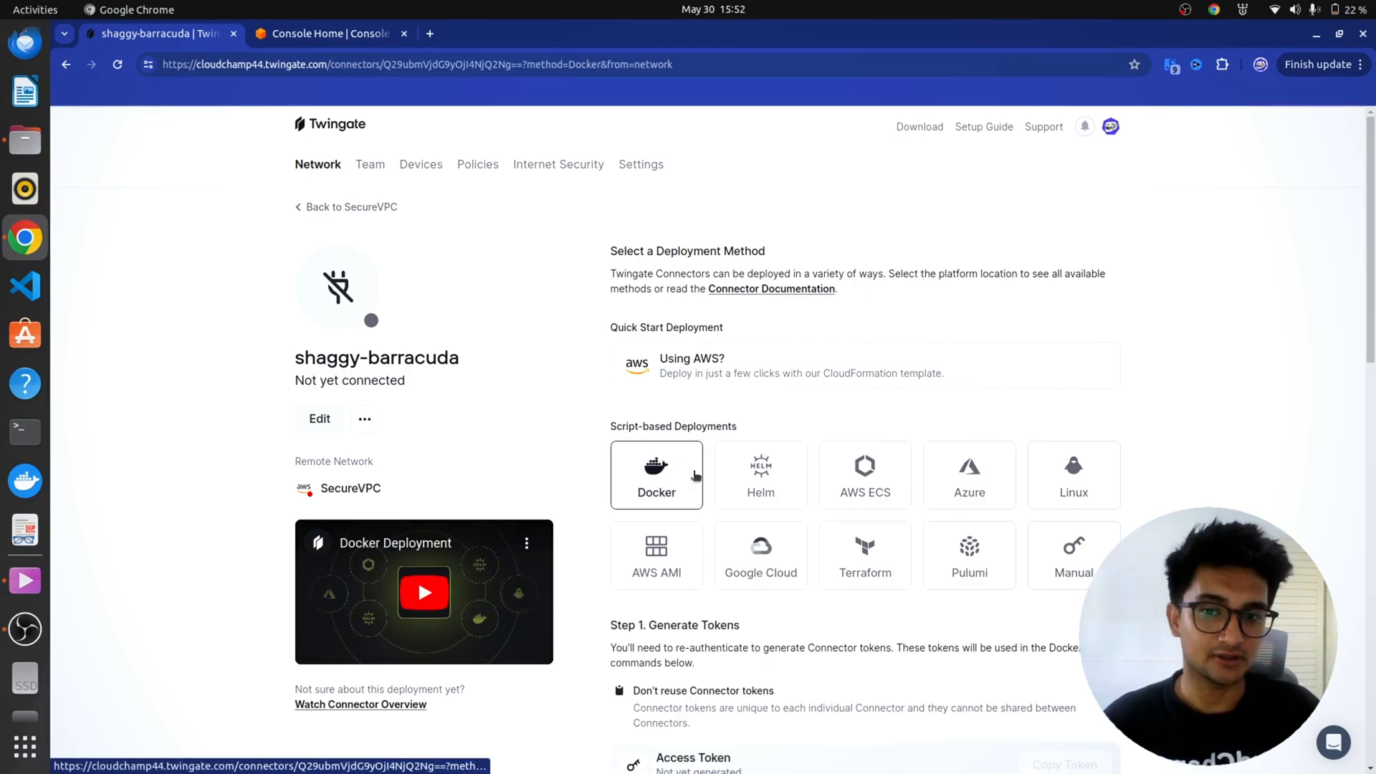
pyautogui.scroll(-3)
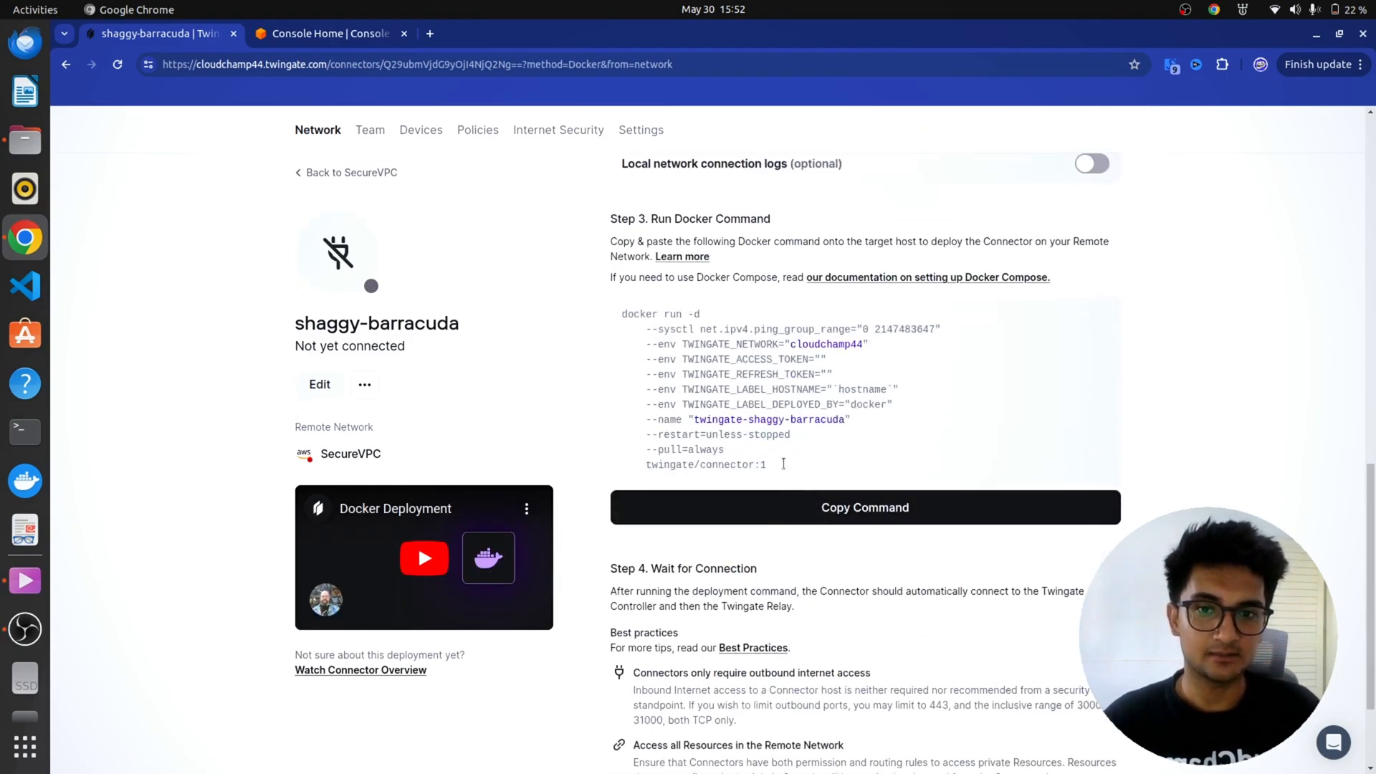
pyautogui.click(760, 302)
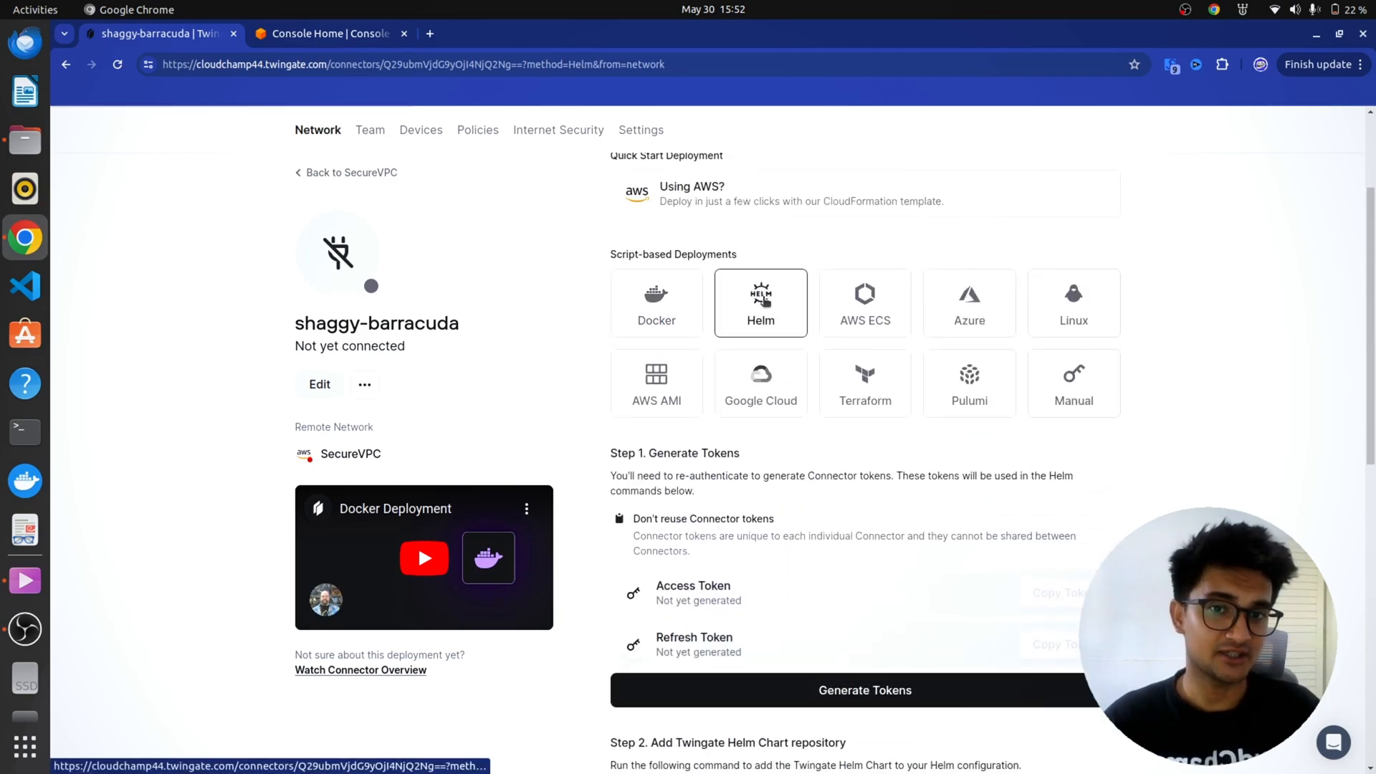
pyautogui.click(759, 302)
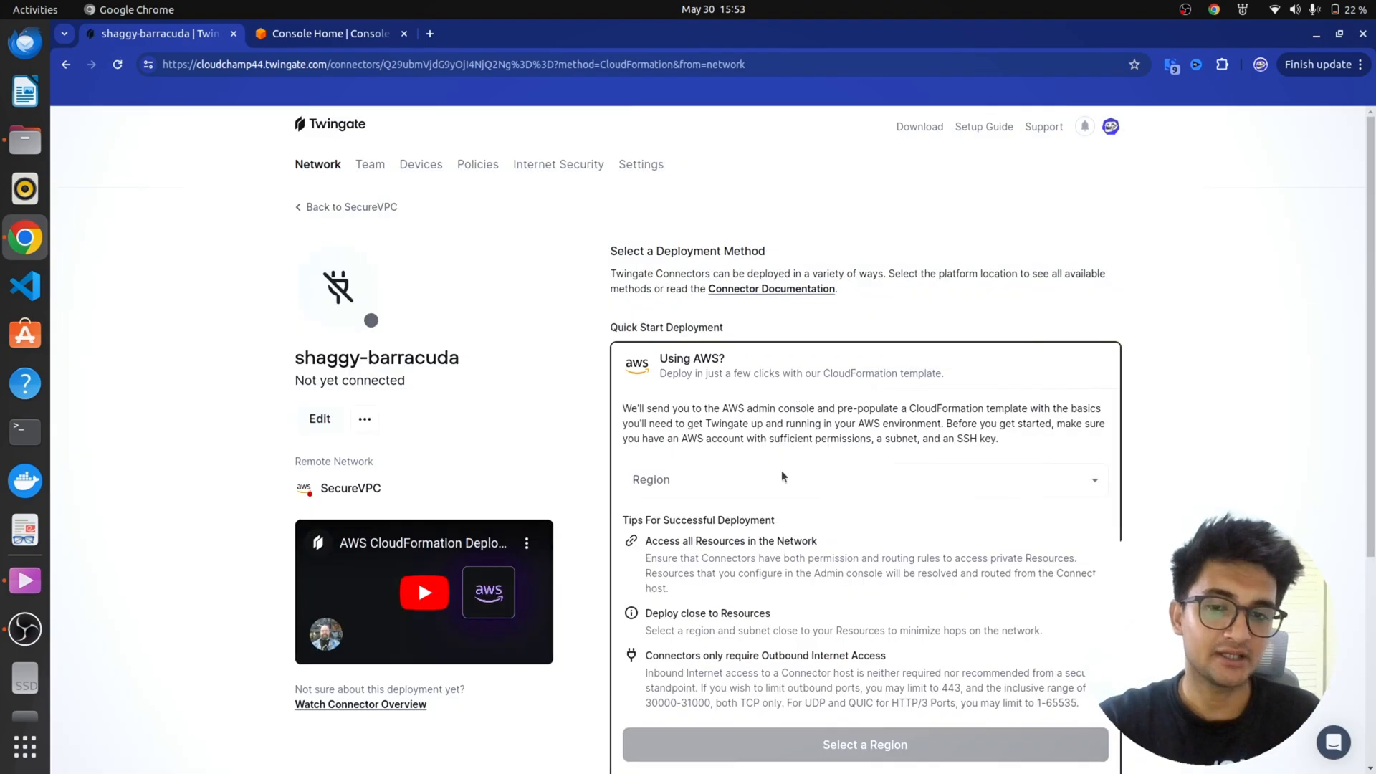
# - Pick US East (N. Virginia) and launch the CloudFormation quick-create stack in AWS, then come back
pyautogui.click(865, 479)
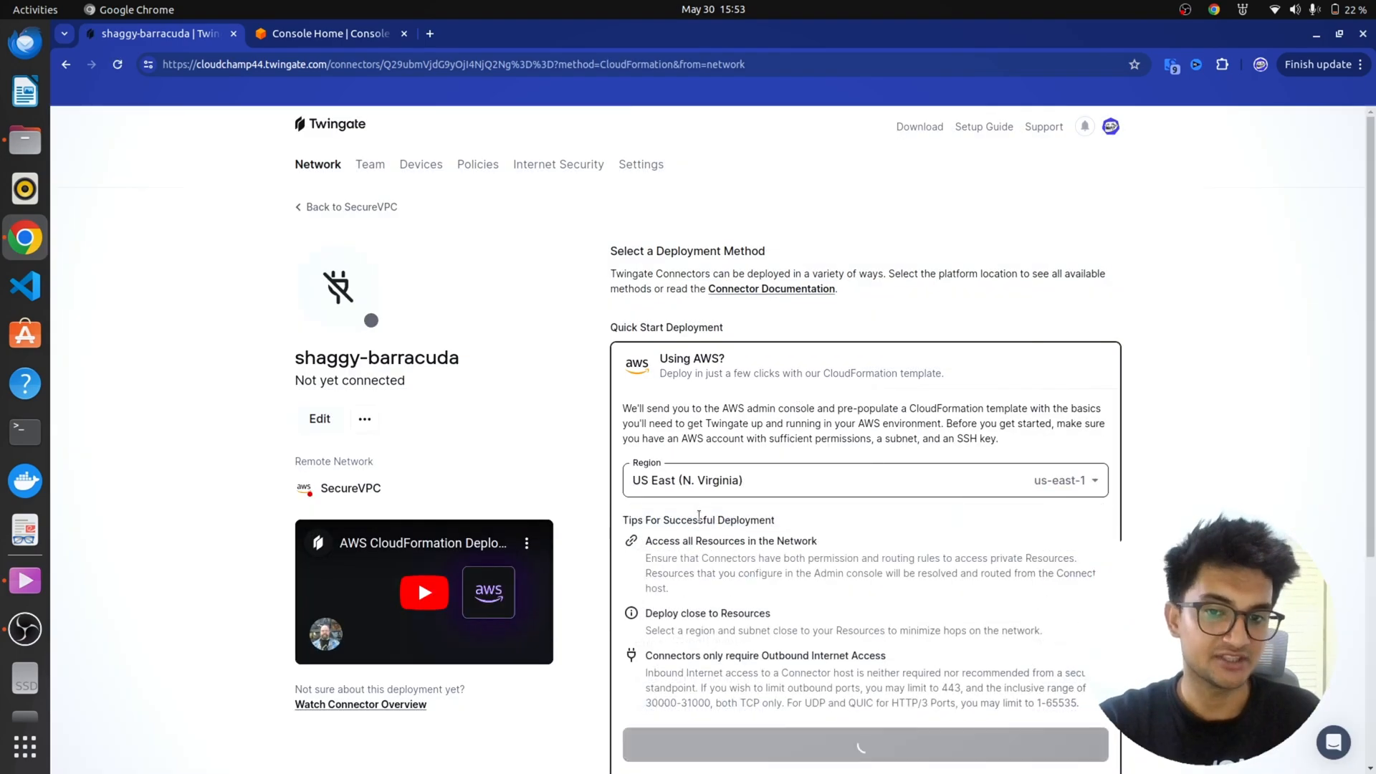
pyautogui.scroll(-3)
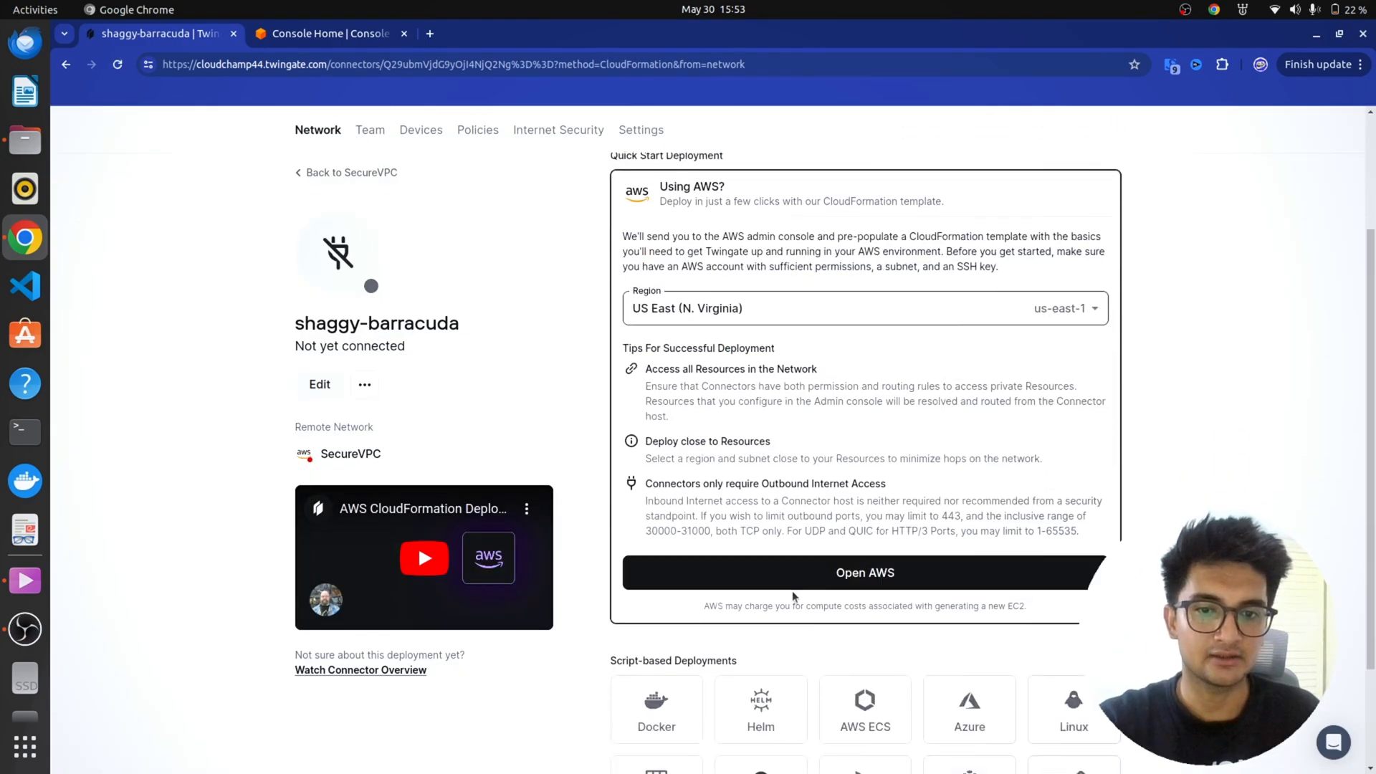
pyautogui.click(863, 572)
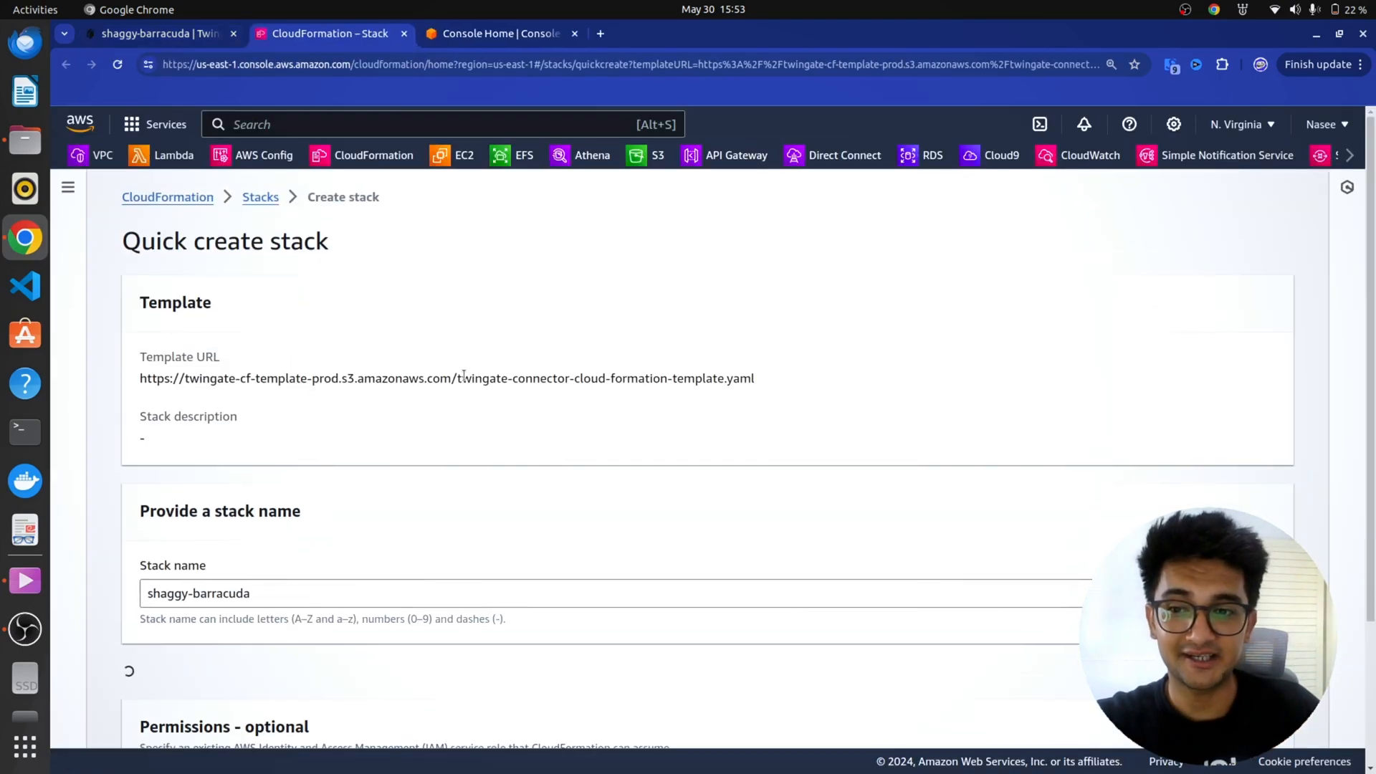
pyautogui.scroll(-3)
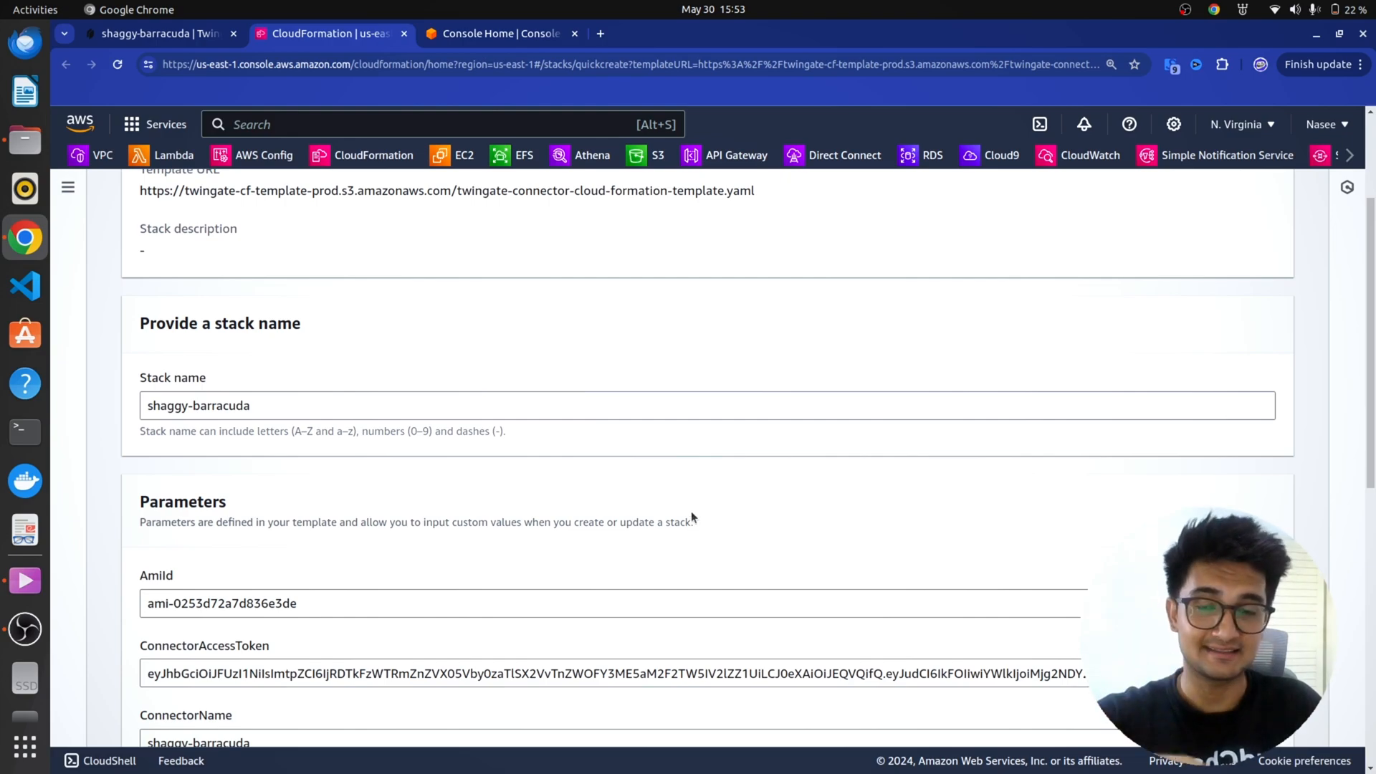
pyautogui.scroll(-3)
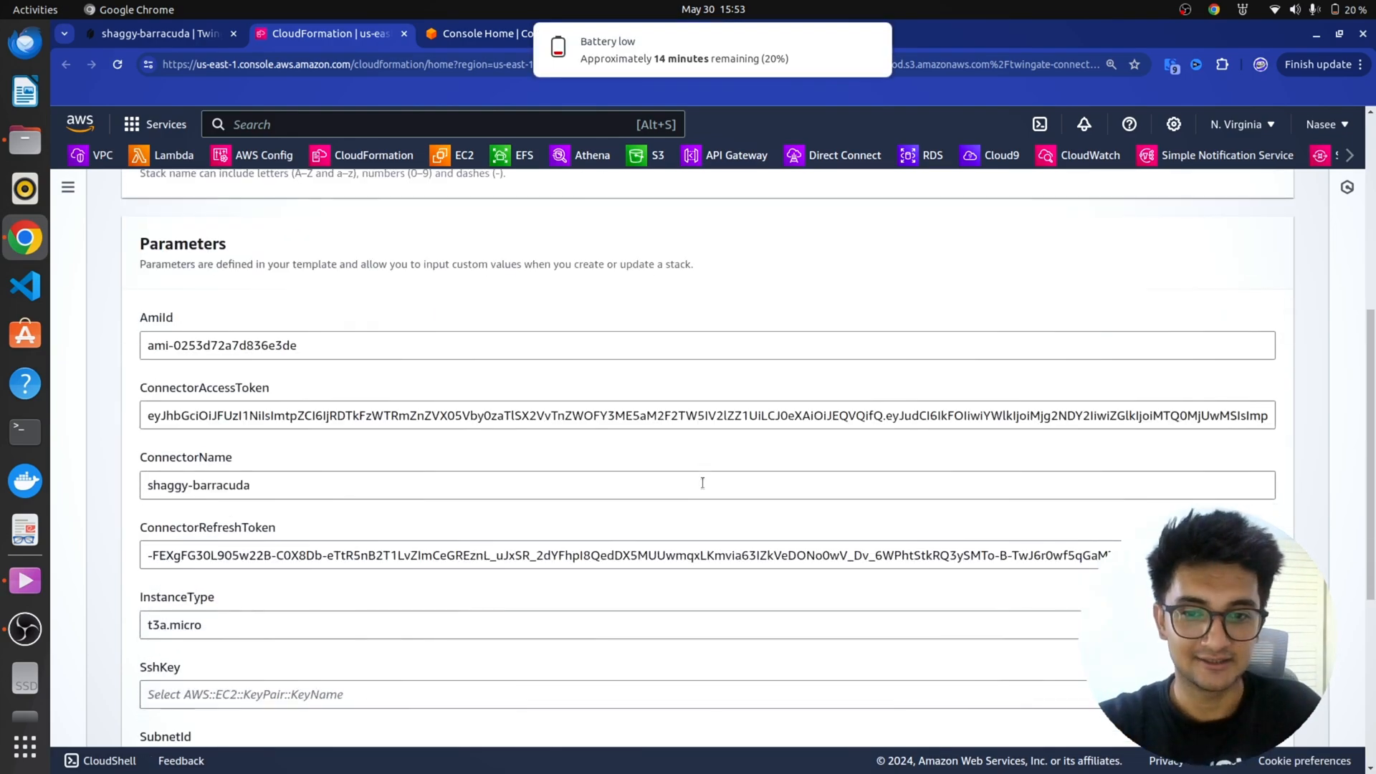
pyautogui.scroll(-3)
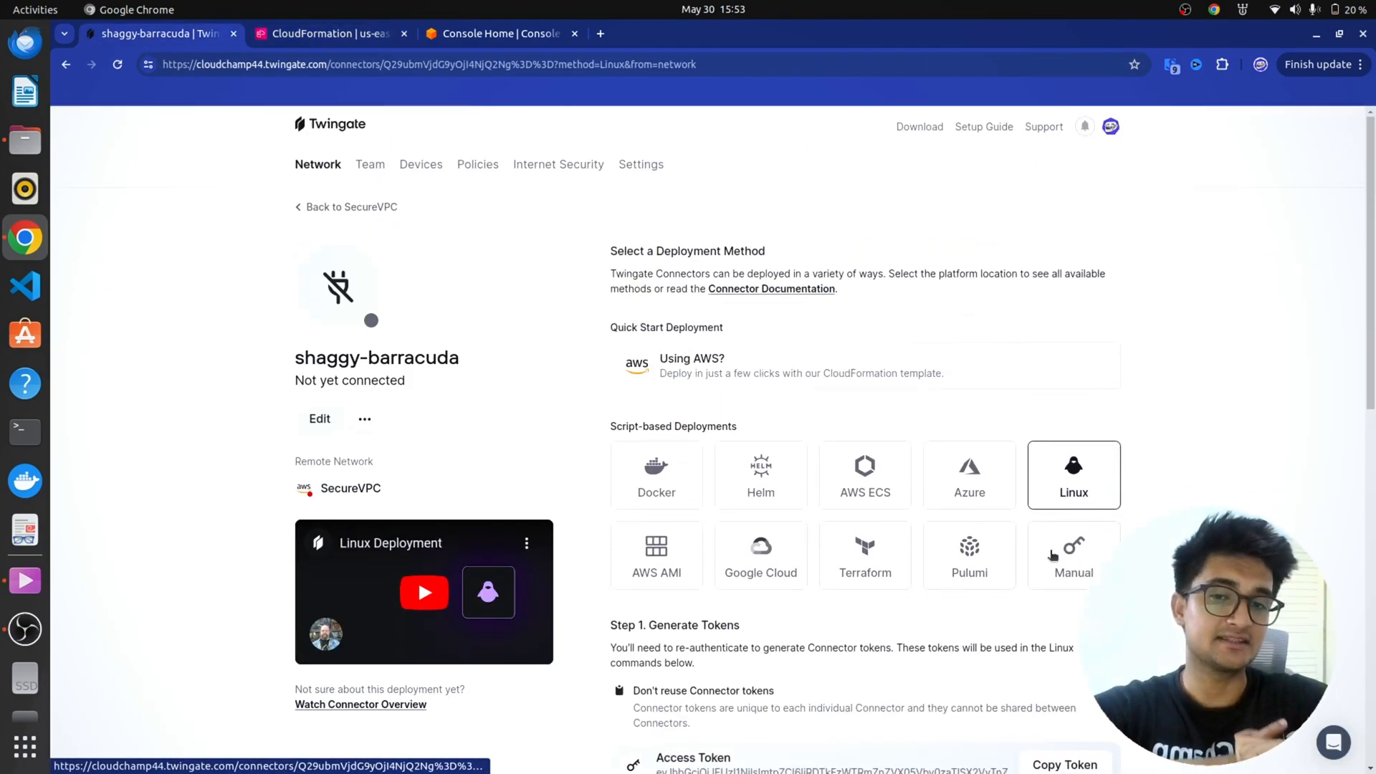
pyautogui.moveTo(1303, 456)
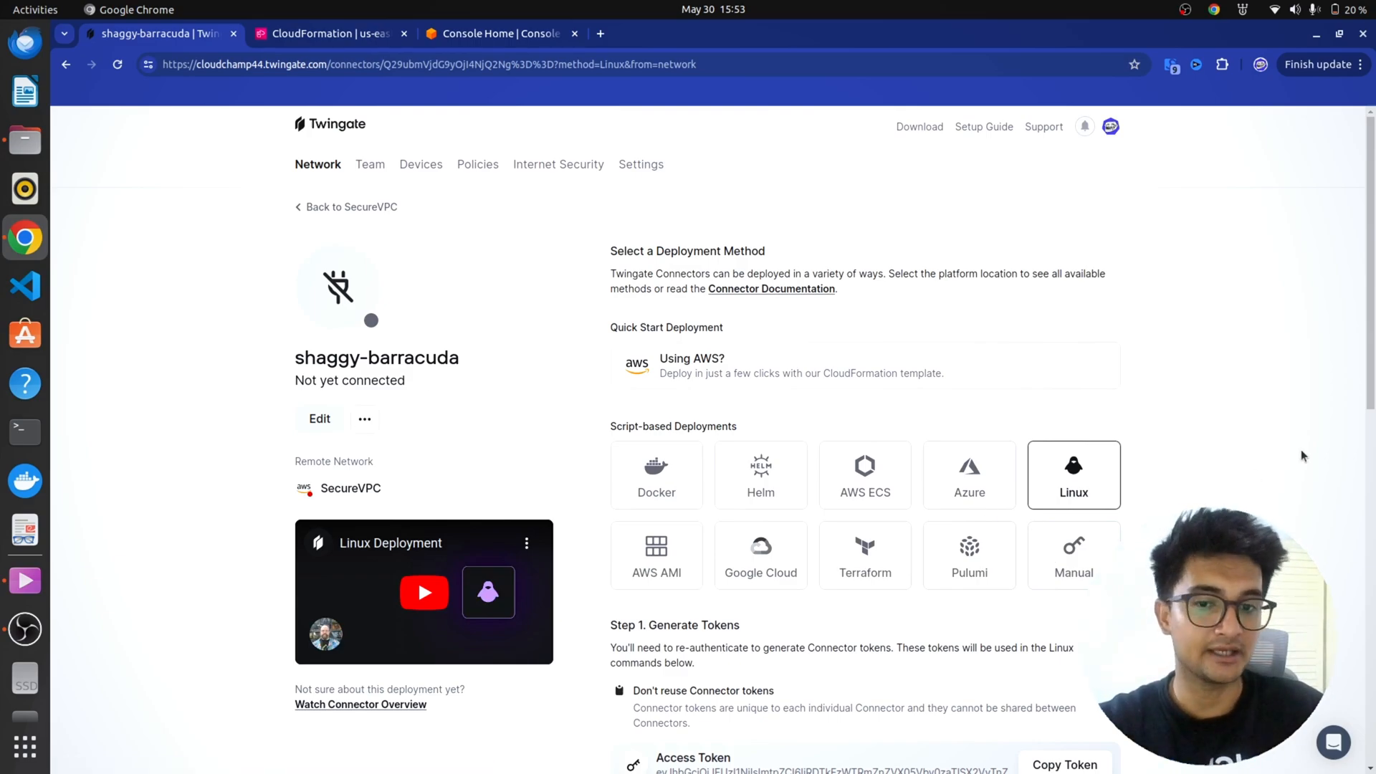
pyautogui.click(330, 33)
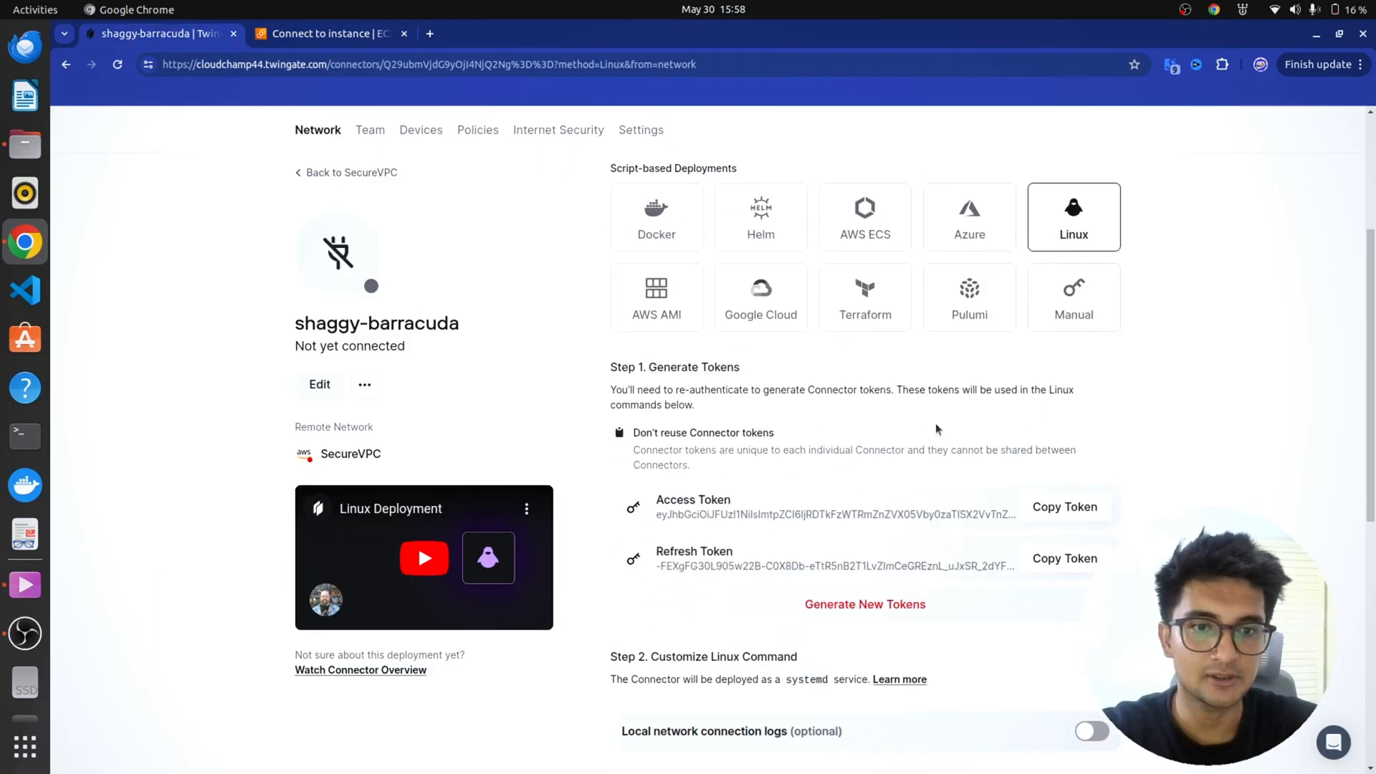
# - Choose the Linux deployment, toggle local network connection logs on and off, and copy the install command
pyautogui.scroll(-3)
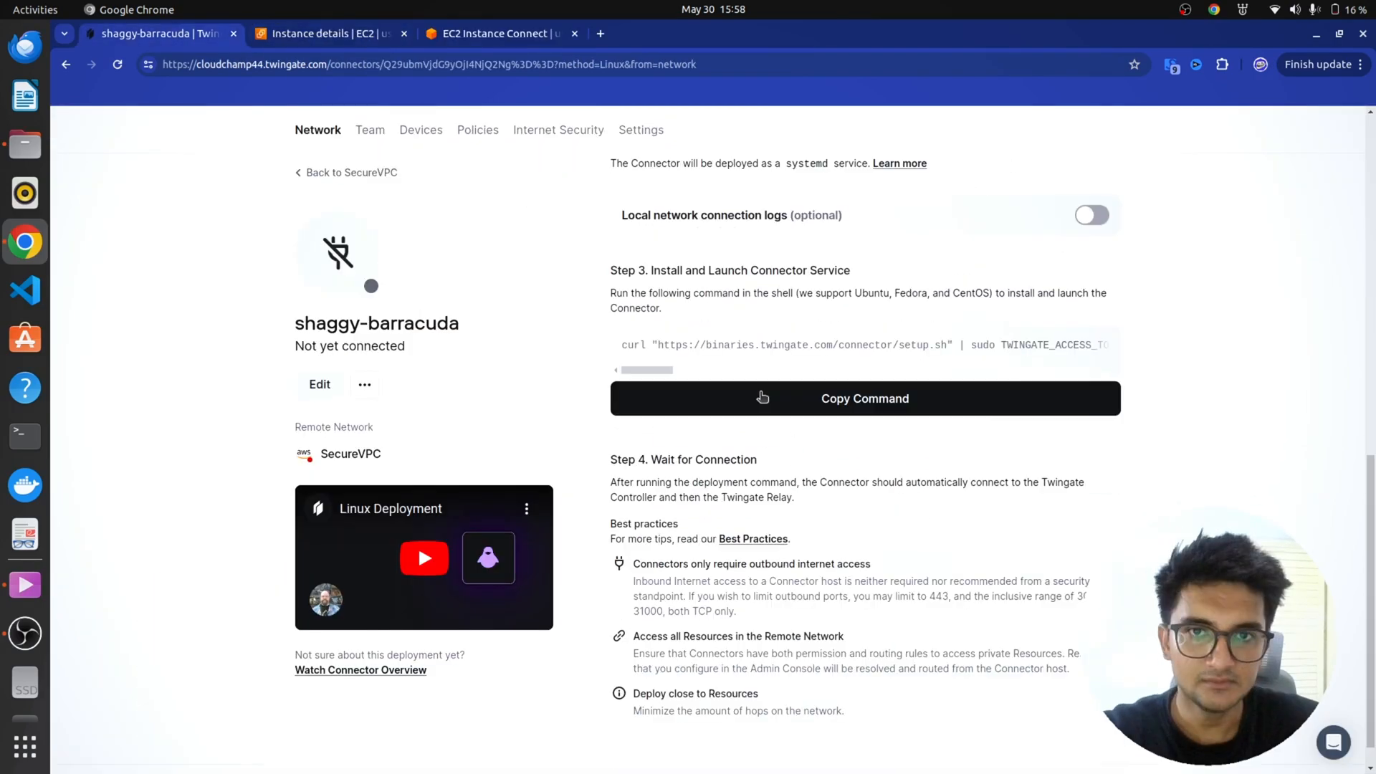
pyautogui.click(862, 397)
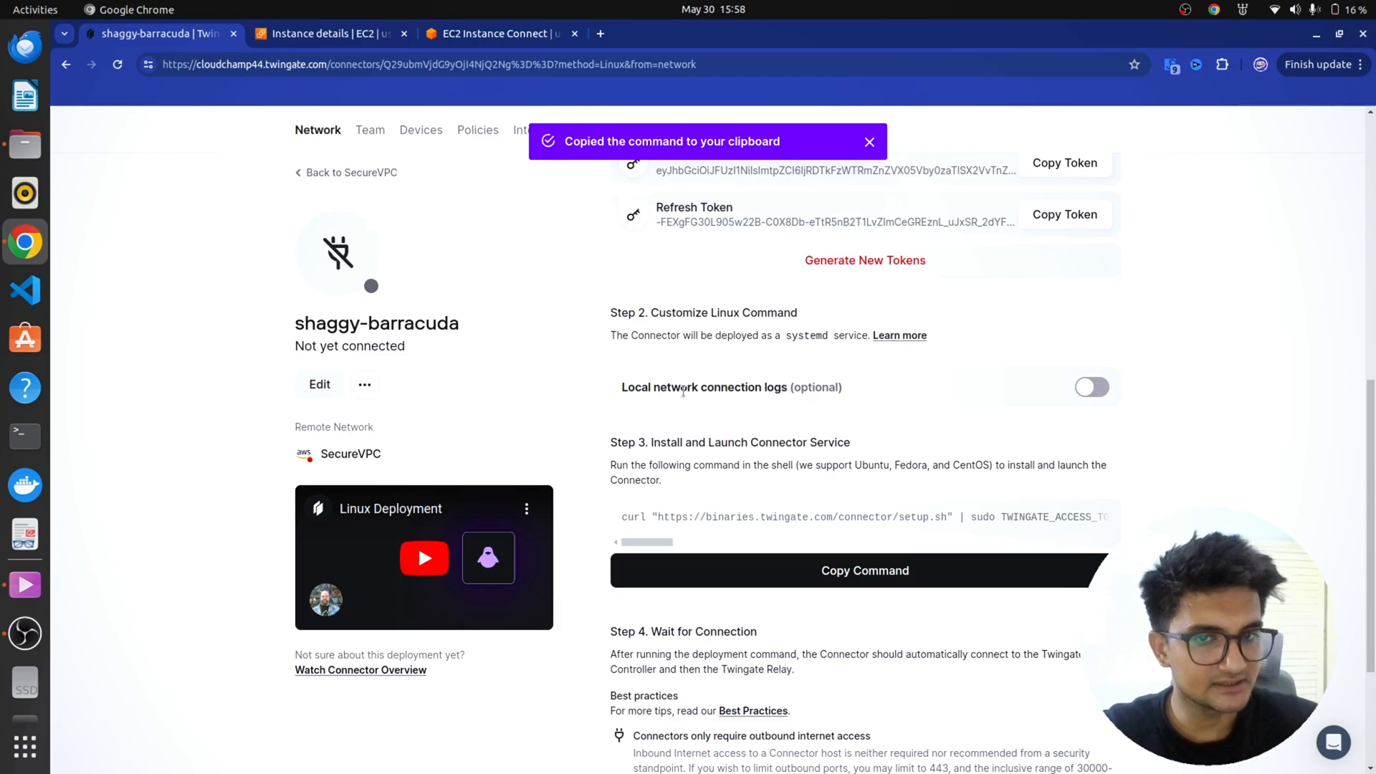
pyautogui.click(1093, 387)
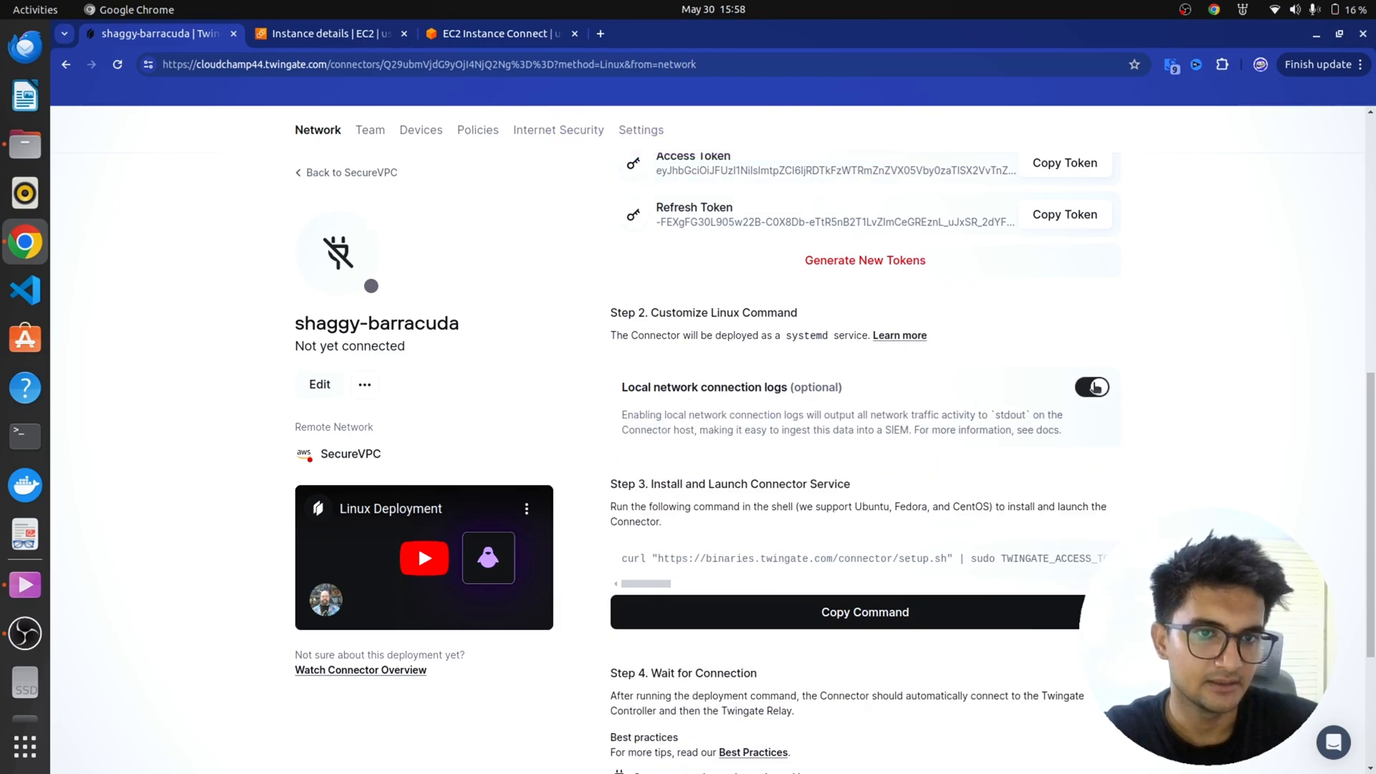
pyautogui.click(1092, 387)
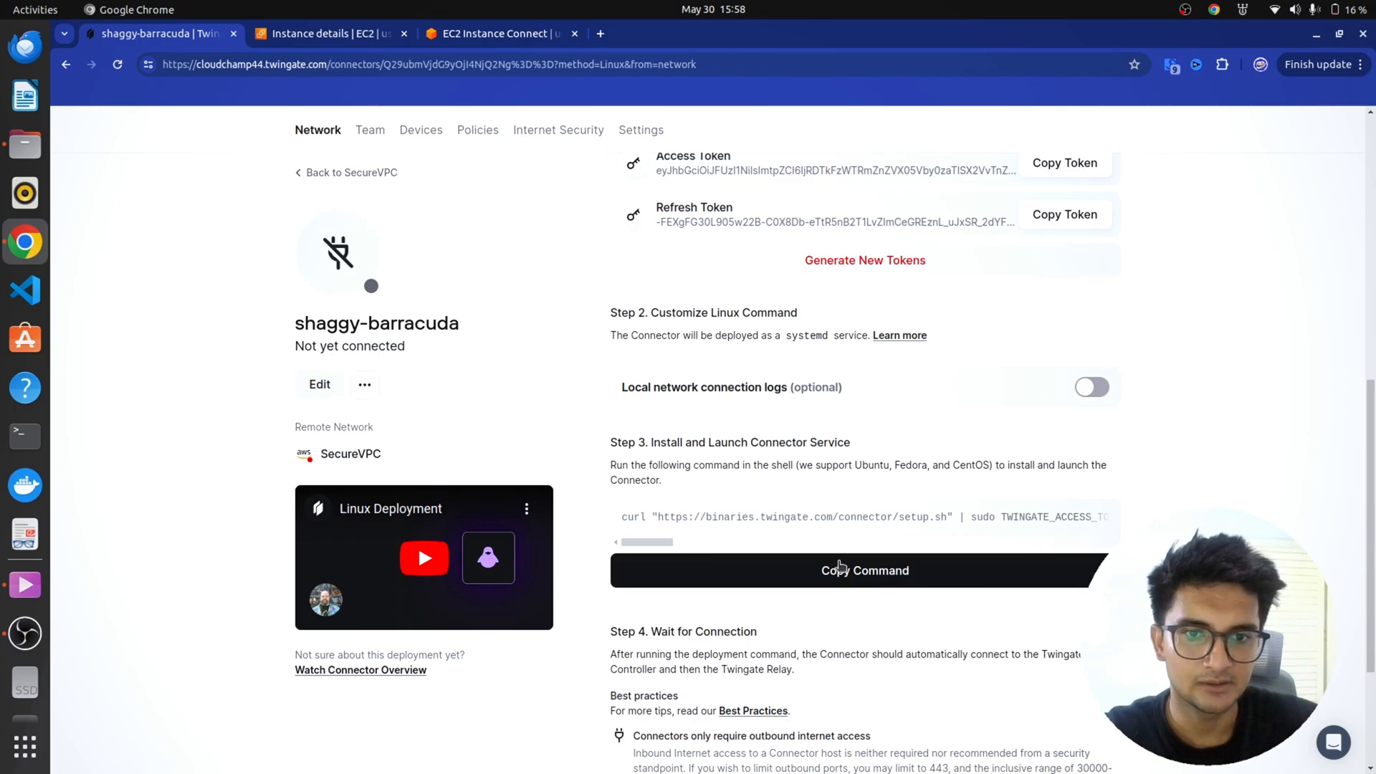
pyautogui.click(863, 569)
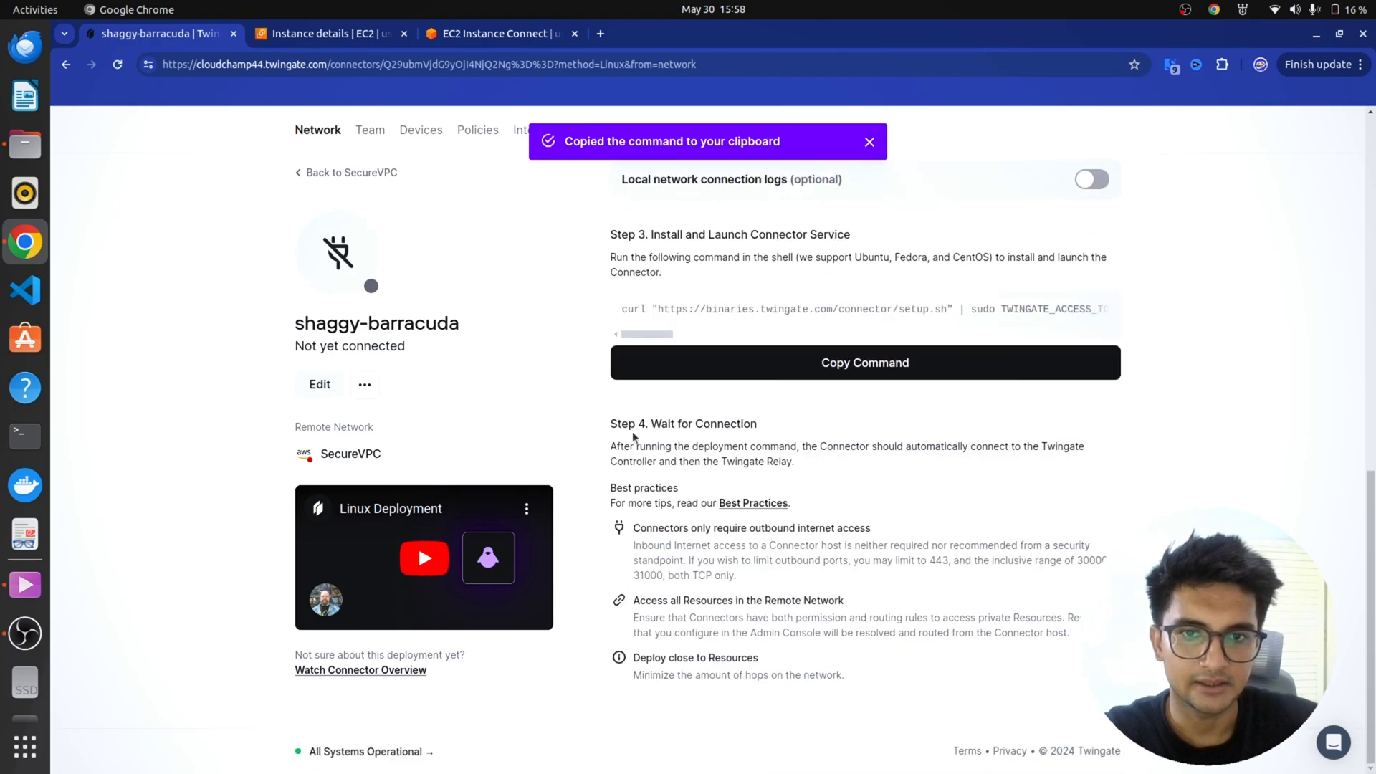
pyautogui.click(491, 33)
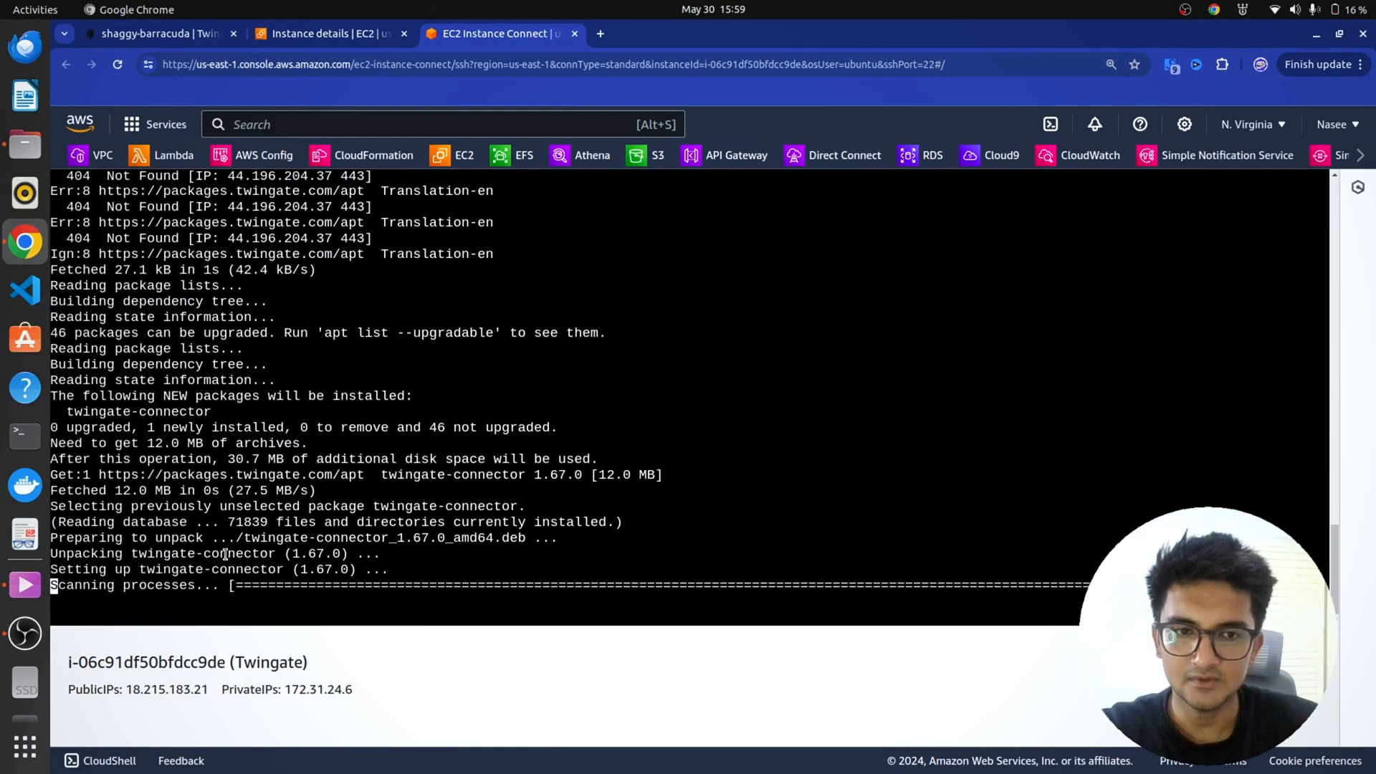
# - Run the setup command in the EC2 terminal and confirm shaggy-barracuda shows Controller and Relay connected
pyautogui.click(154, 33)
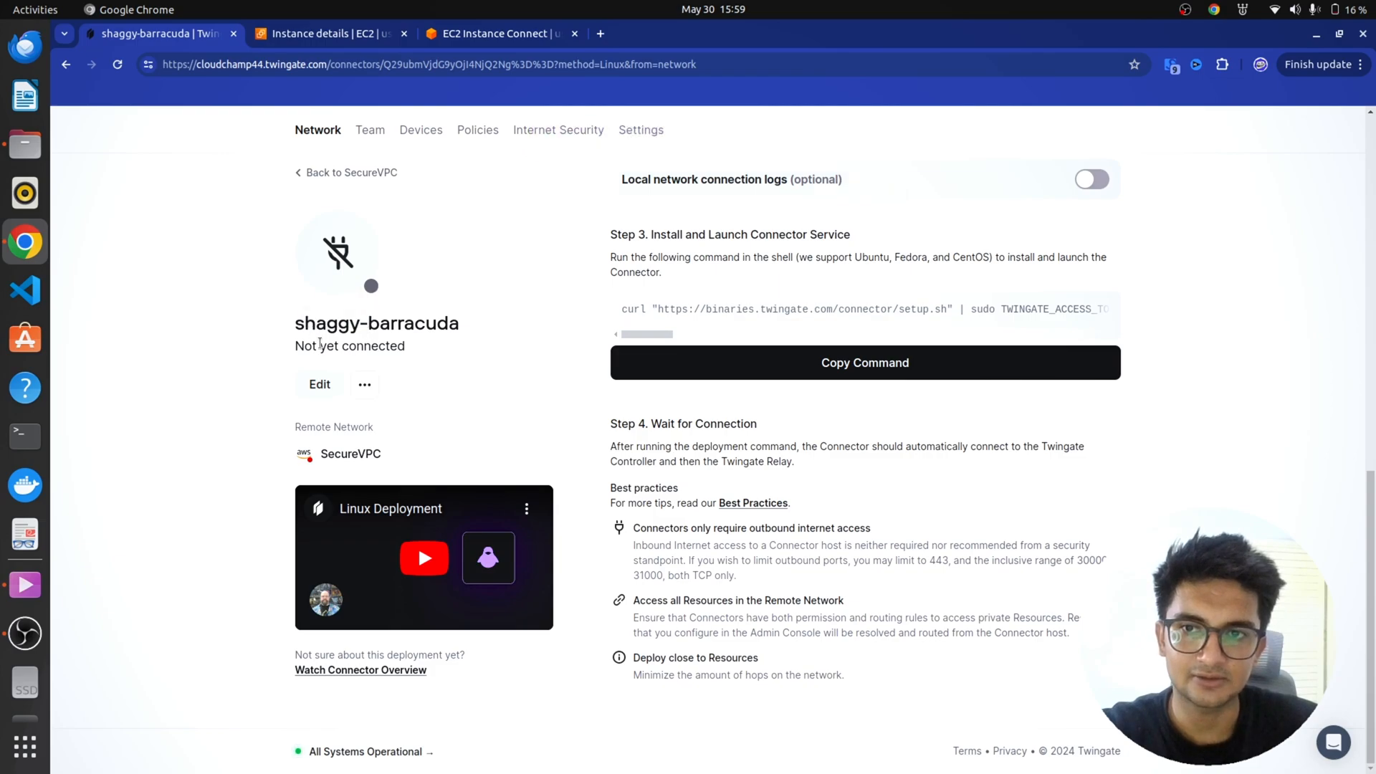
pyautogui.click(500, 33)
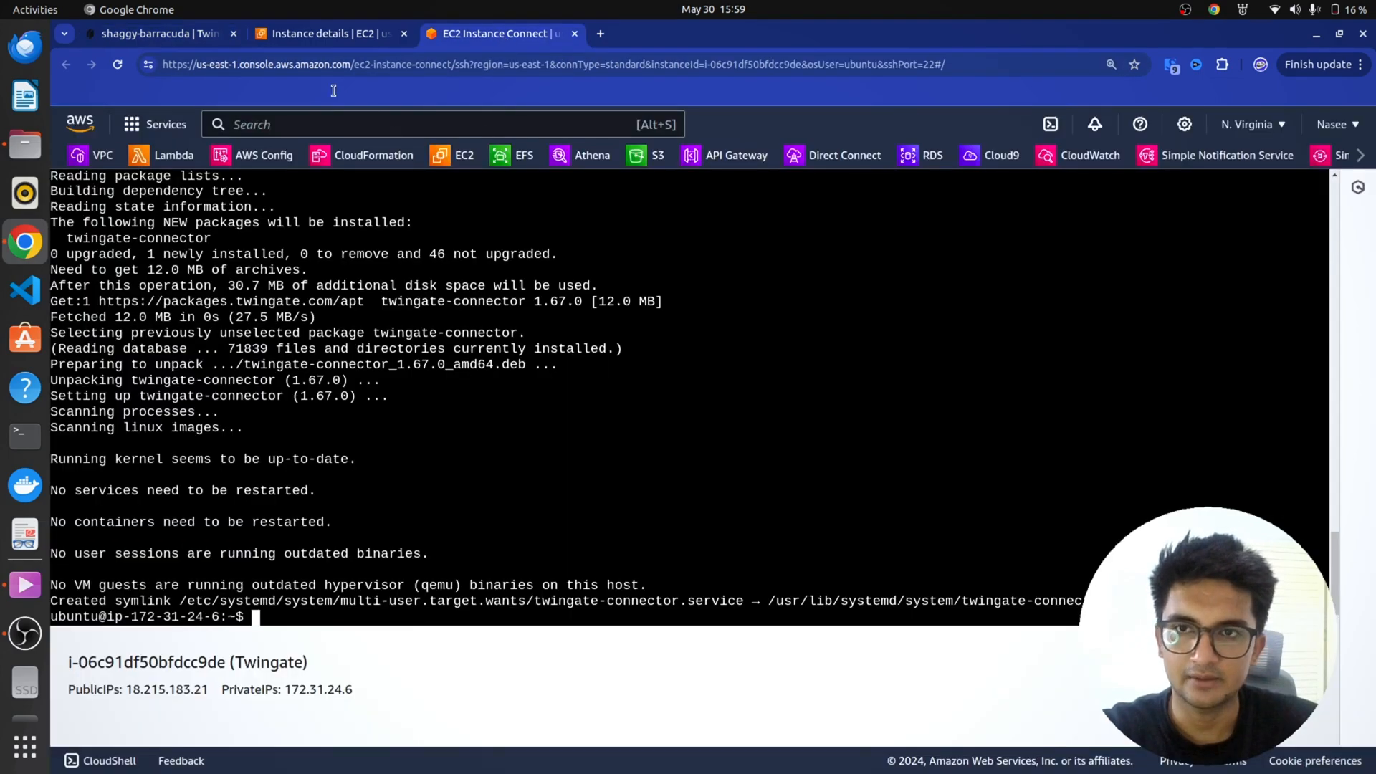
pyautogui.click(158, 33)
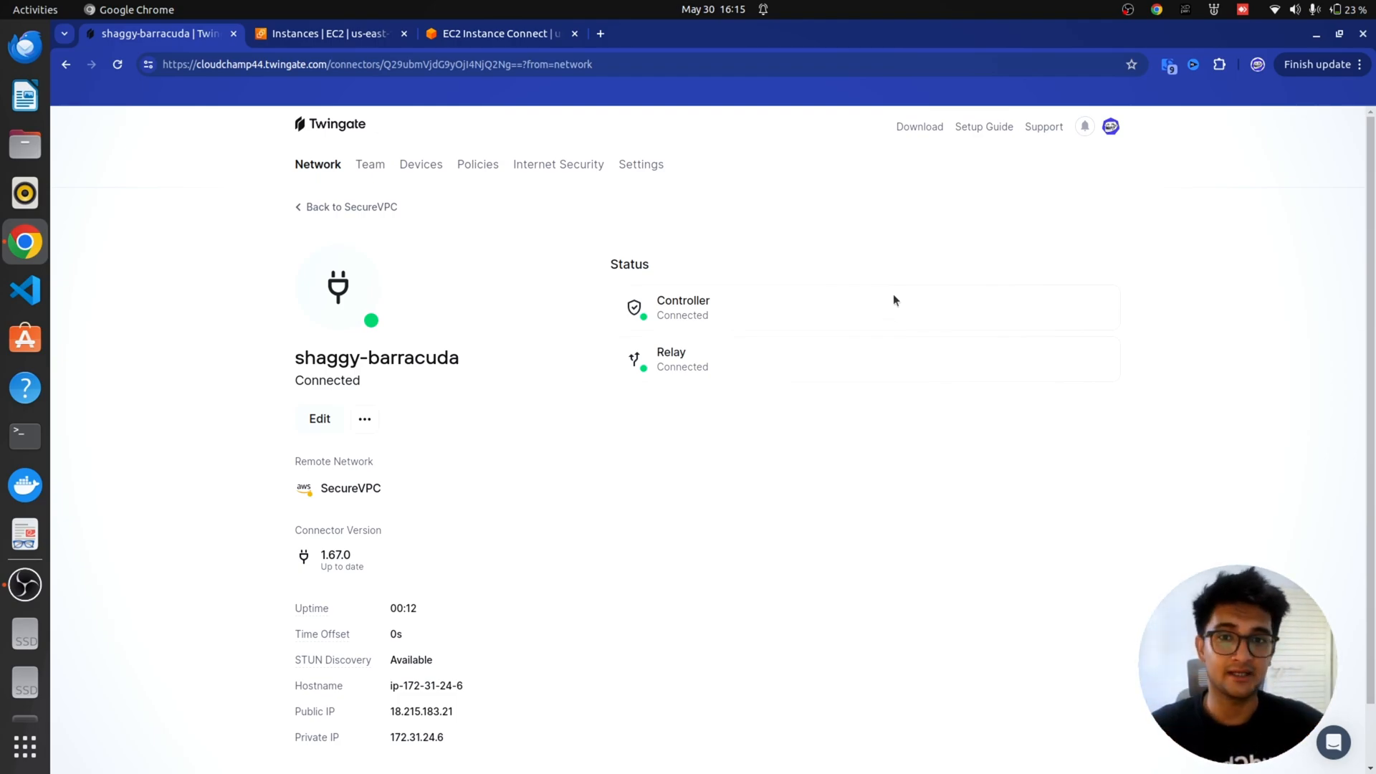
# - Start a new EC2 instance named Jenkins using the Bitnami Jenkins AMI
pyautogui.click(326, 33)
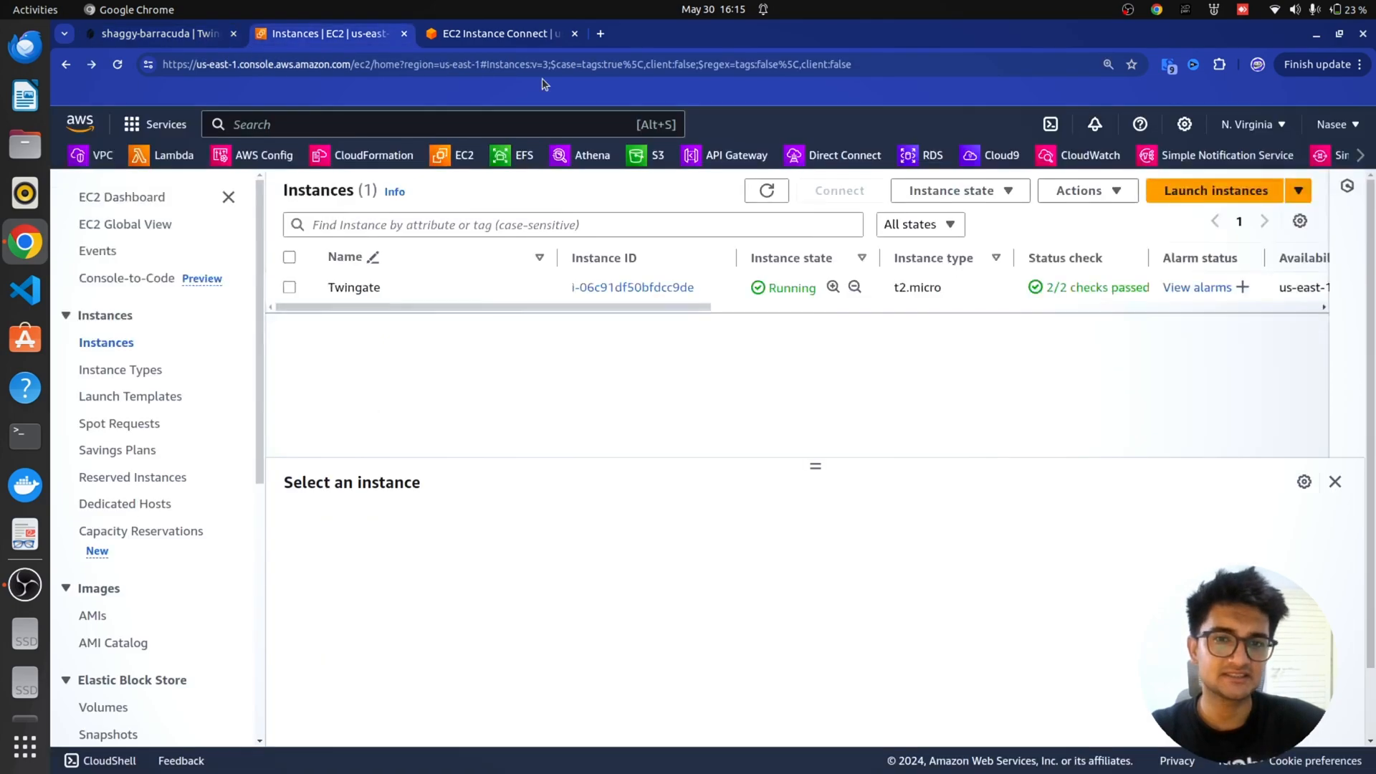
pyautogui.click(1214, 191)
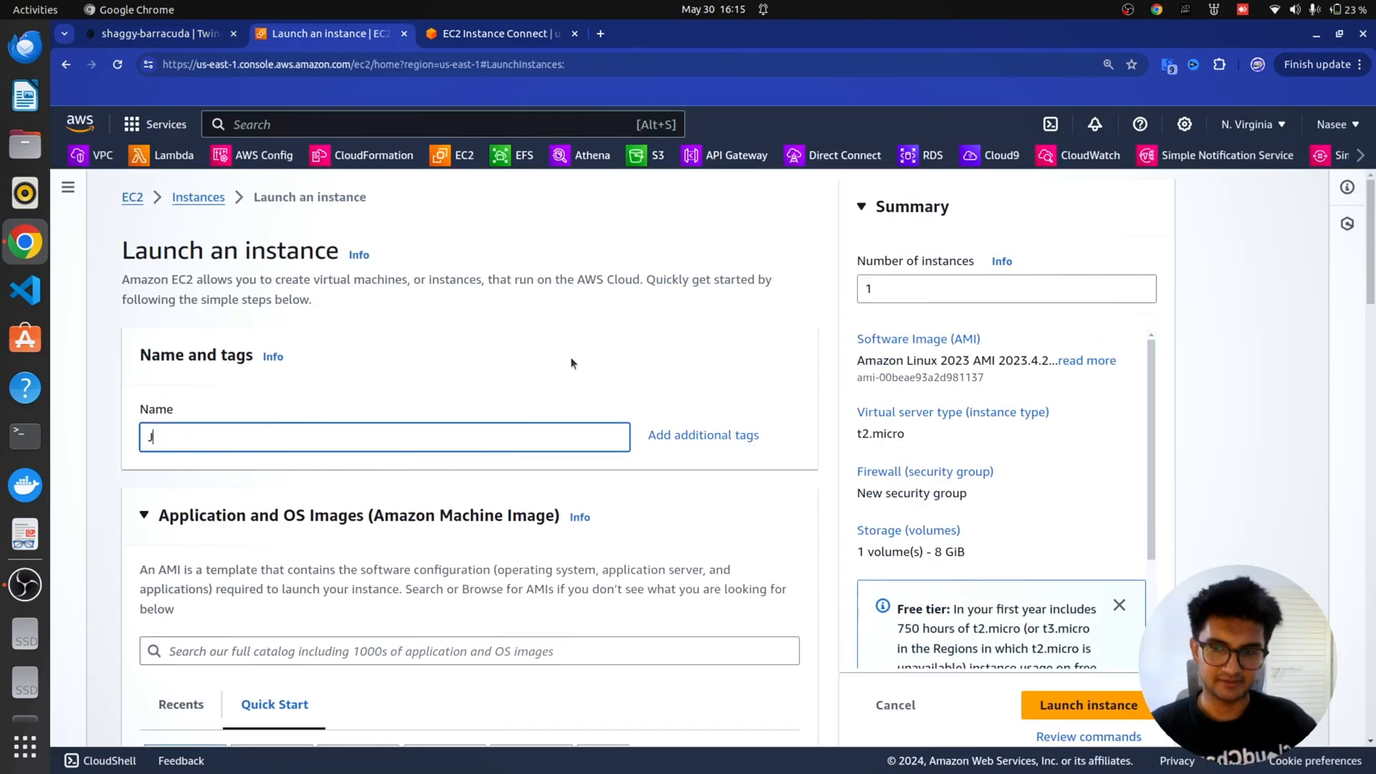
pyautogui.write('enkins')
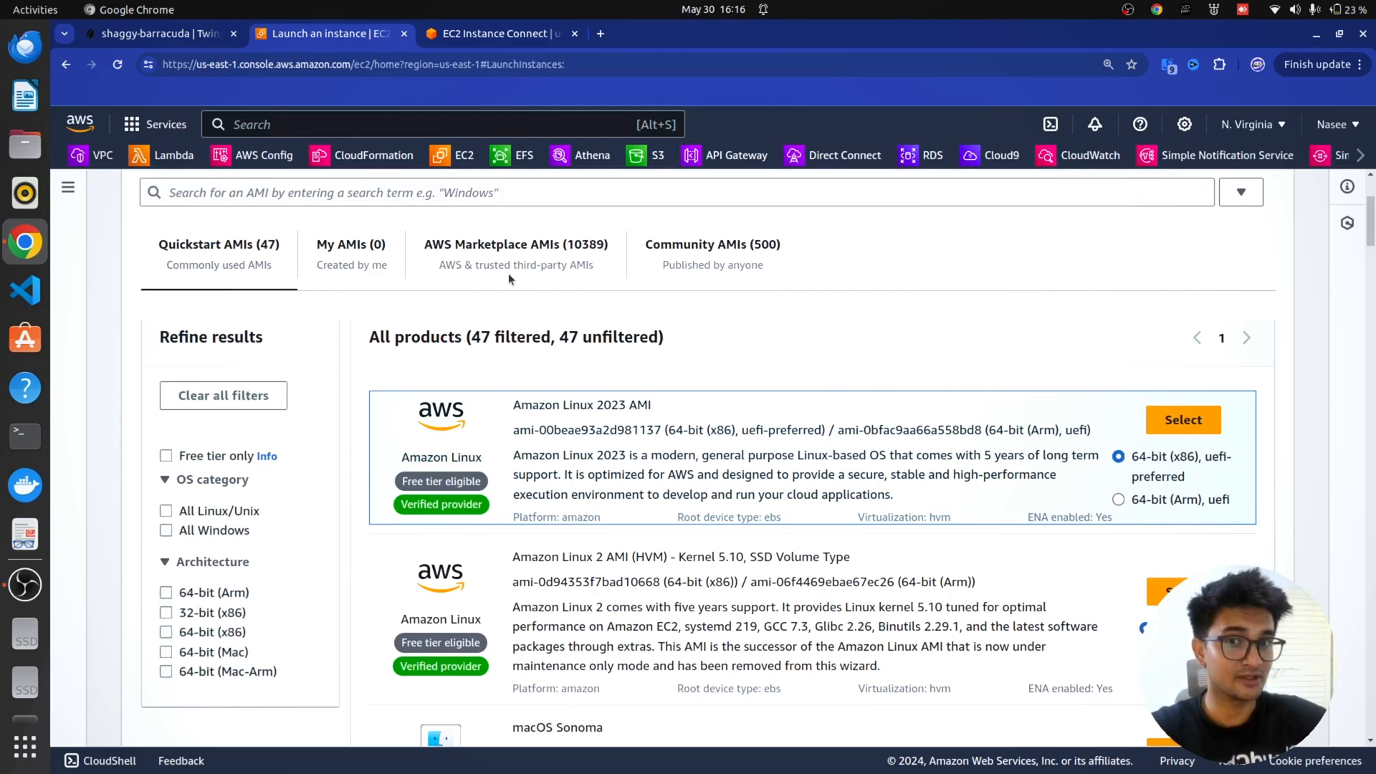
pyautogui.write('jenkins bitnami')
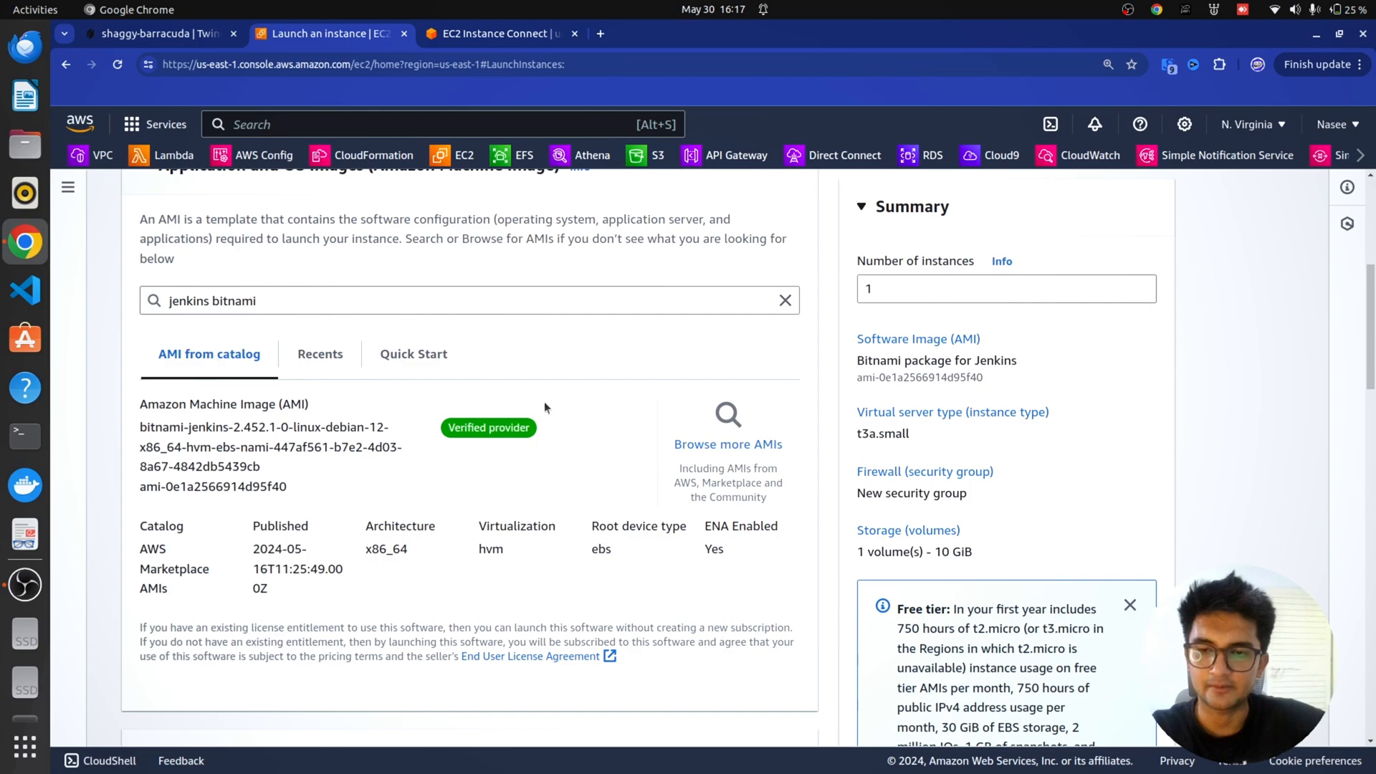
# - Disable auto-assign public IP and launch the t3a.small Jenkins instance
pyautogui.scroll(-3)
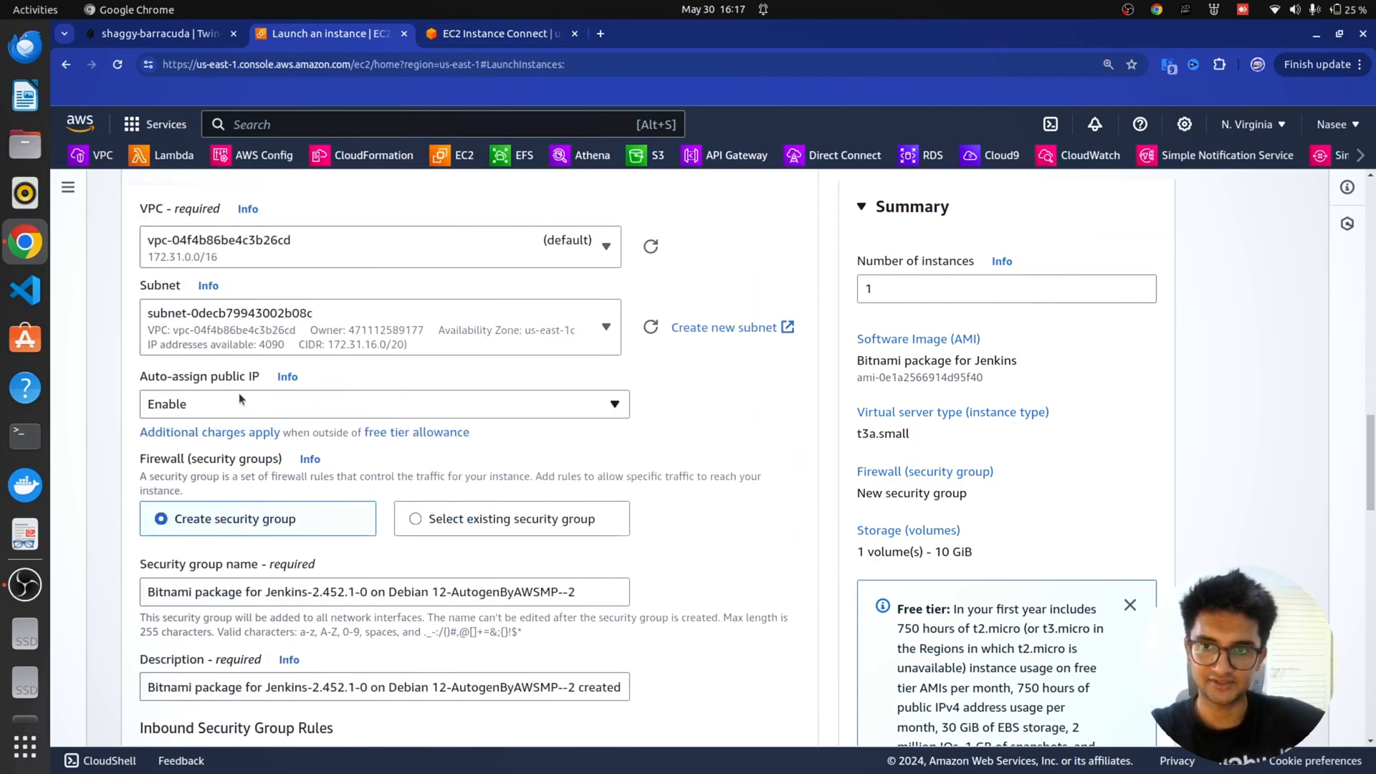
pyautogui.click(384, 404)
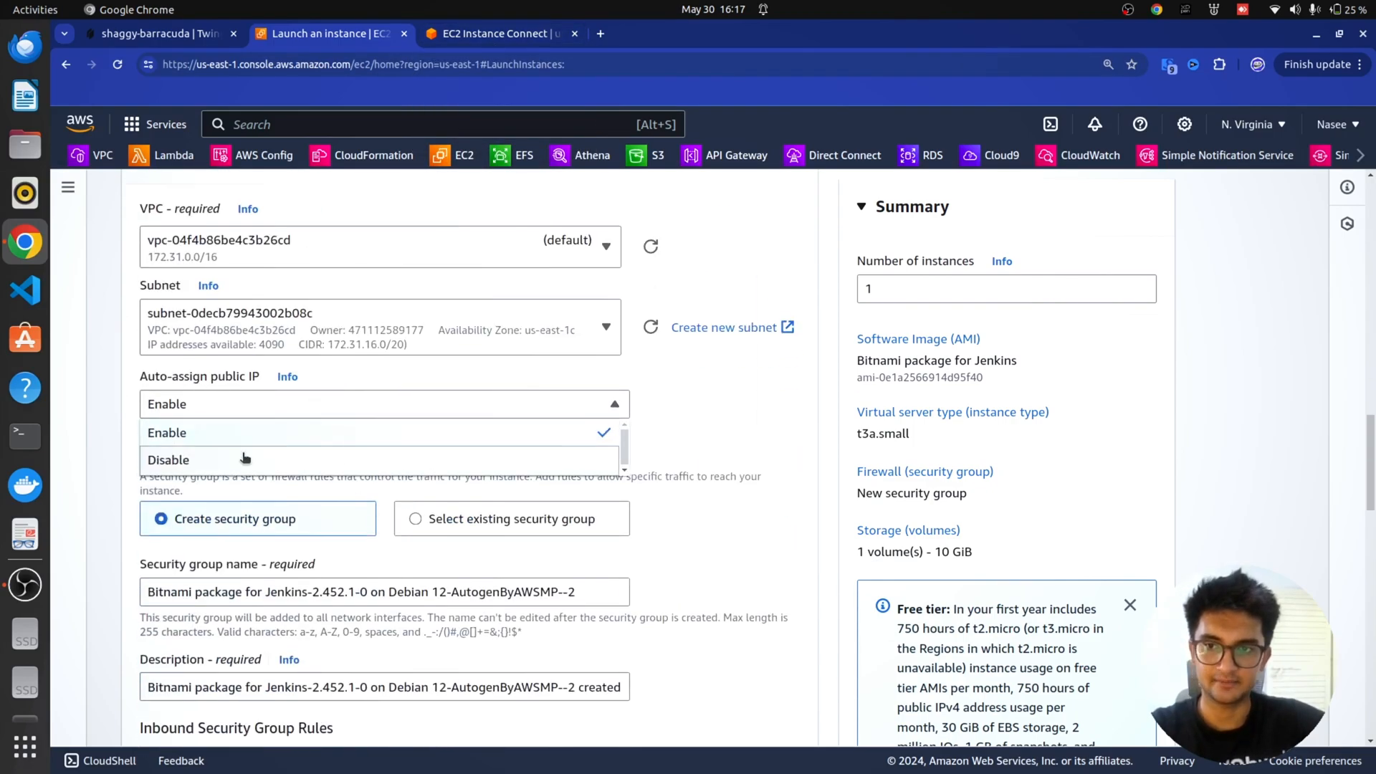
pyautogui.click(168, 459)
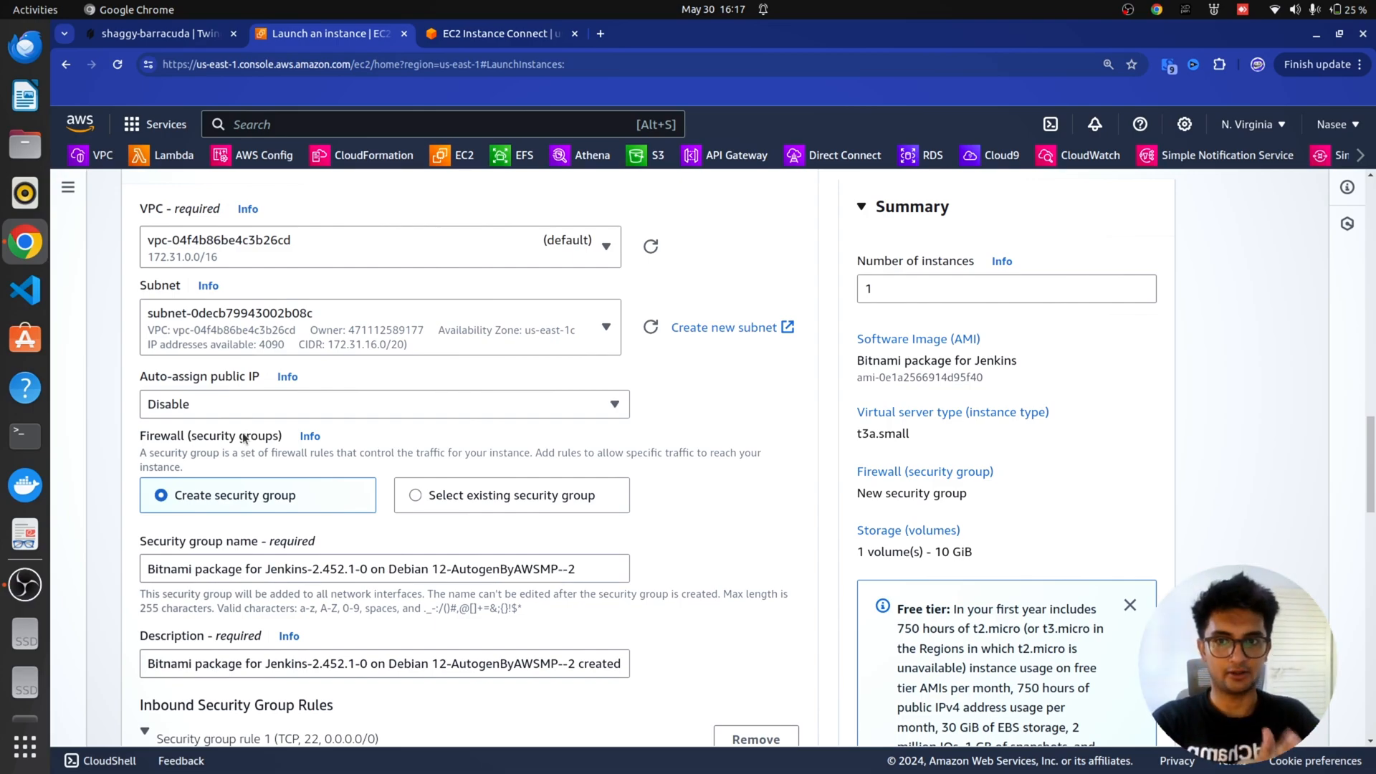
pyautogui.scroll(-3)
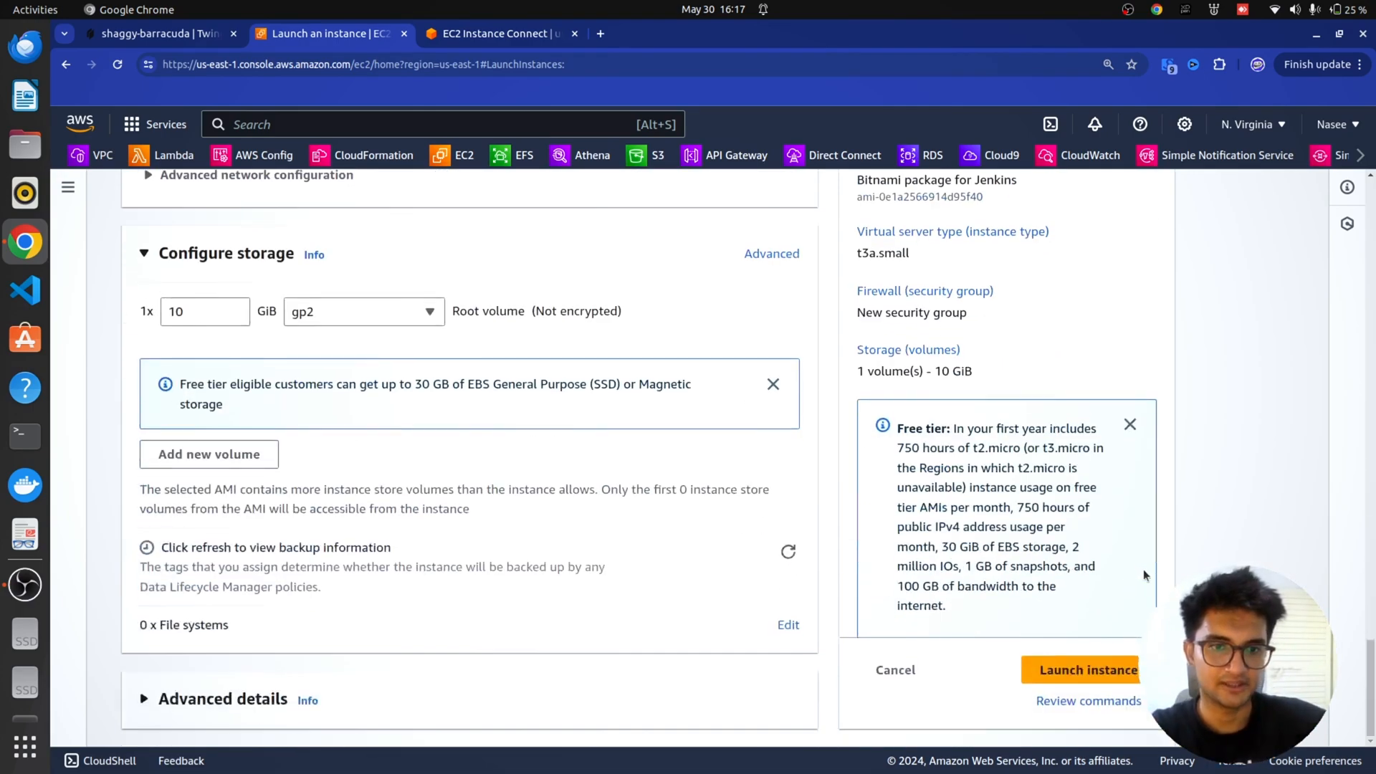
pyautogui.click(1080, 670)
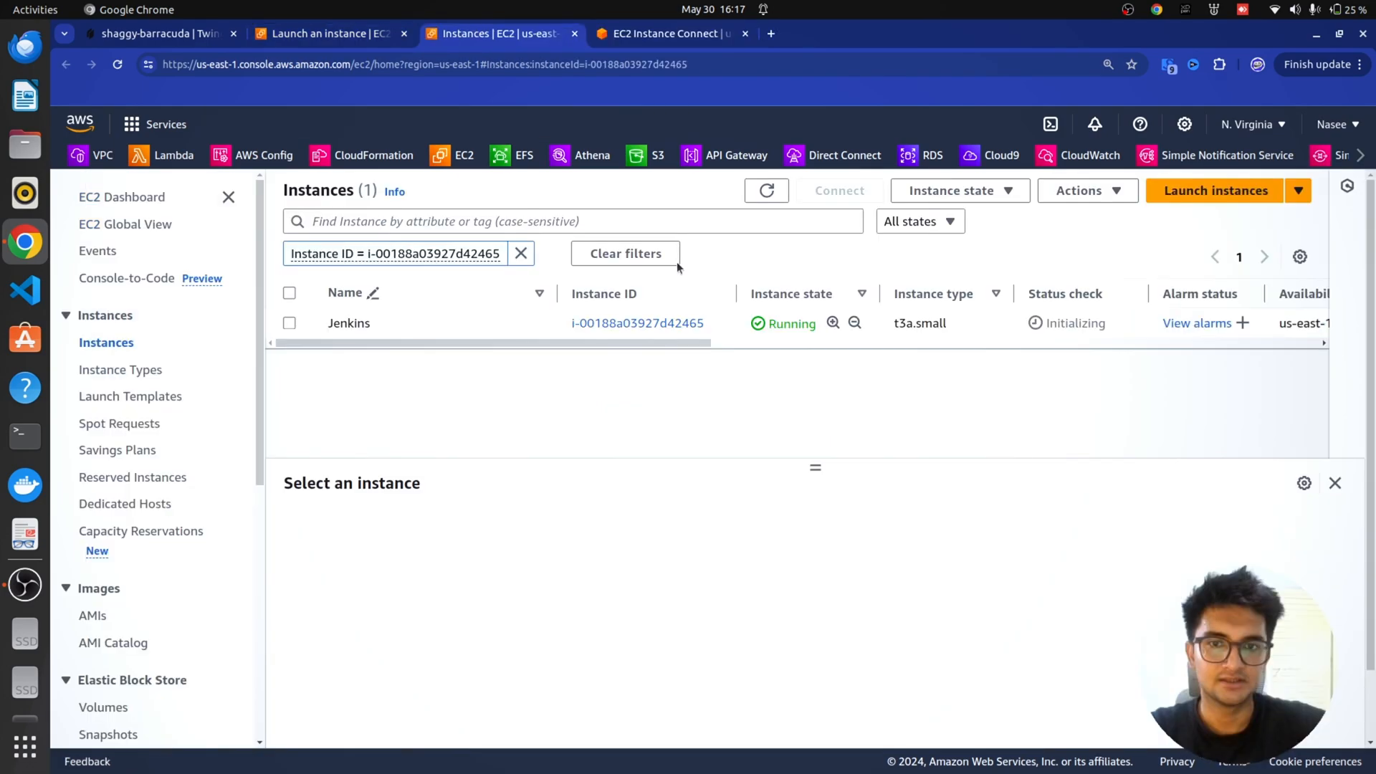
pyautogui.click(636, 322)
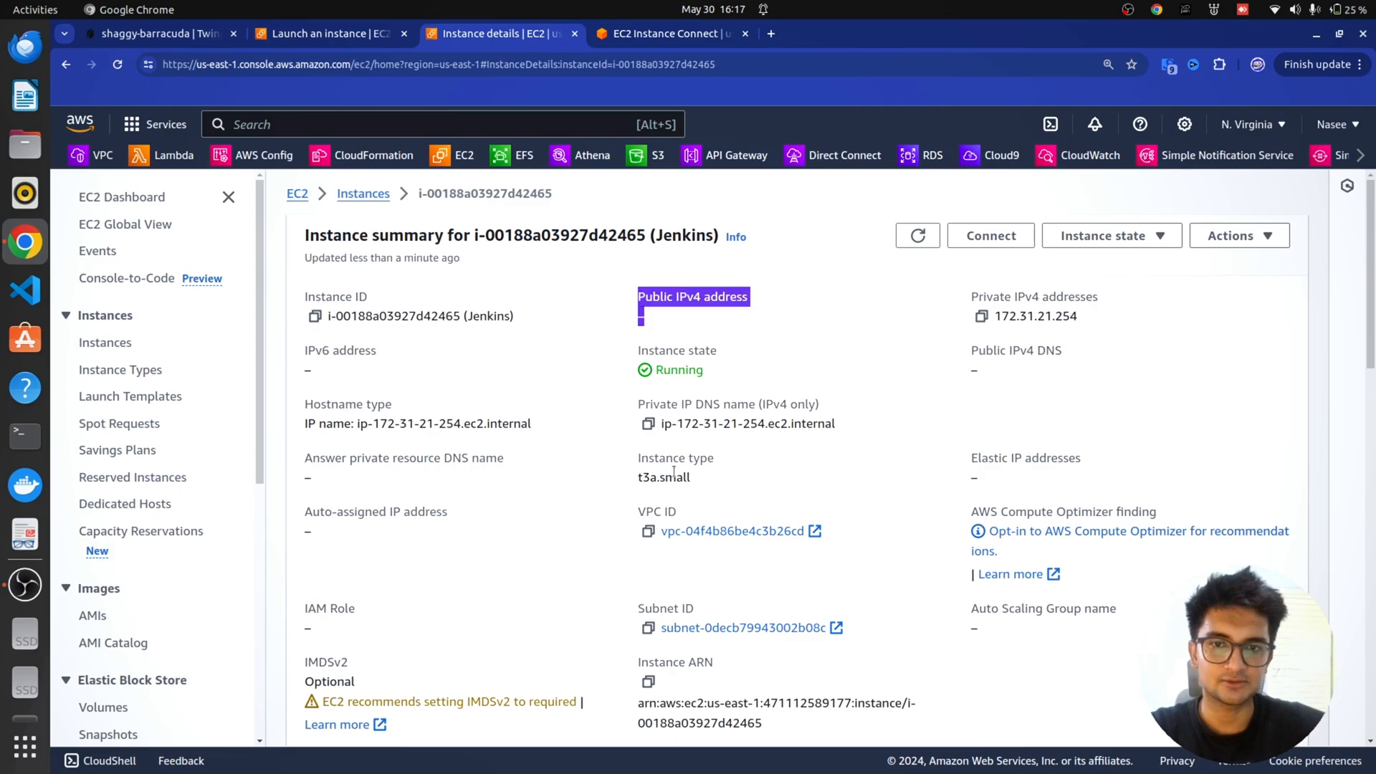
pyautogui.scroll(-3)
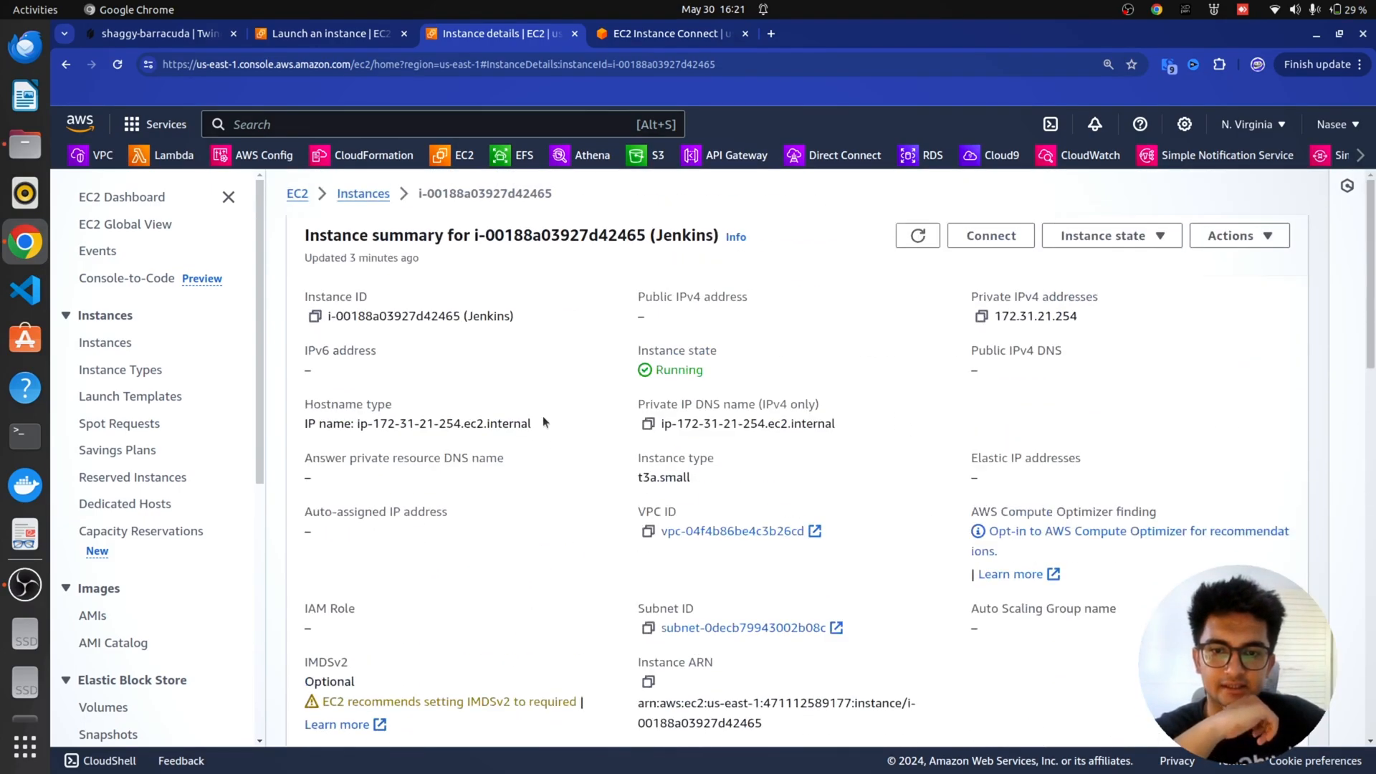
pyautogui.moveTo(1041, 350)
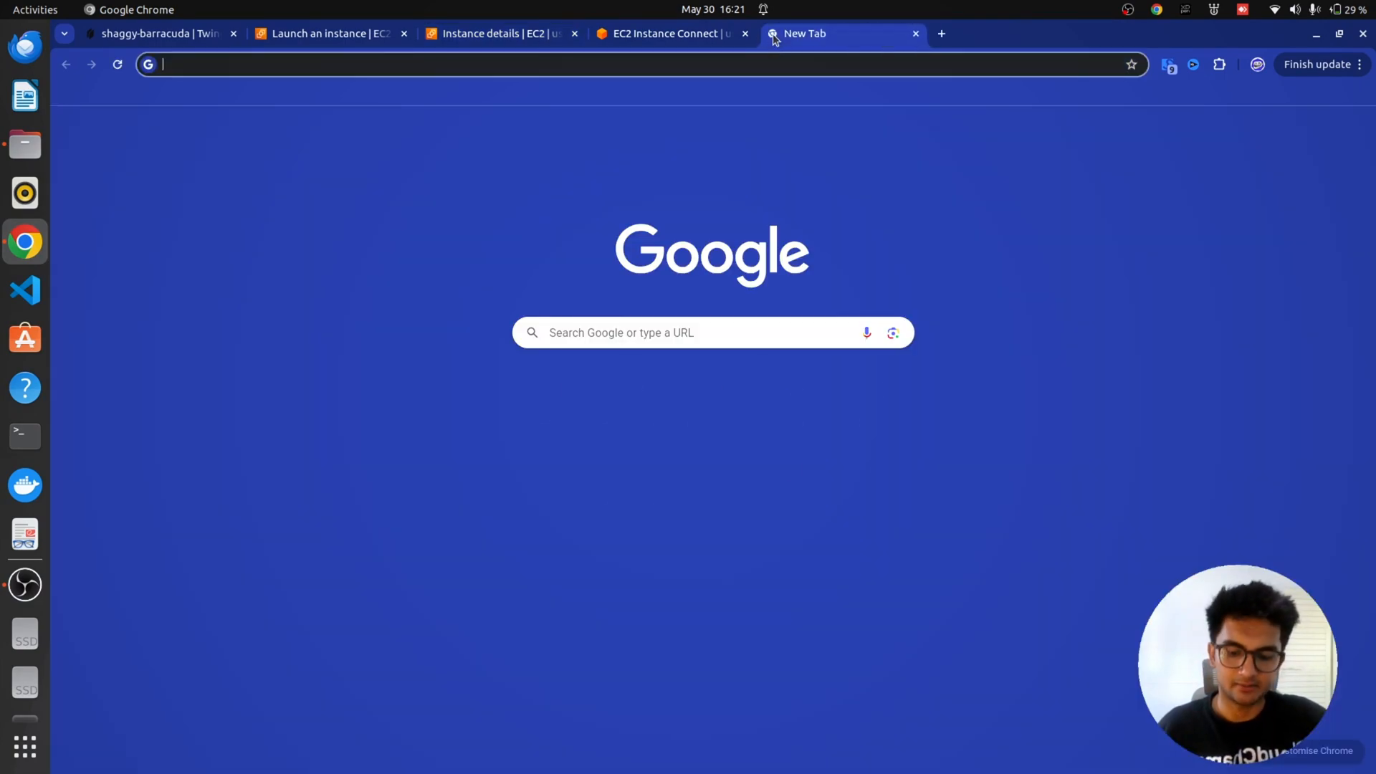
pyautogui.write('http://172.31.21.254')
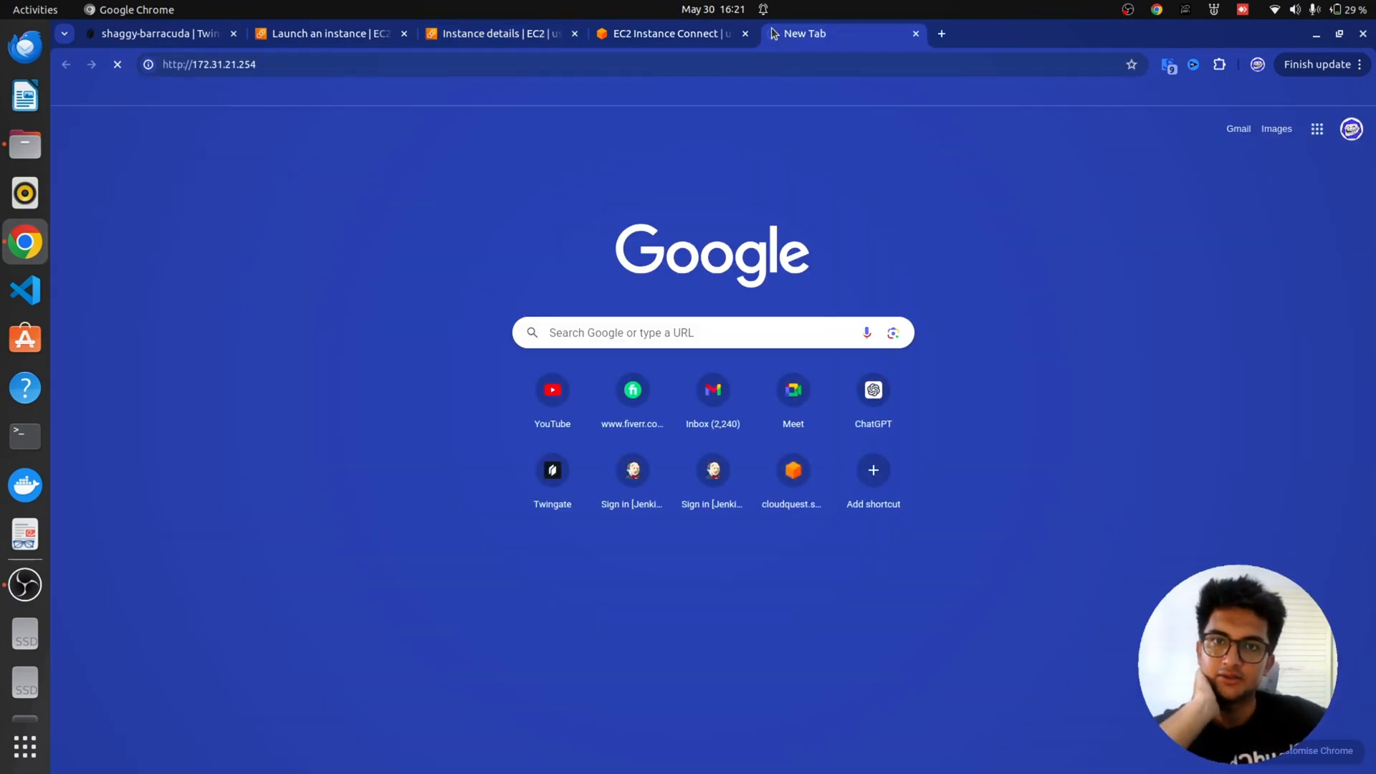
pyautogui.moveTo(781, 44)
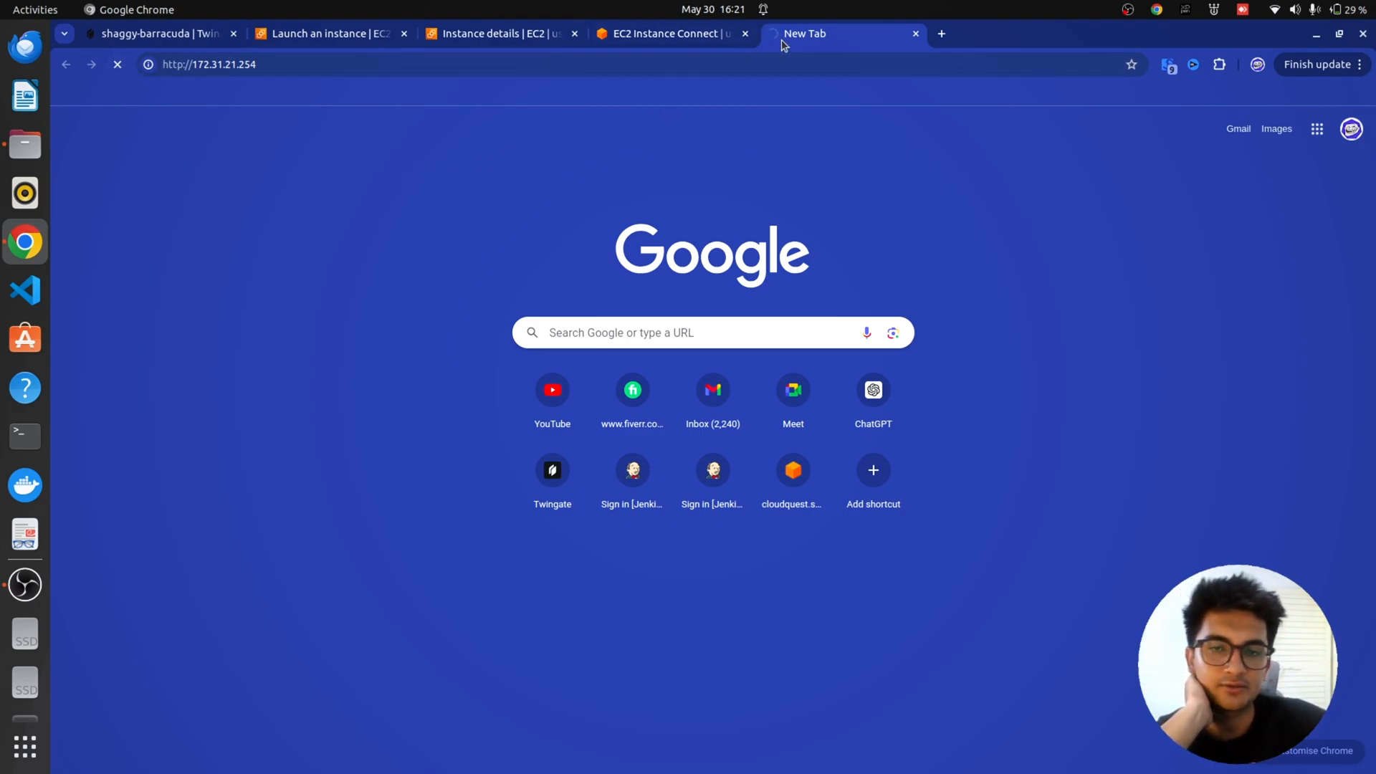
pyautogui.moveTo(711, 126)
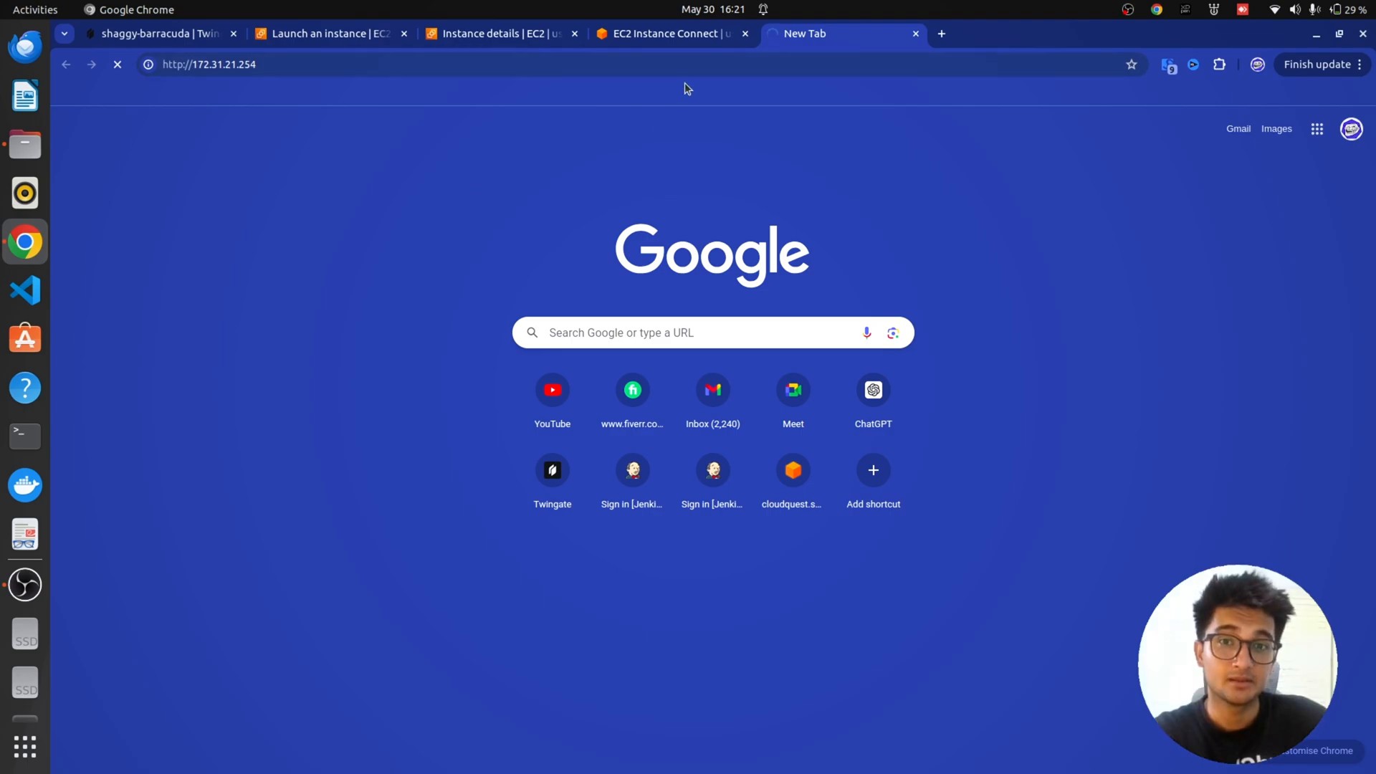
pyautogui.moveTo(739, 55)
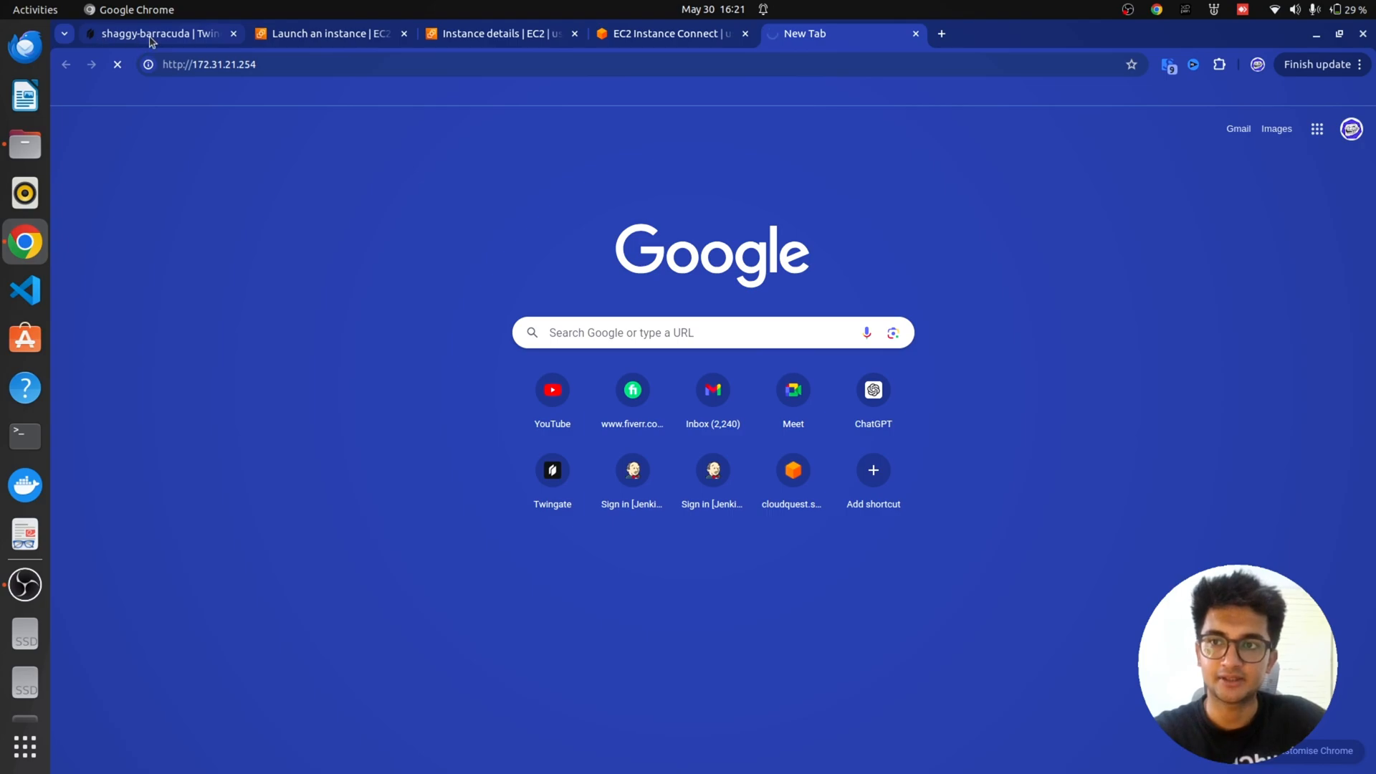
# - Back in SecureVPC, create a resource labelled Jenkins at 172.31.21.254
pyautogui.click(157, 33)
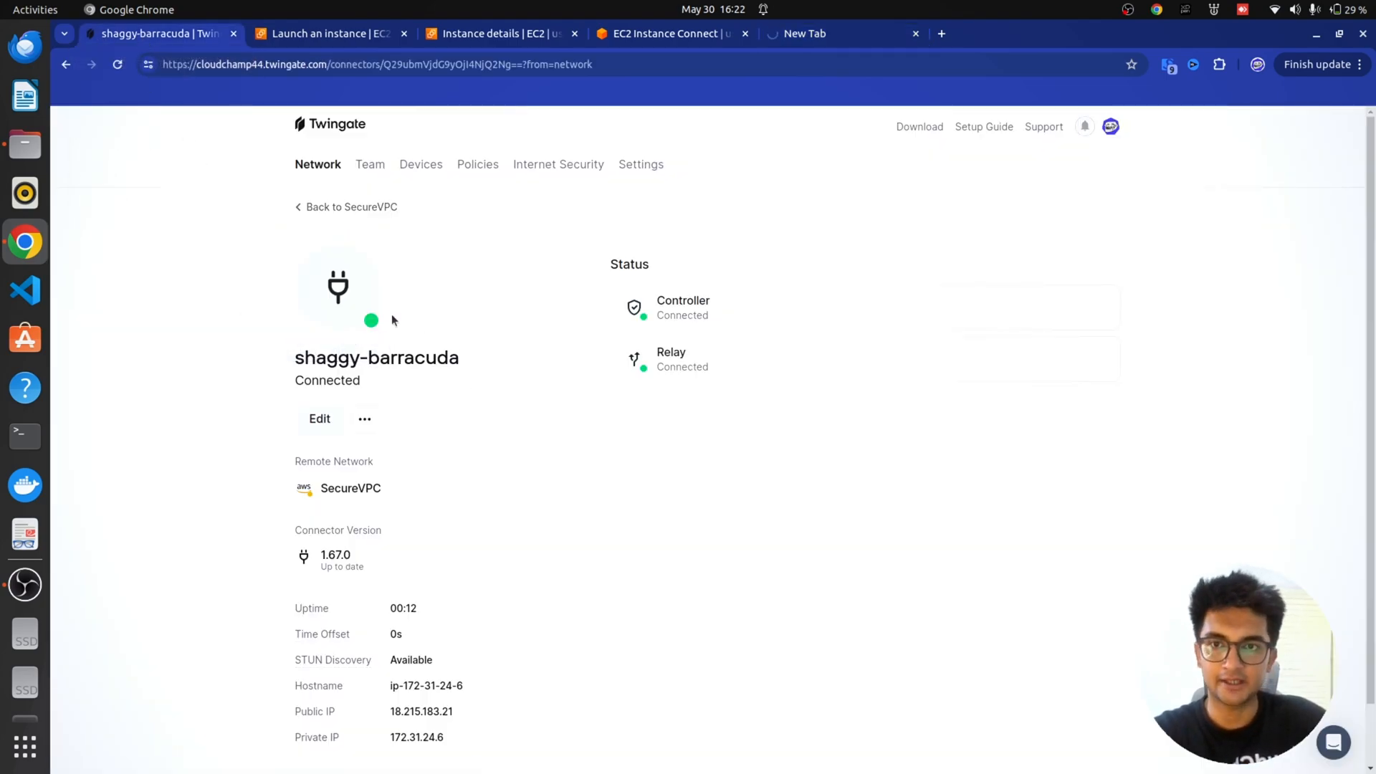
pyautogui.click(351, 206)
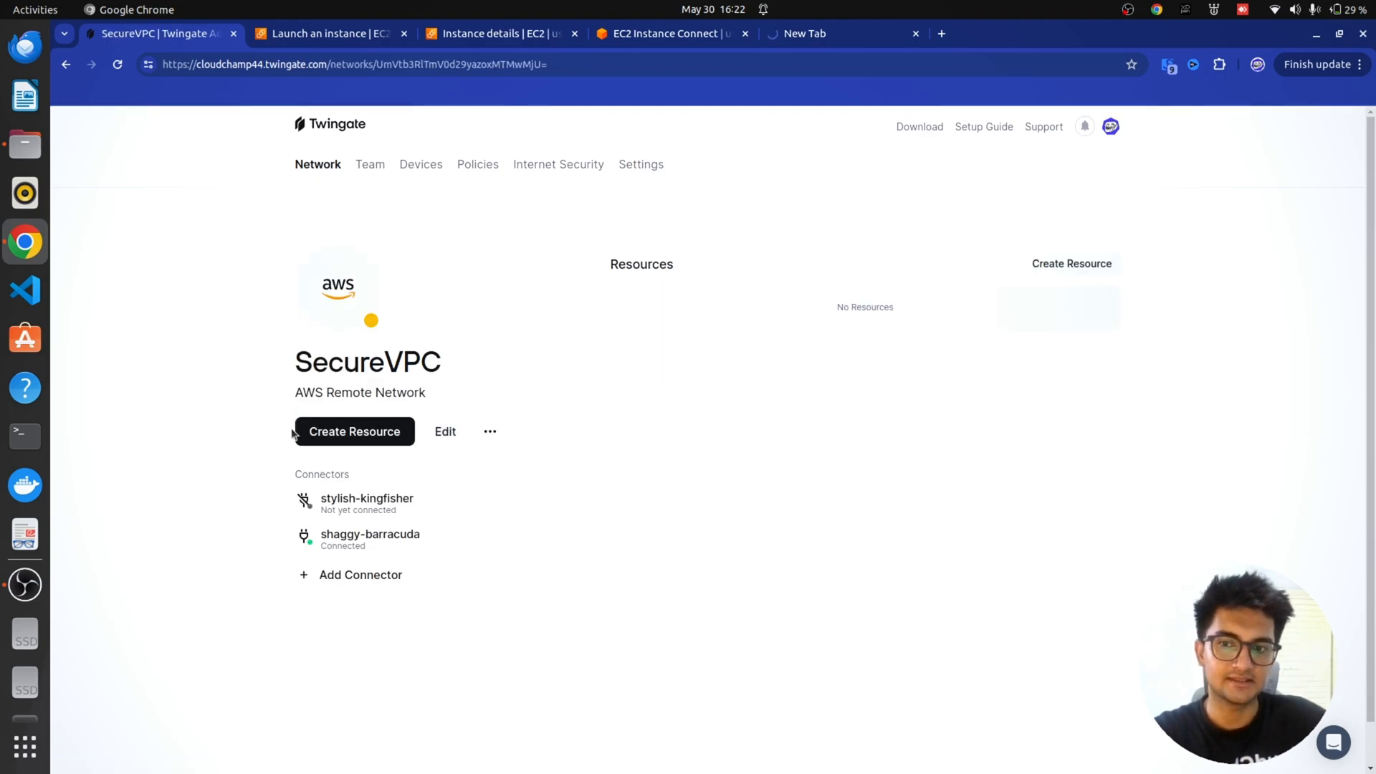
pyautogui.click(354, 431)
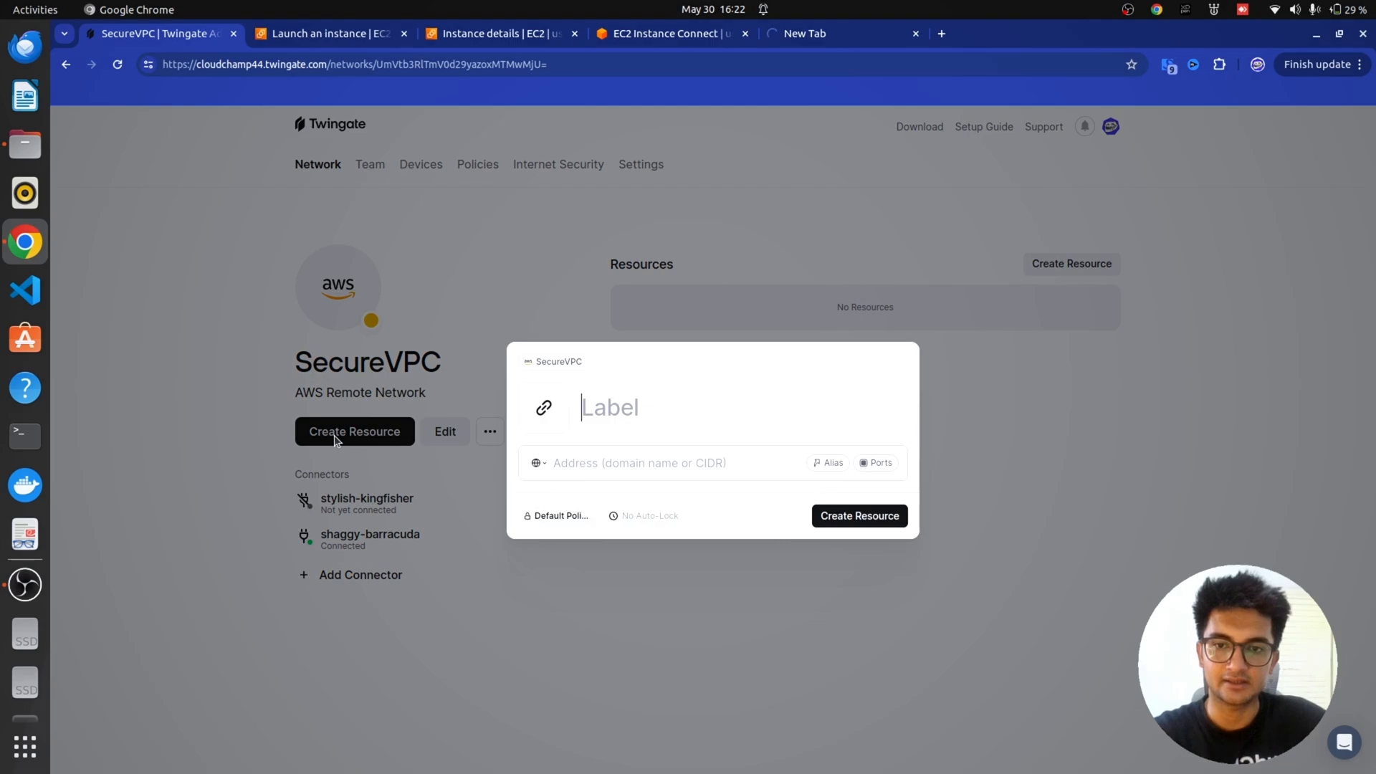
pyautogui.write('Jne')
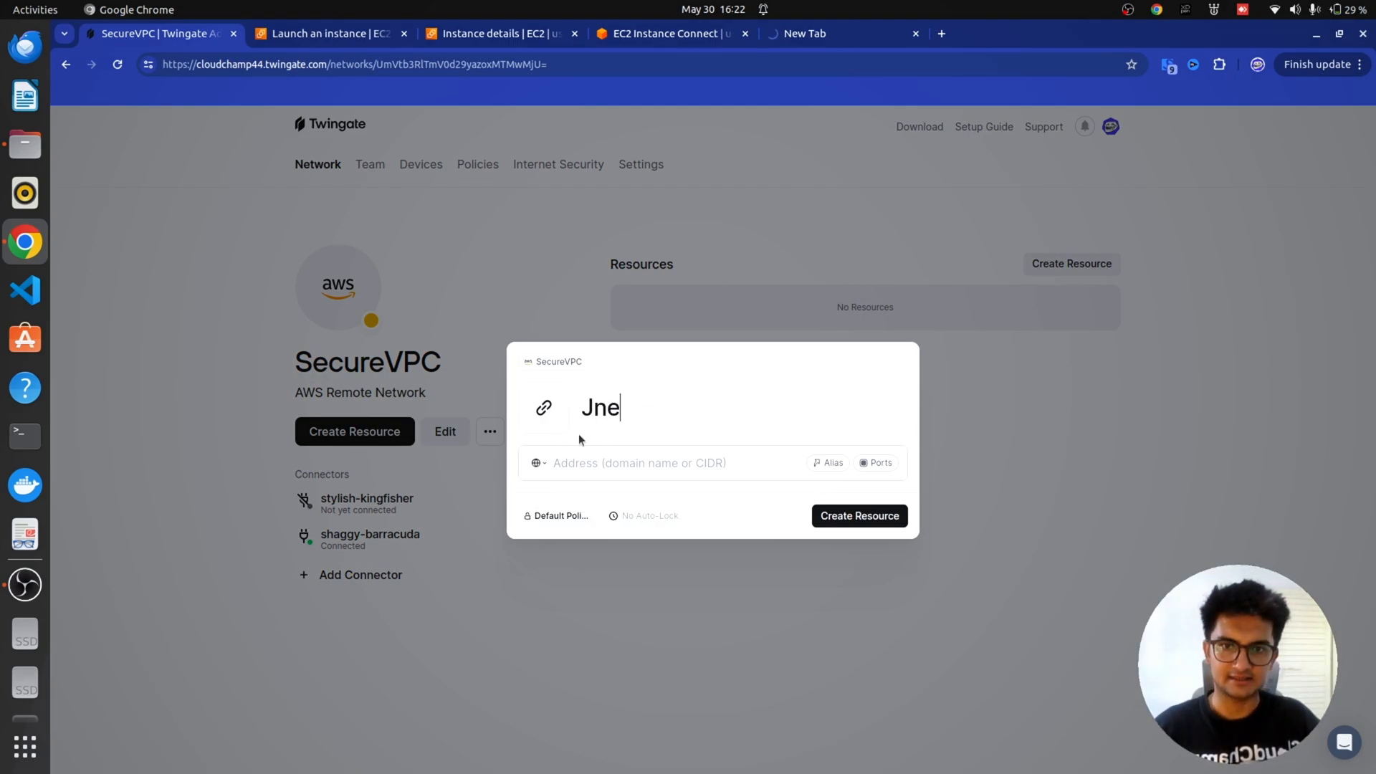
pyautogui.write('Jenkins')
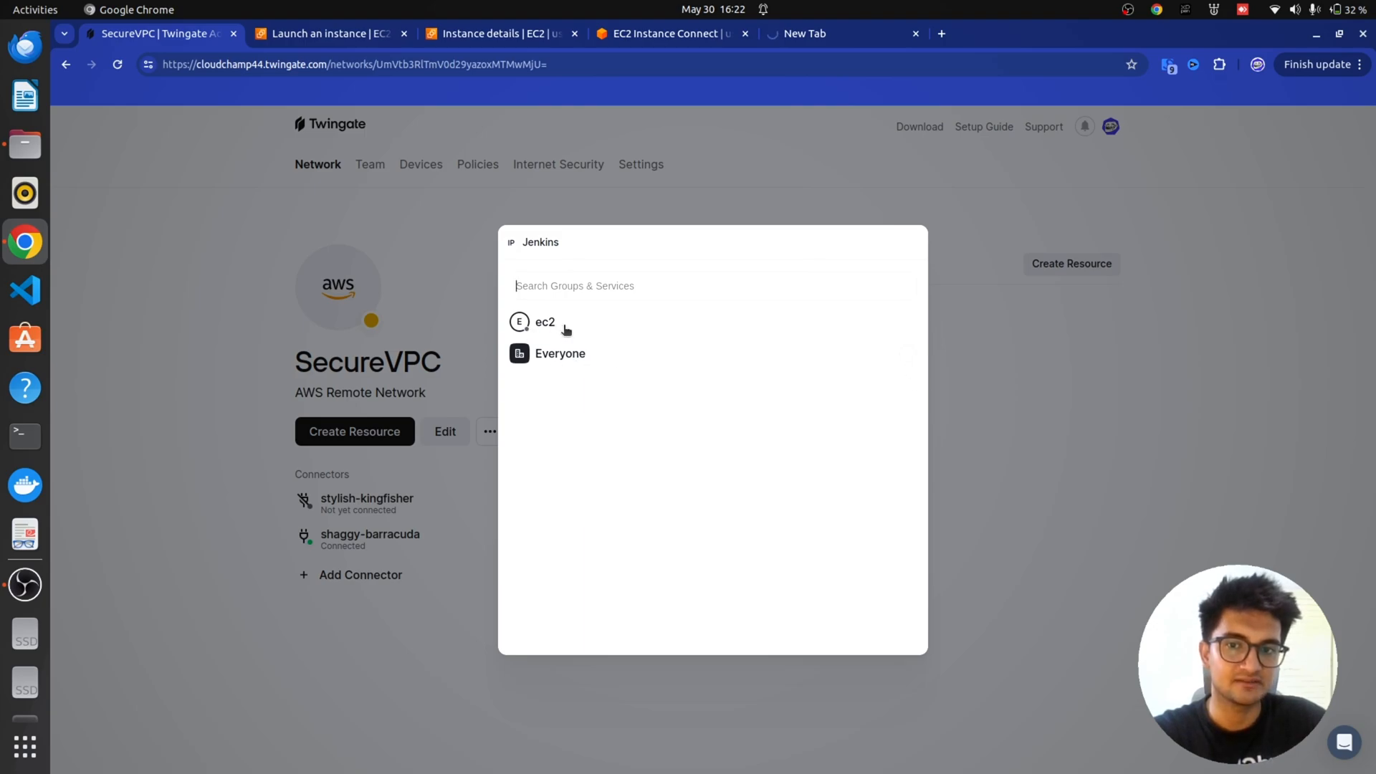
pyautogui.moveTo(593, 364)
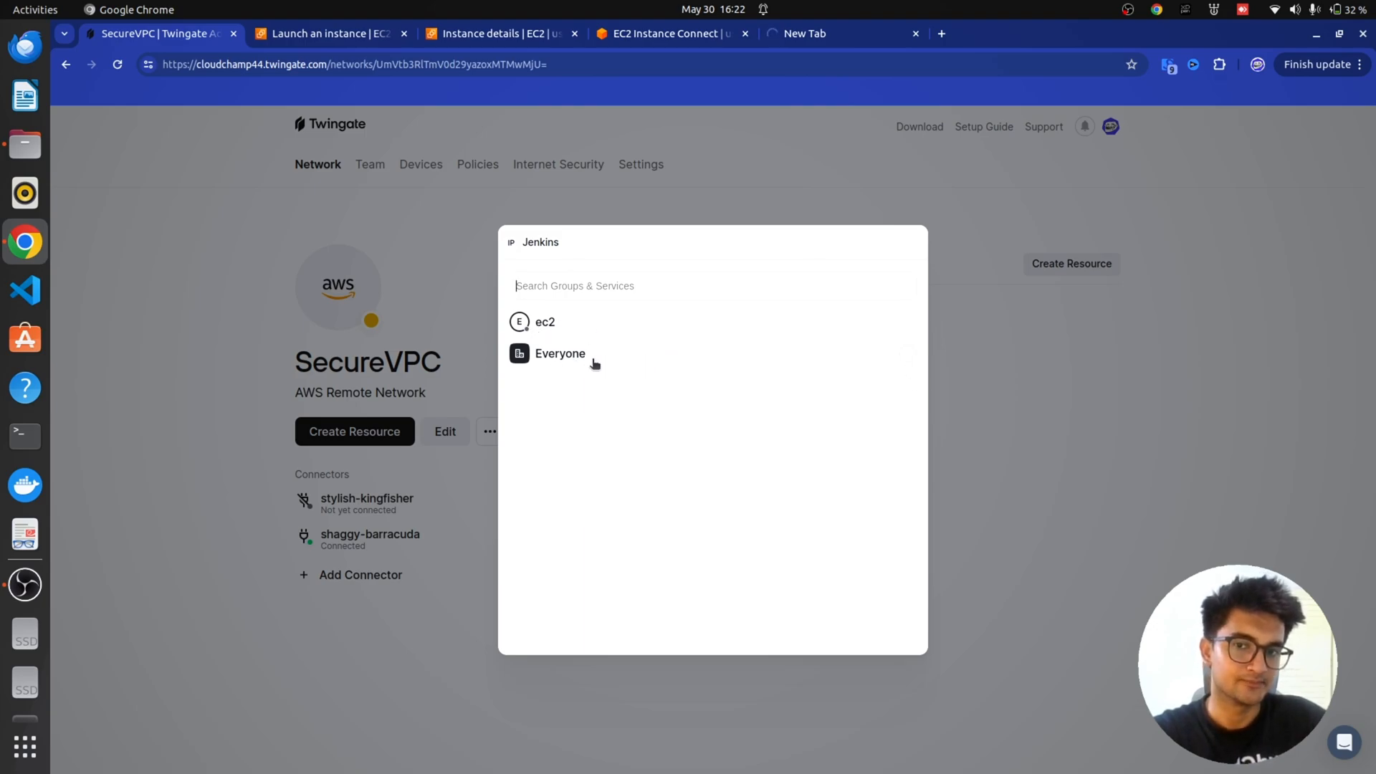
# - Grant the Everyone group access to the Jenkins resource
pyautogui.click(560, 353)
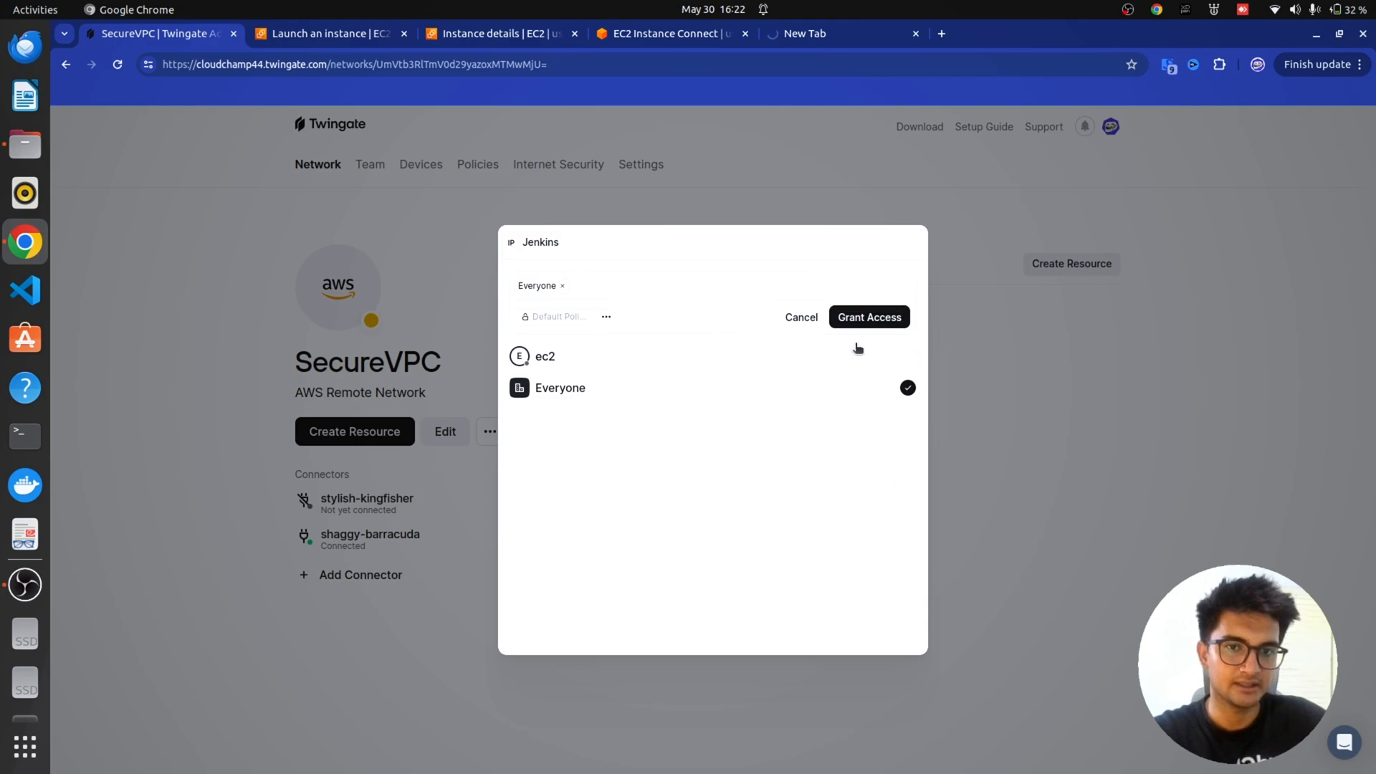
pyautogui.click(869, 316)
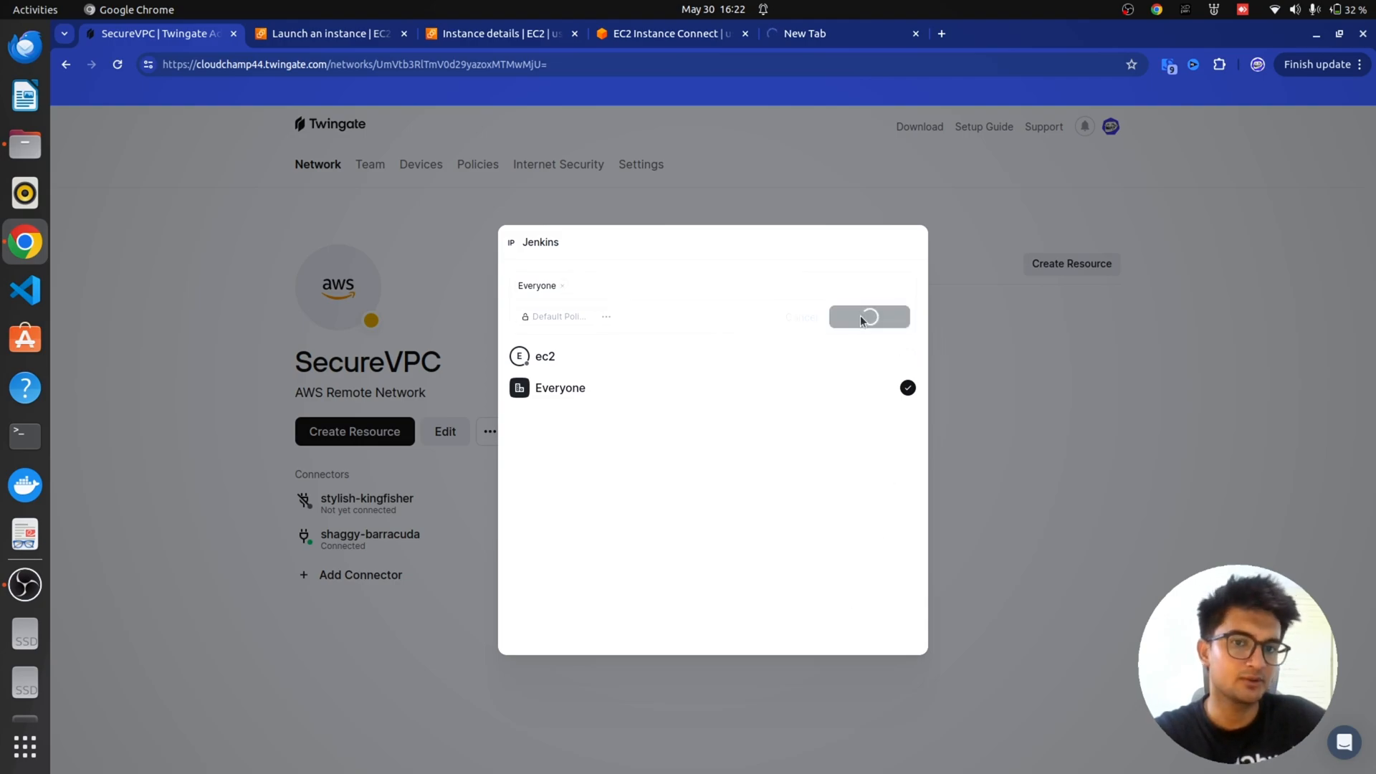
pyautogui.click(867, 317)
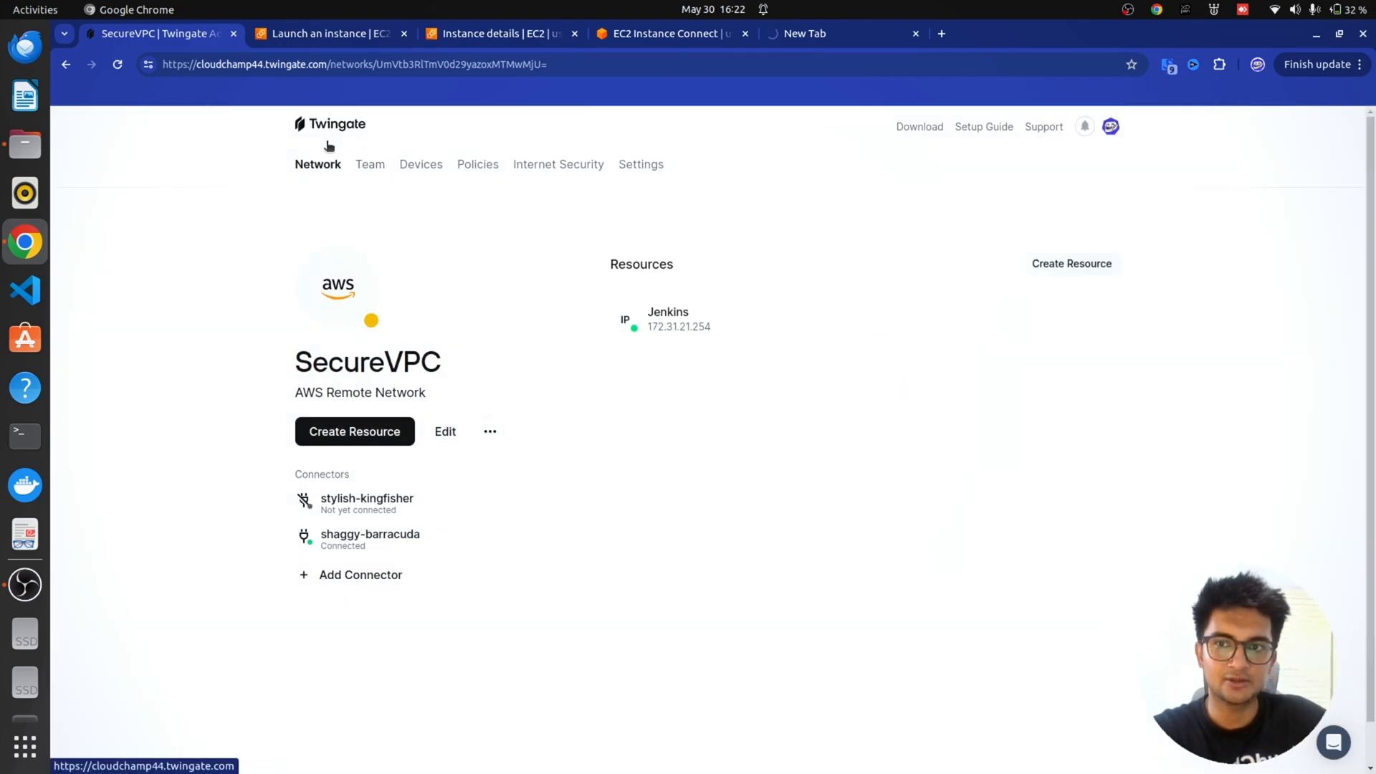
# - Review the Team section's users, the Everyone group and the ec2 service account
pyautogui.rightClick(370, 163)
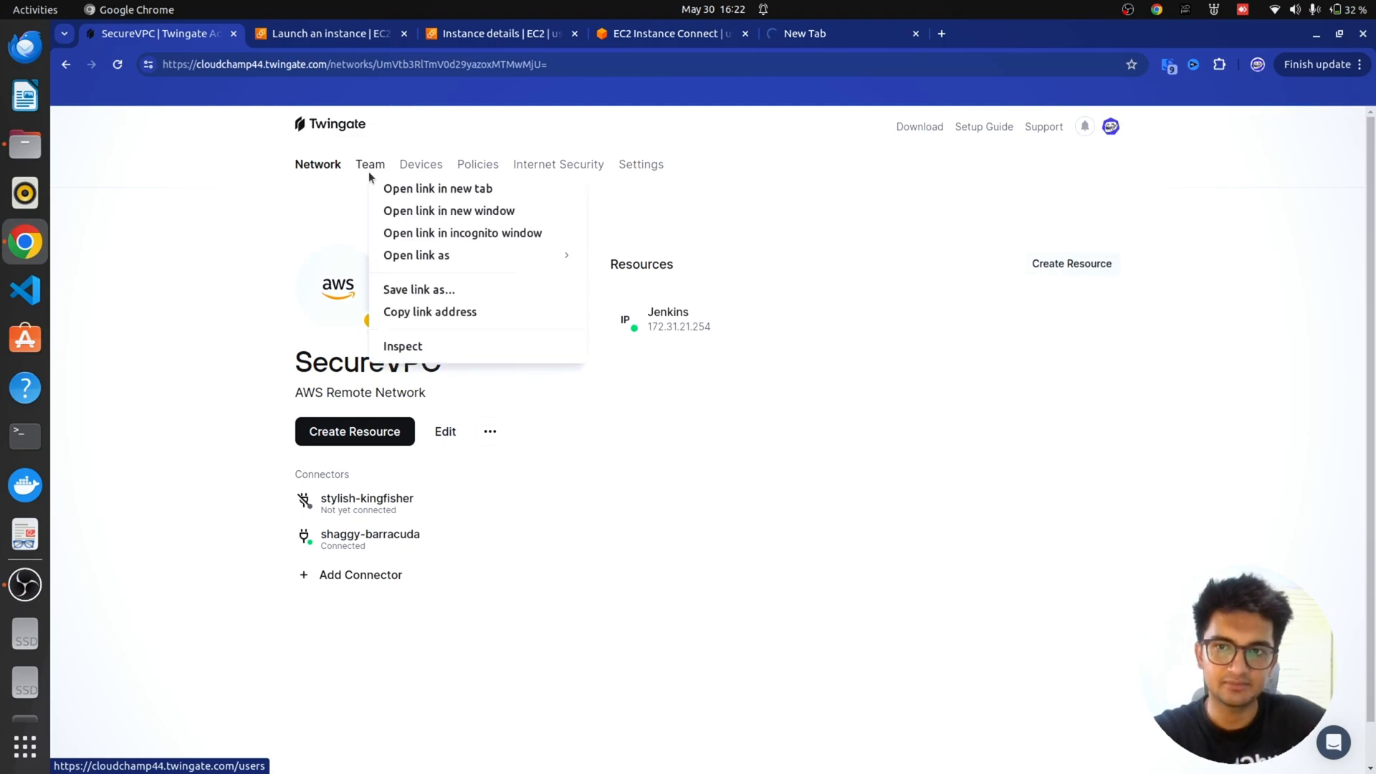
pyautogui.click(370, 164)
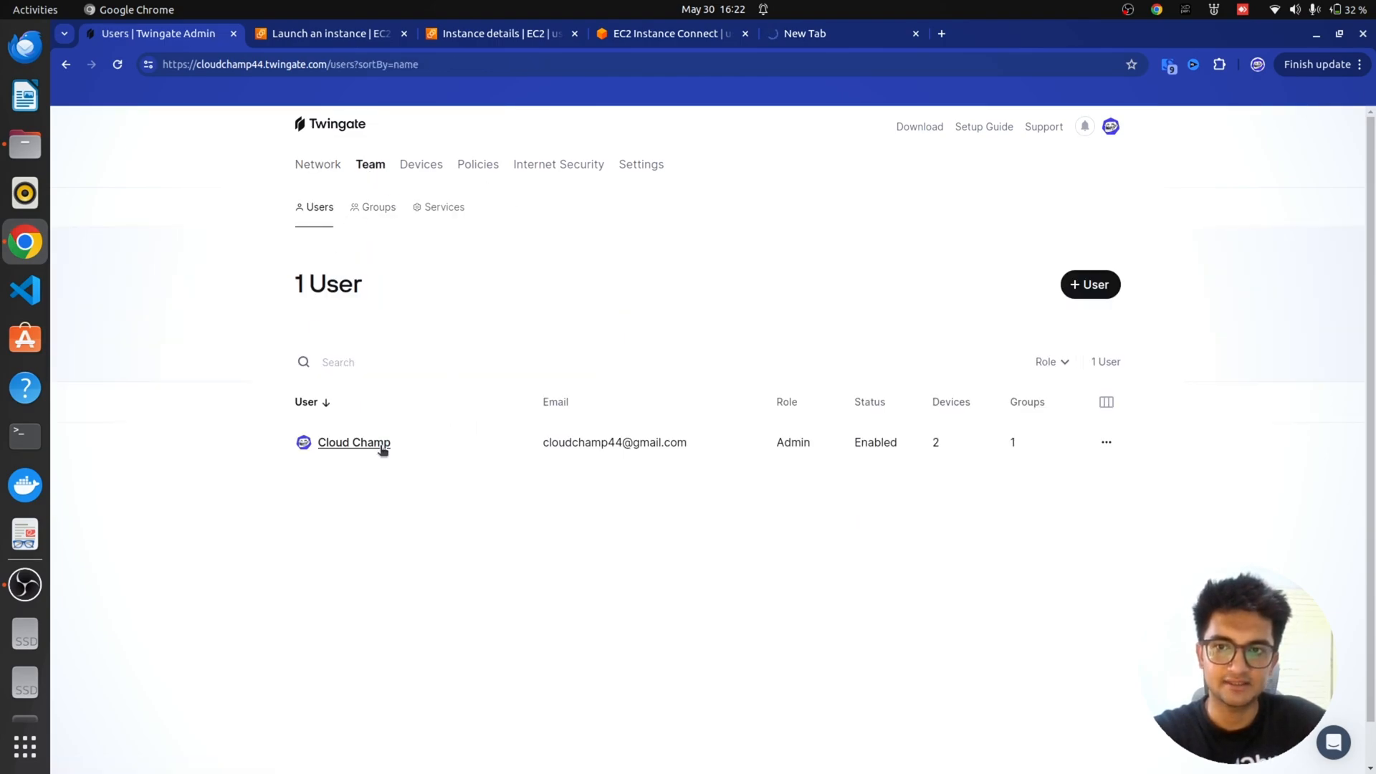
pyautogui.click(379, 207)
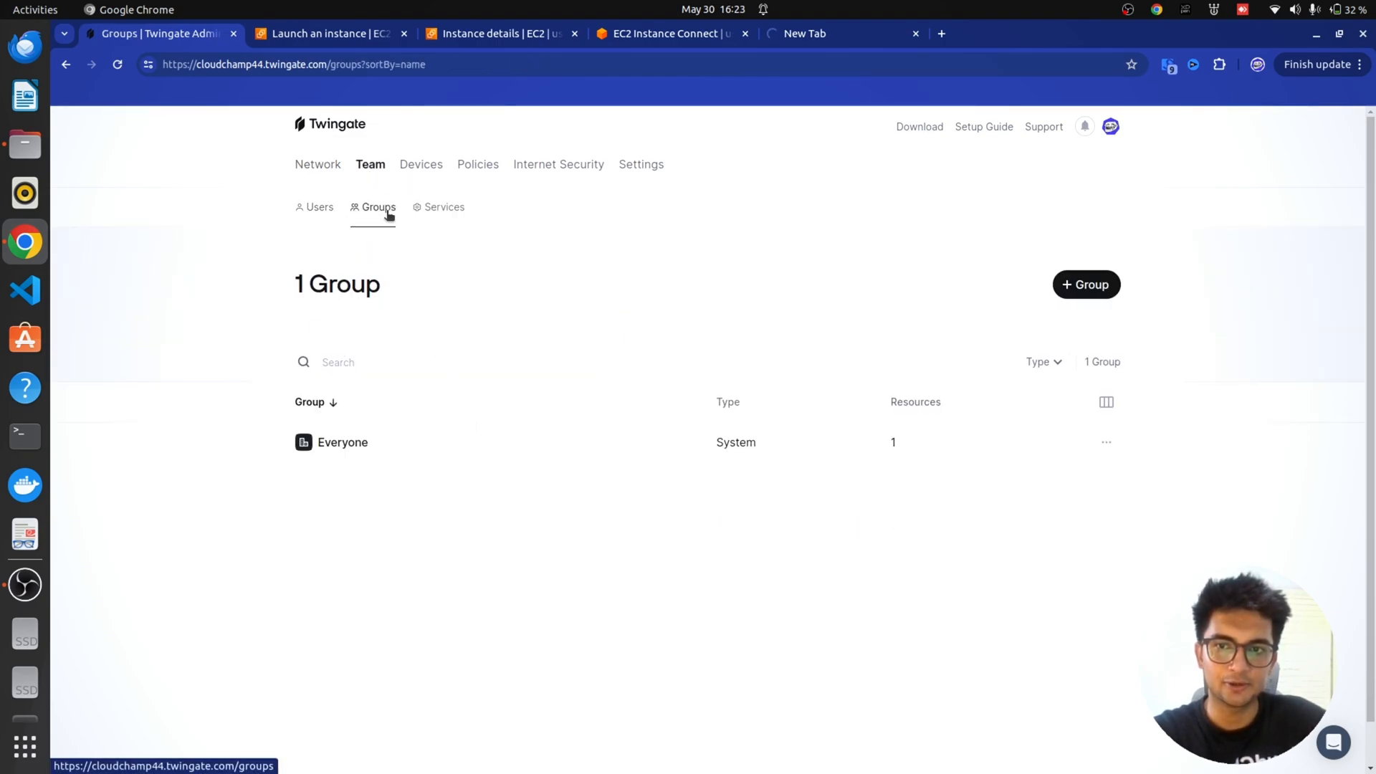
pyautogui.click(439, 206)
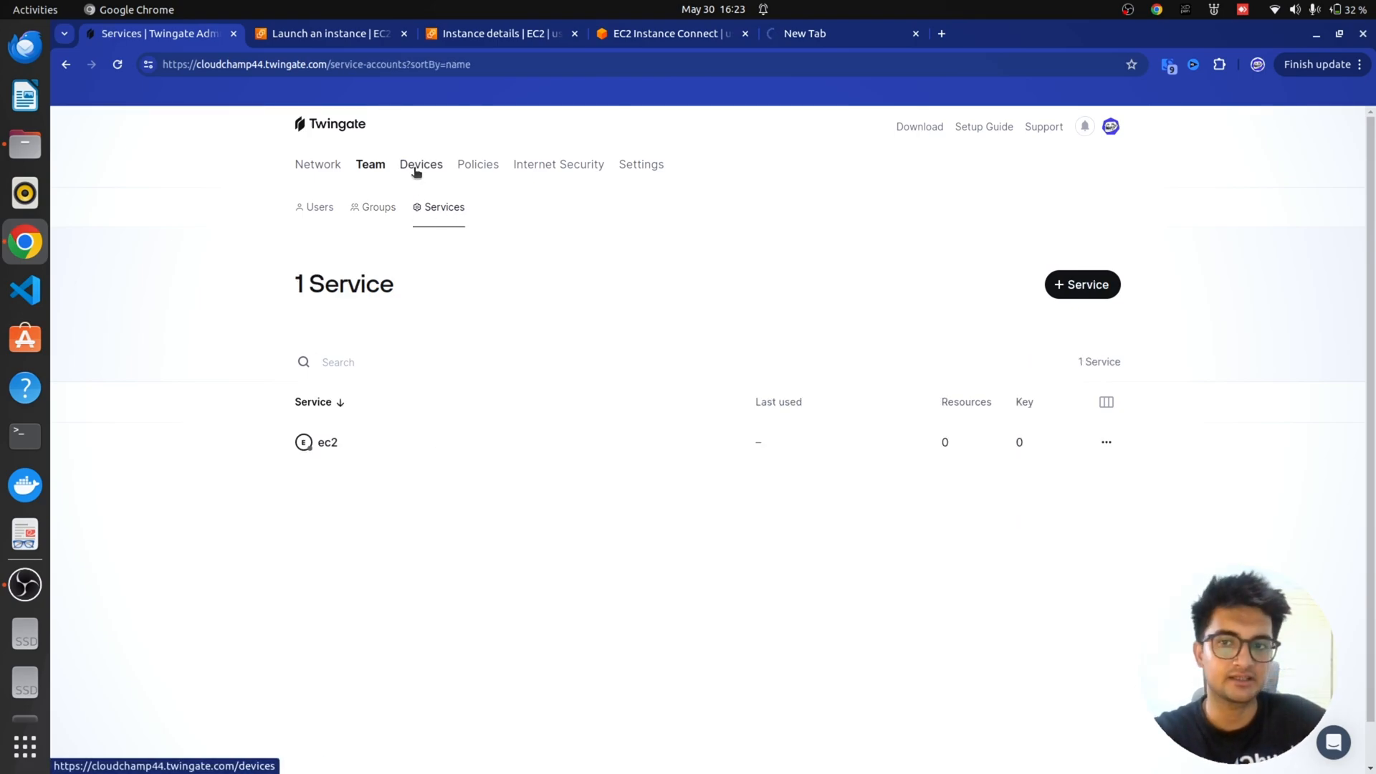
# - Return to the cloudchamp44 network overview and look through it
pyautogui.click(420, 164)
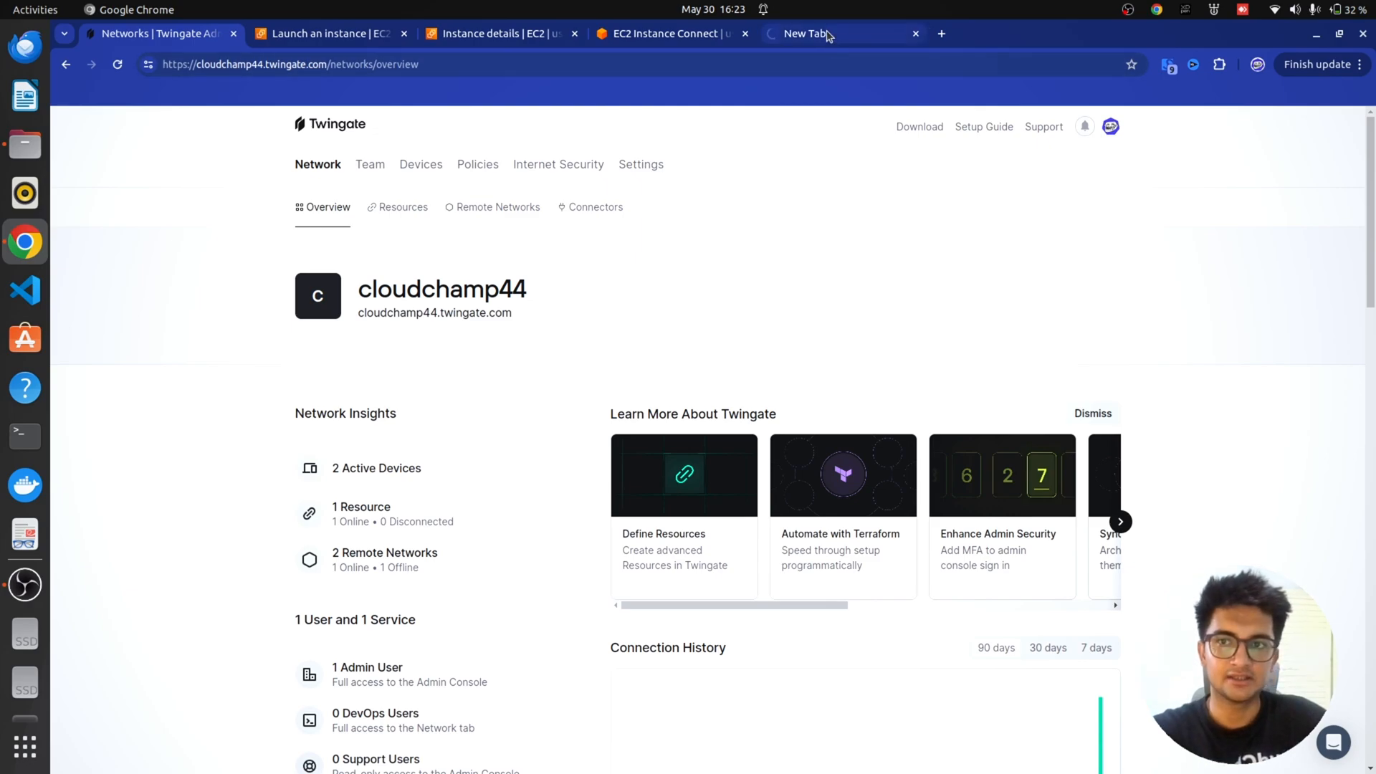
pyautogui.click(834, 33)
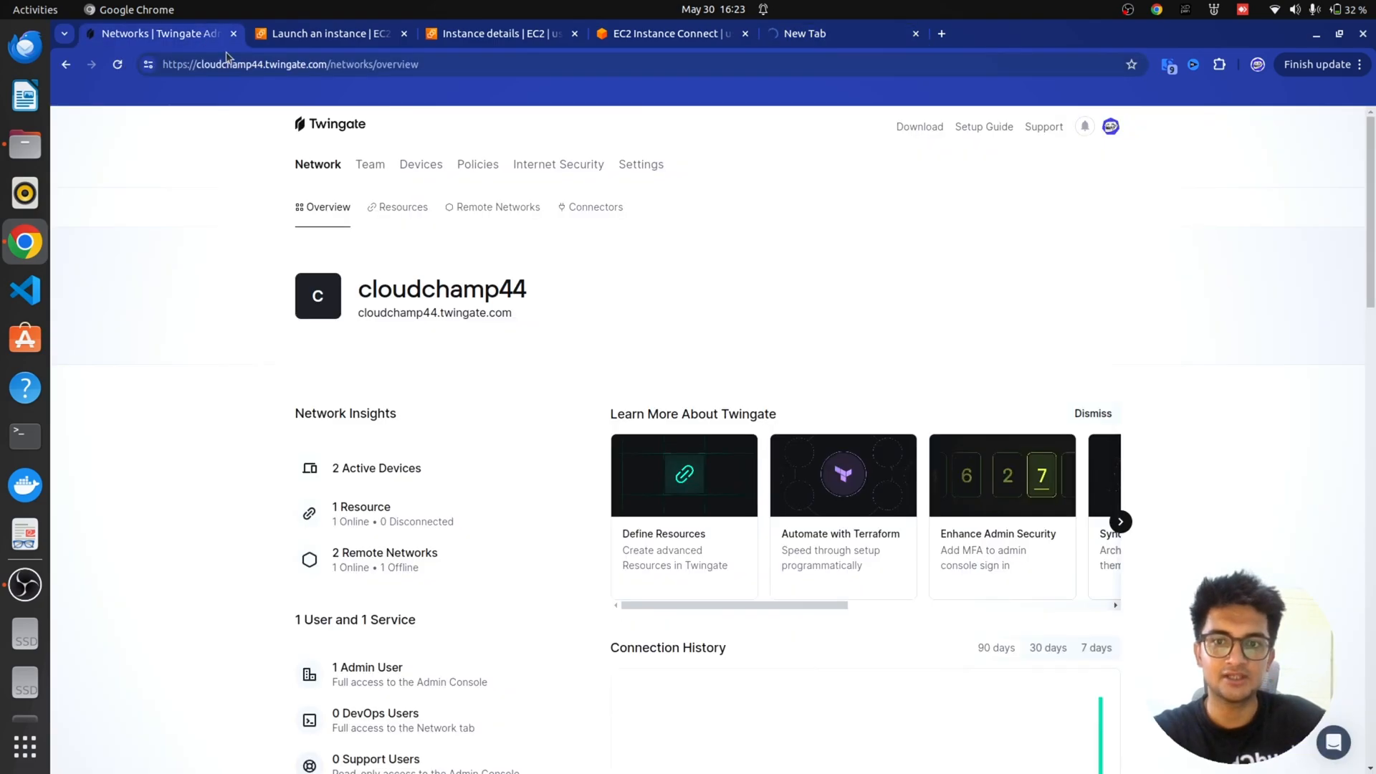
pyautogui.scroll(-3)
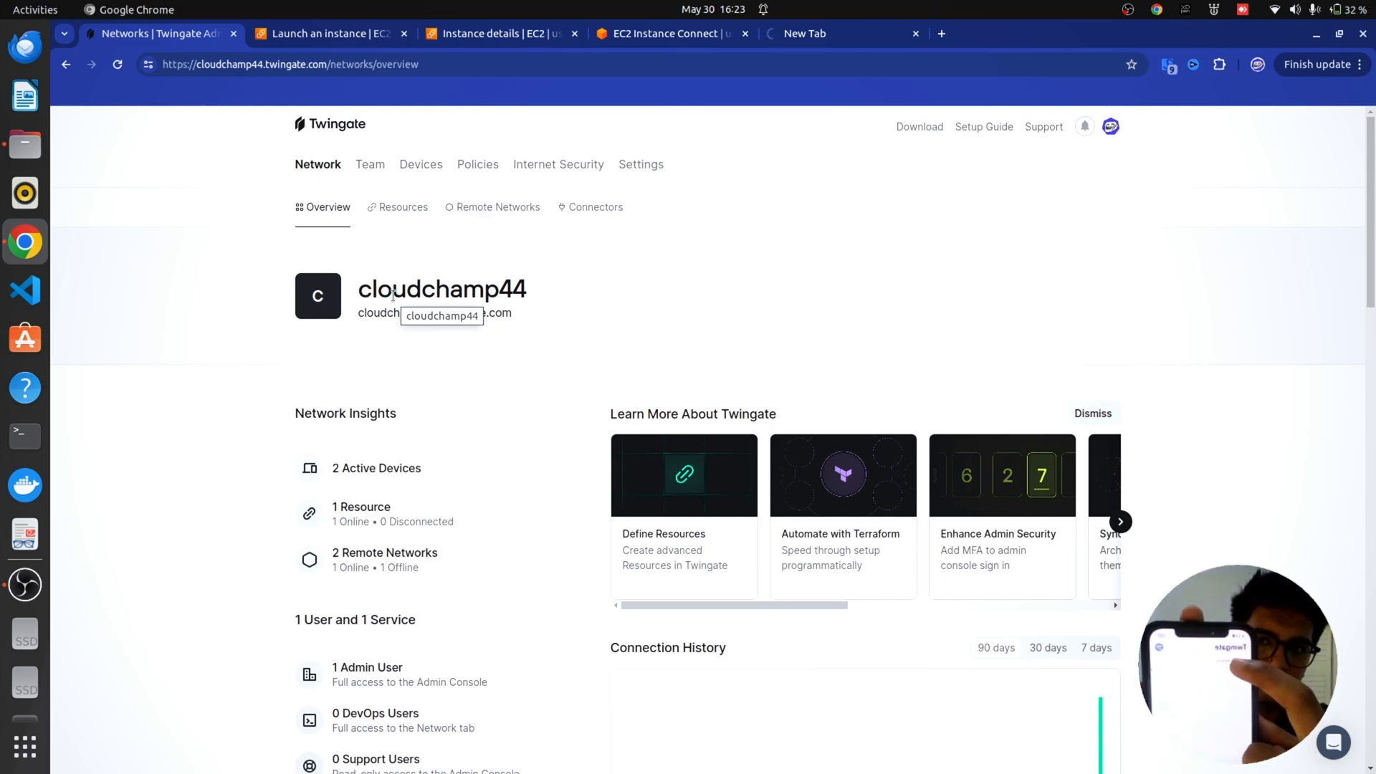
# - Search 'twingate' in a new tab to reach the Linux client docs, then bring up the terminal
pyautogui.click(1111, 33)
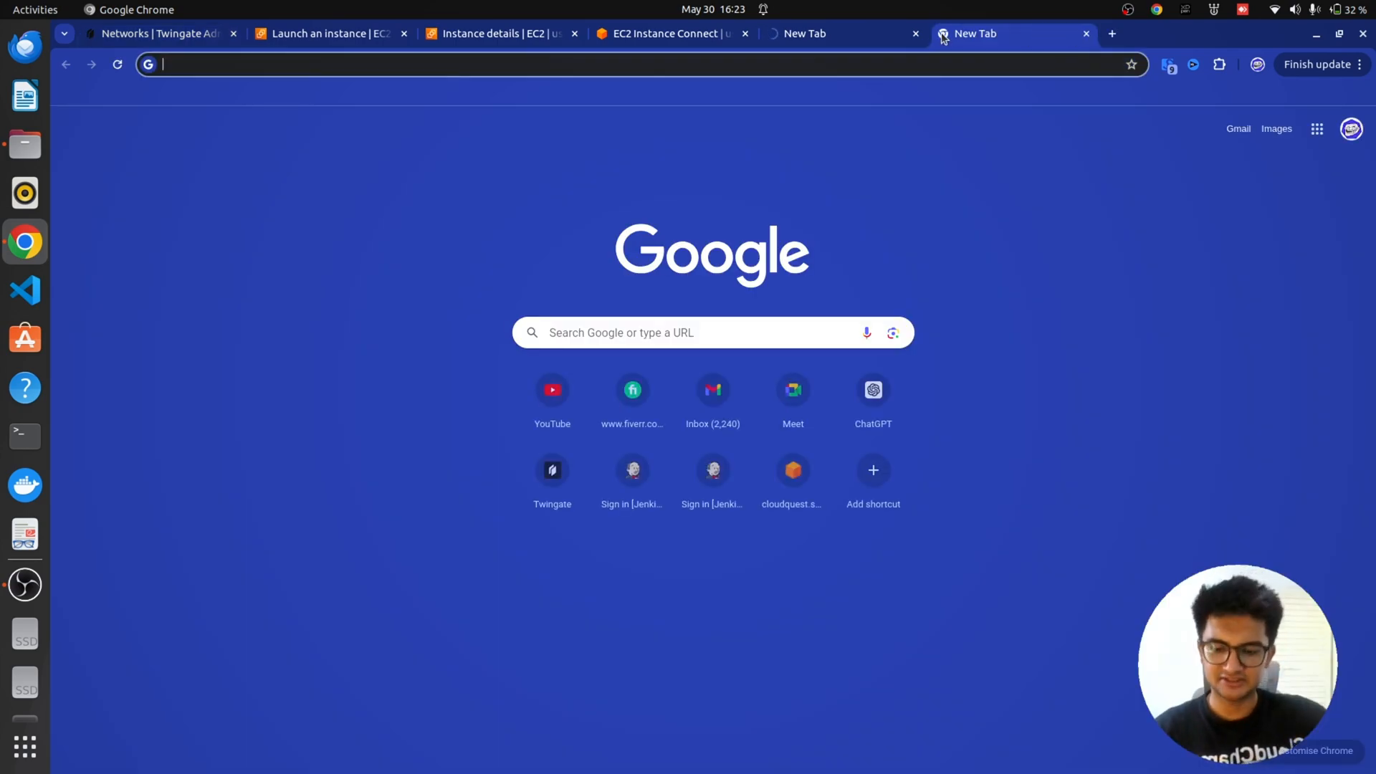
pyautogui.write('twingate.com/docs/linux')
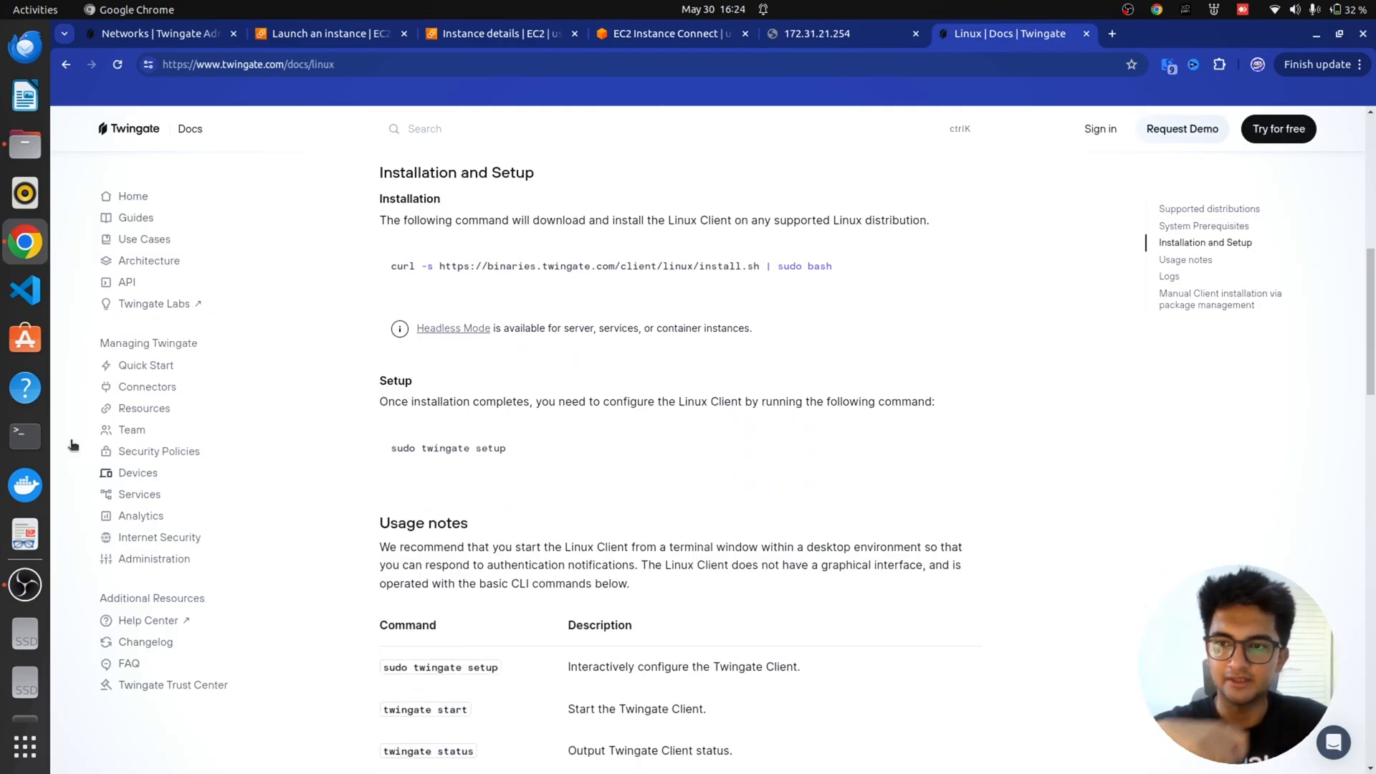
pyautogui.click(25, 436)
pyautogui.write('sudo twingate setup')
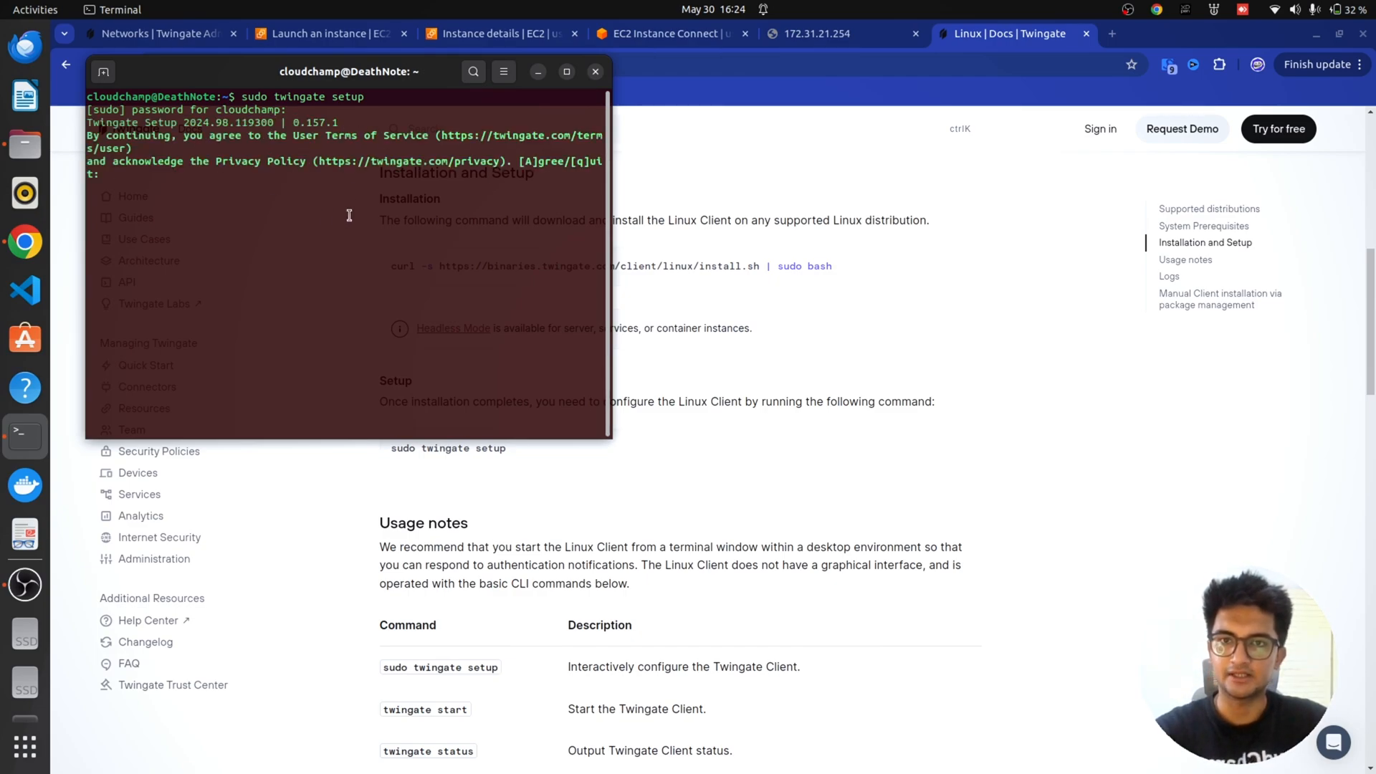
# - Answer A to agree to the setup terms and open the client authentication link in the browser
pyautogui.write('A')
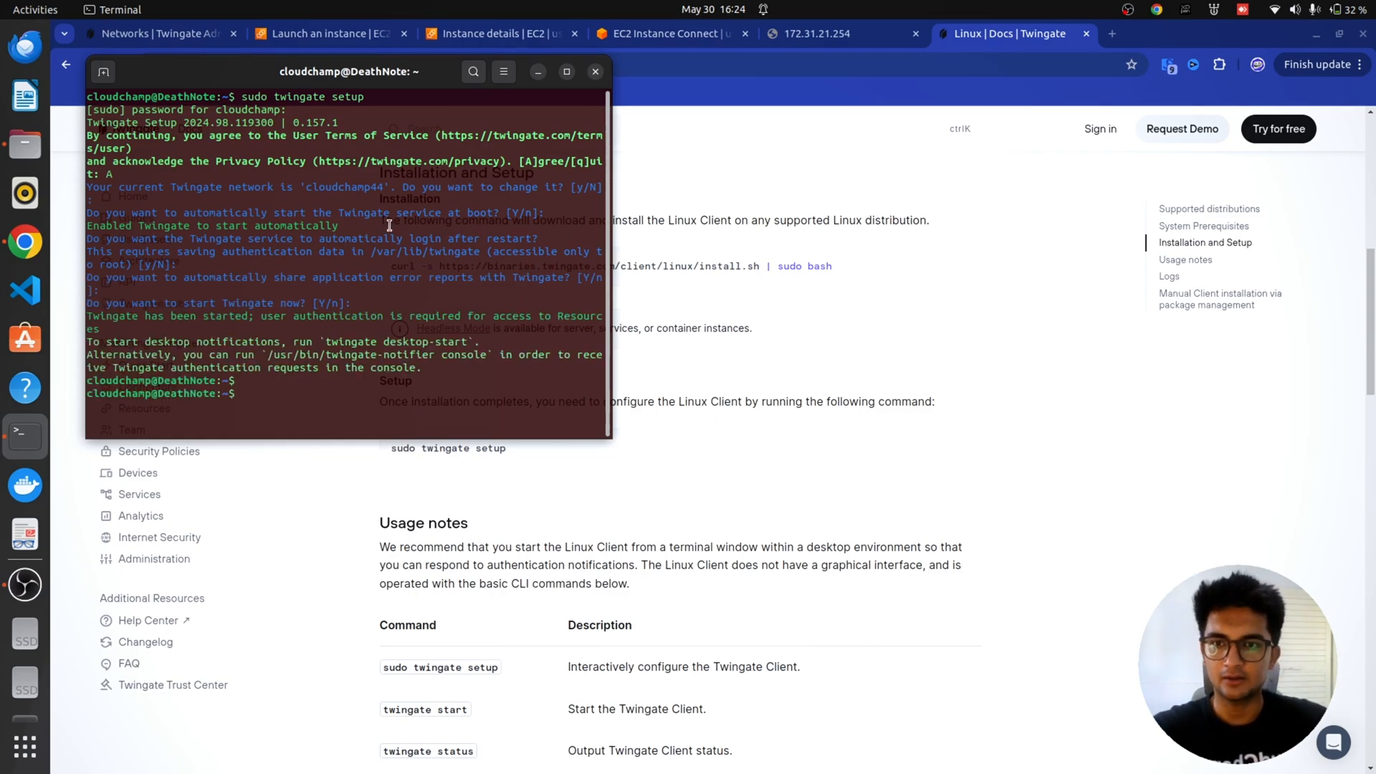
pyautogui.click(1123, 33)
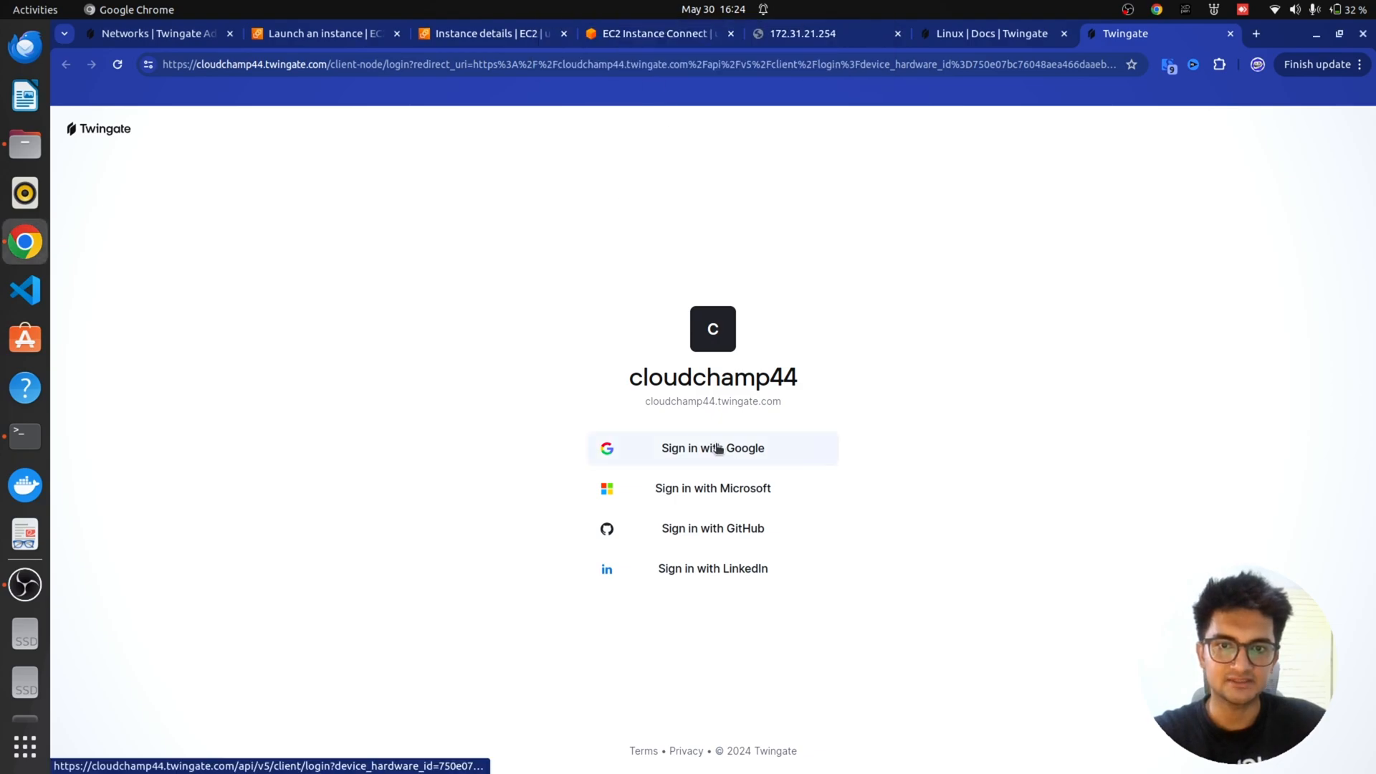
# - Sign the Linux client in with Google, then switch to the 172.31.21.254 page
pyautogui.click(712, 447)
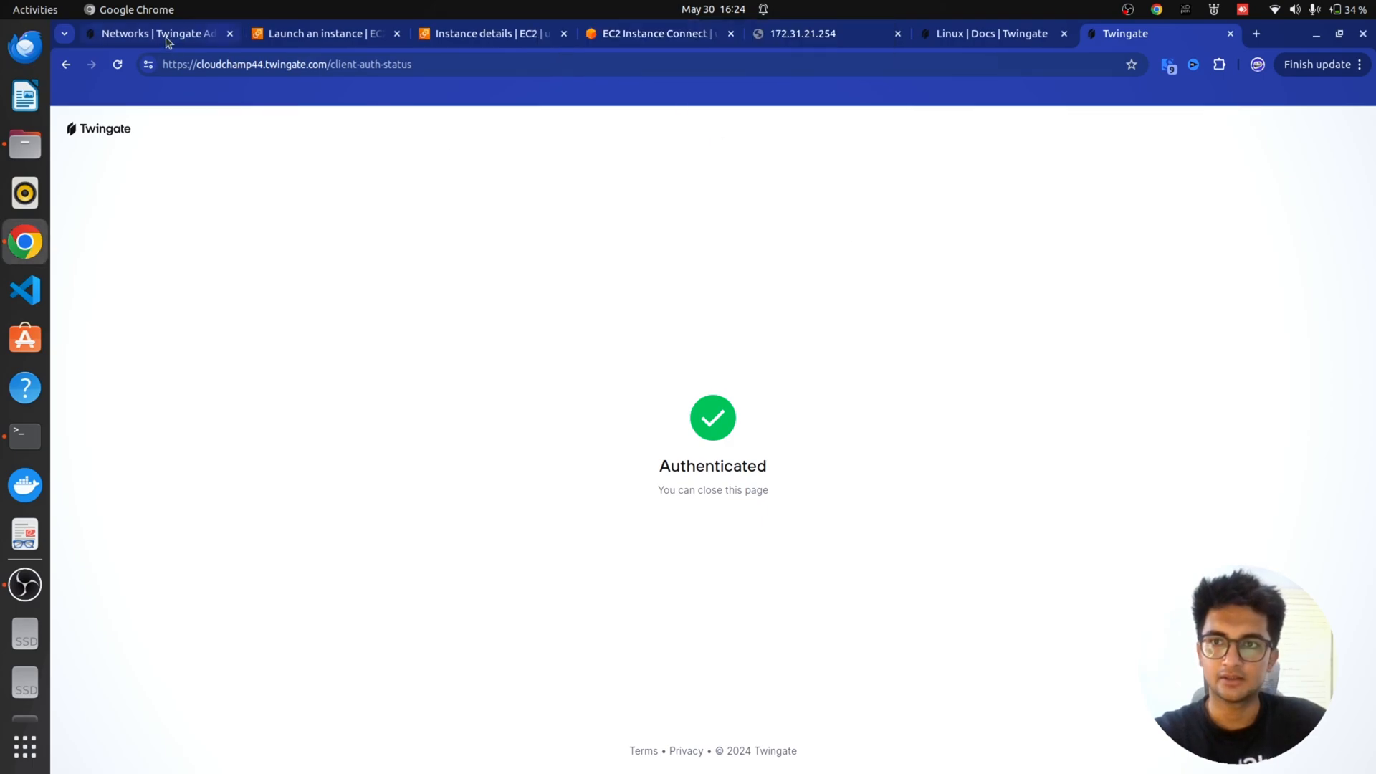
pyautogui.moveTo(157, 33)
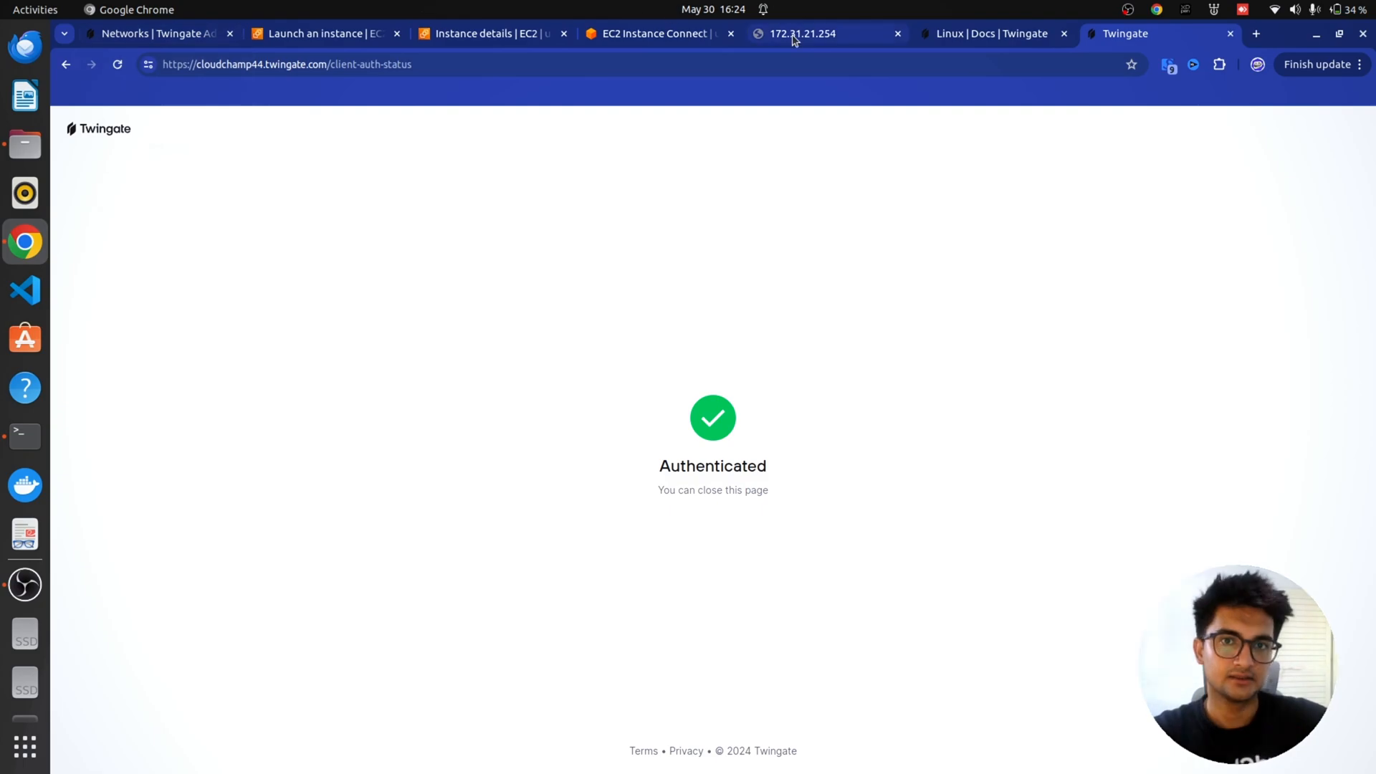
pyautogui.click(802, 33)
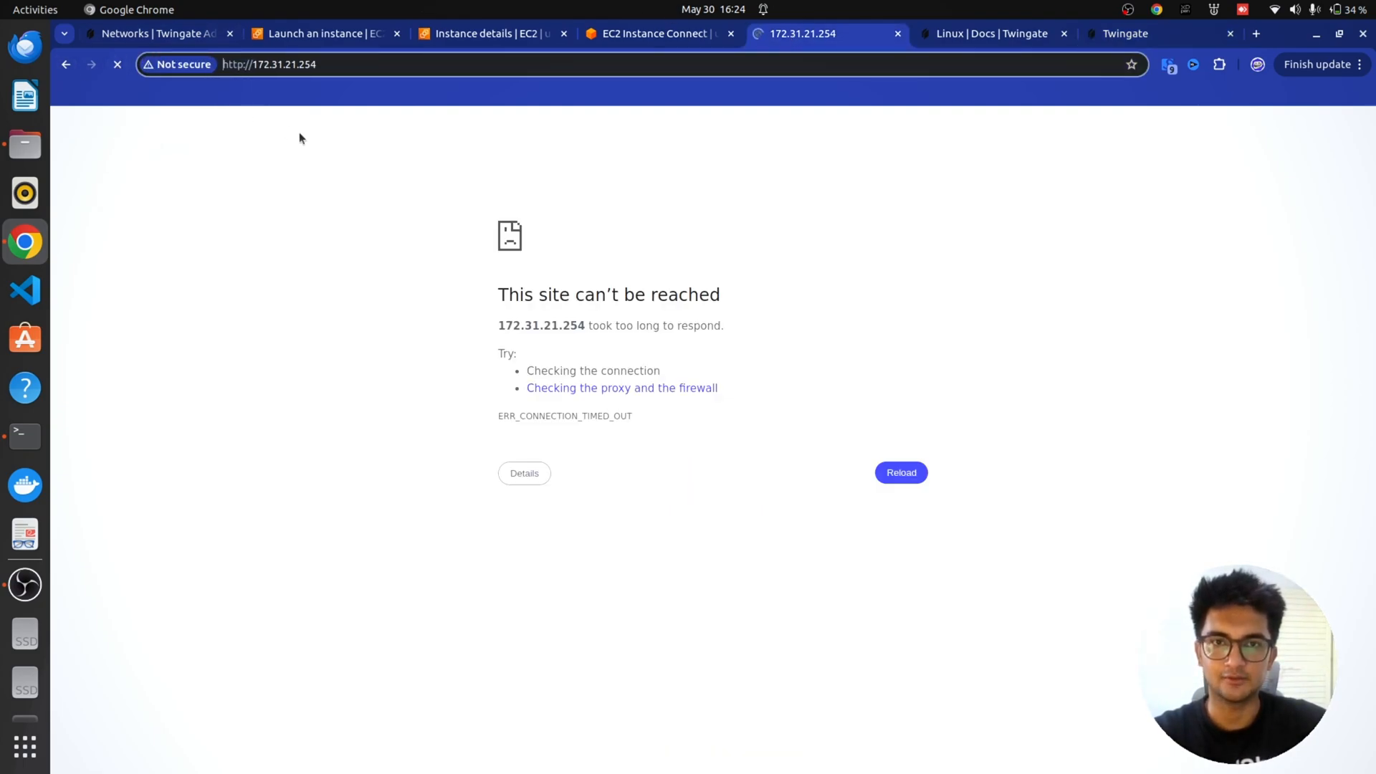
# - Retry loading the private address 172.31.21.254
pyautogui.click(901, 472)
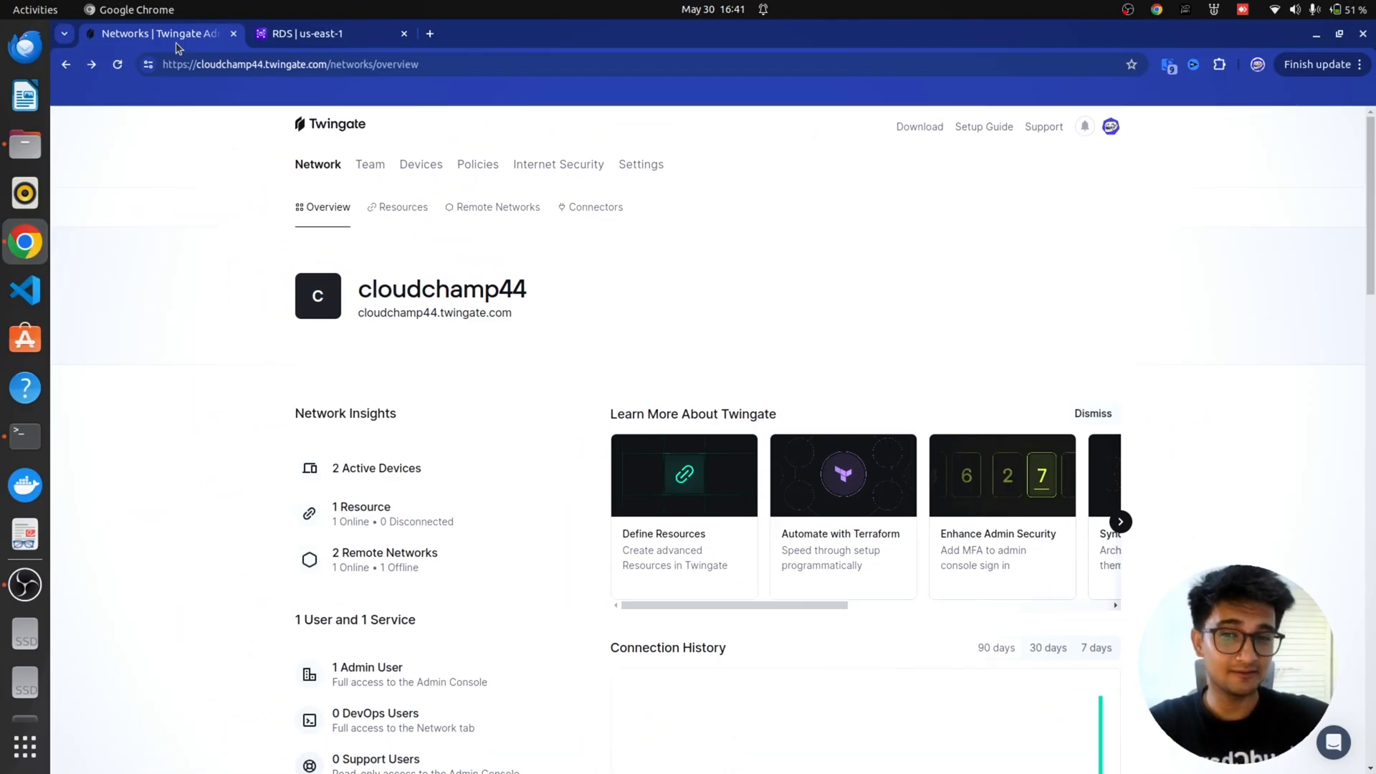
# - Check database-1's endpoint and port 3306 under Connectivity & security, then bring up the terminal
pyautogui.click(330, 33)
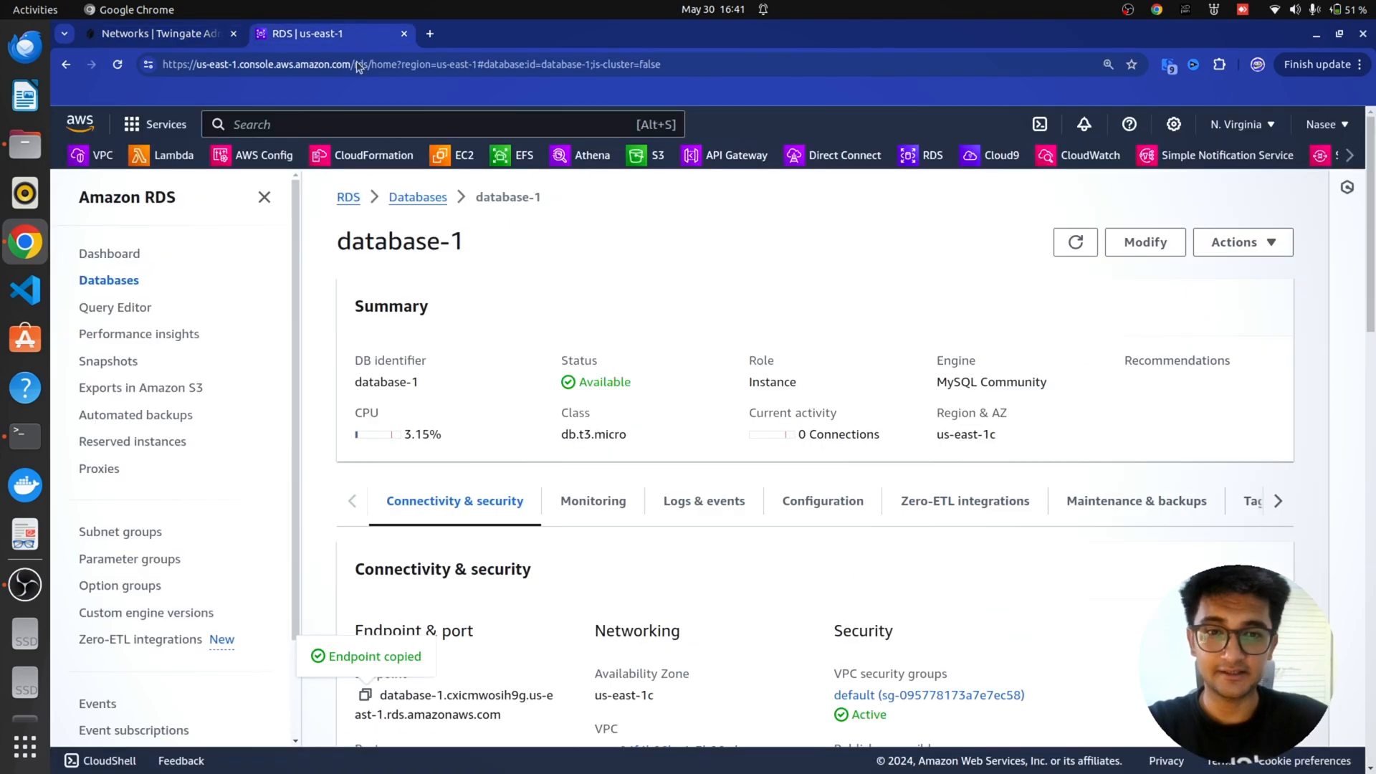
pyautogui.scroll(-3)
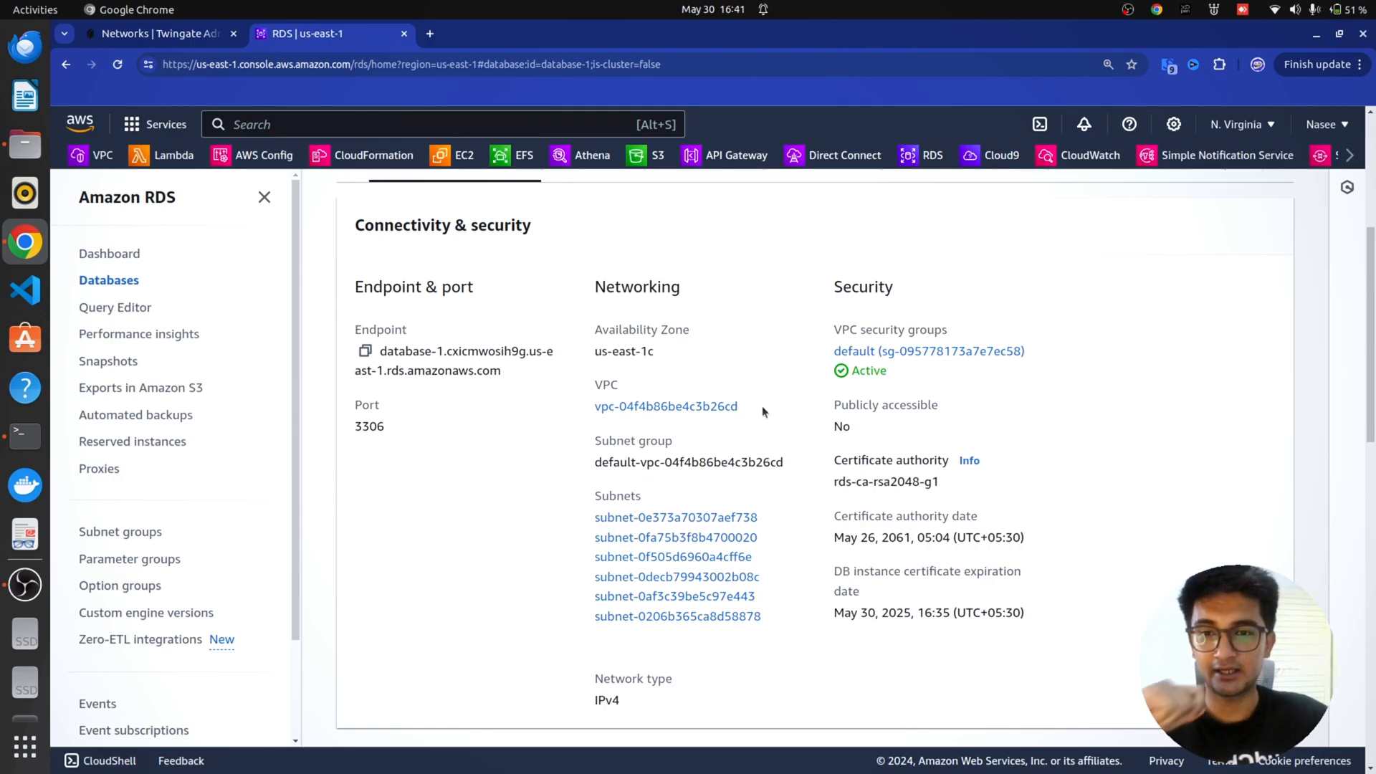
pyautogui.click(157, 33)
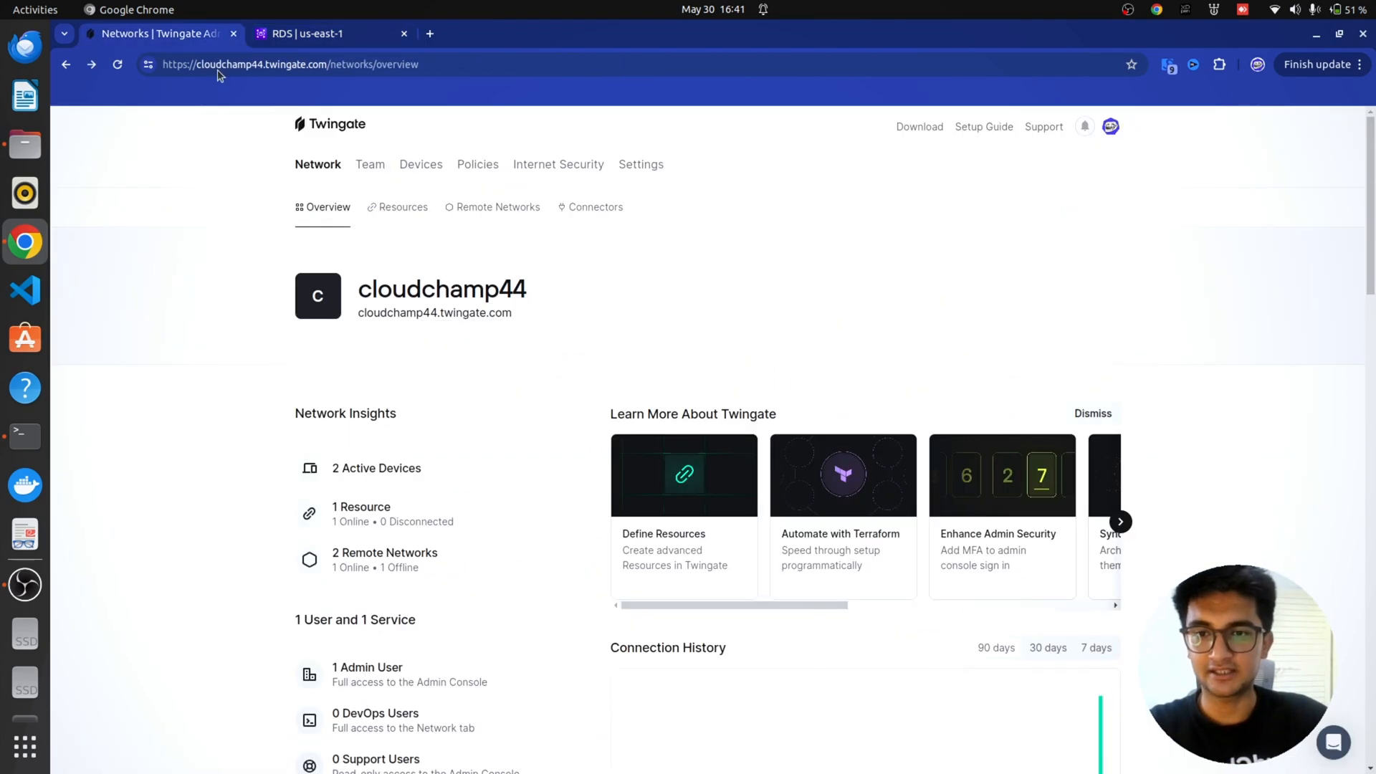
pyautogui.click(306, 33)
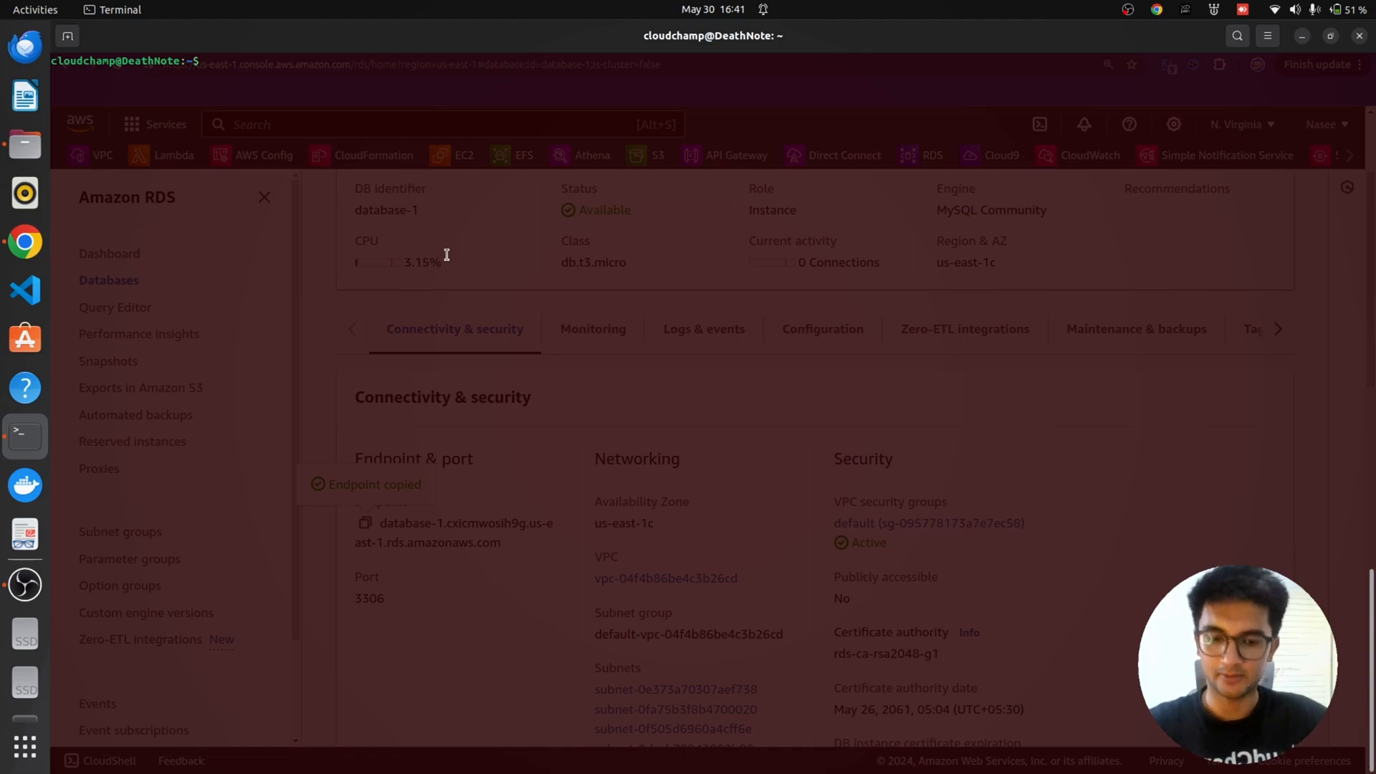
# - Run mysql -h database-1.cxicmwosih9g.us-east-1.rds.amazonaws.com -P 3306 -u admin -p, reaching the password prompt
pyautogui.write('mysq')
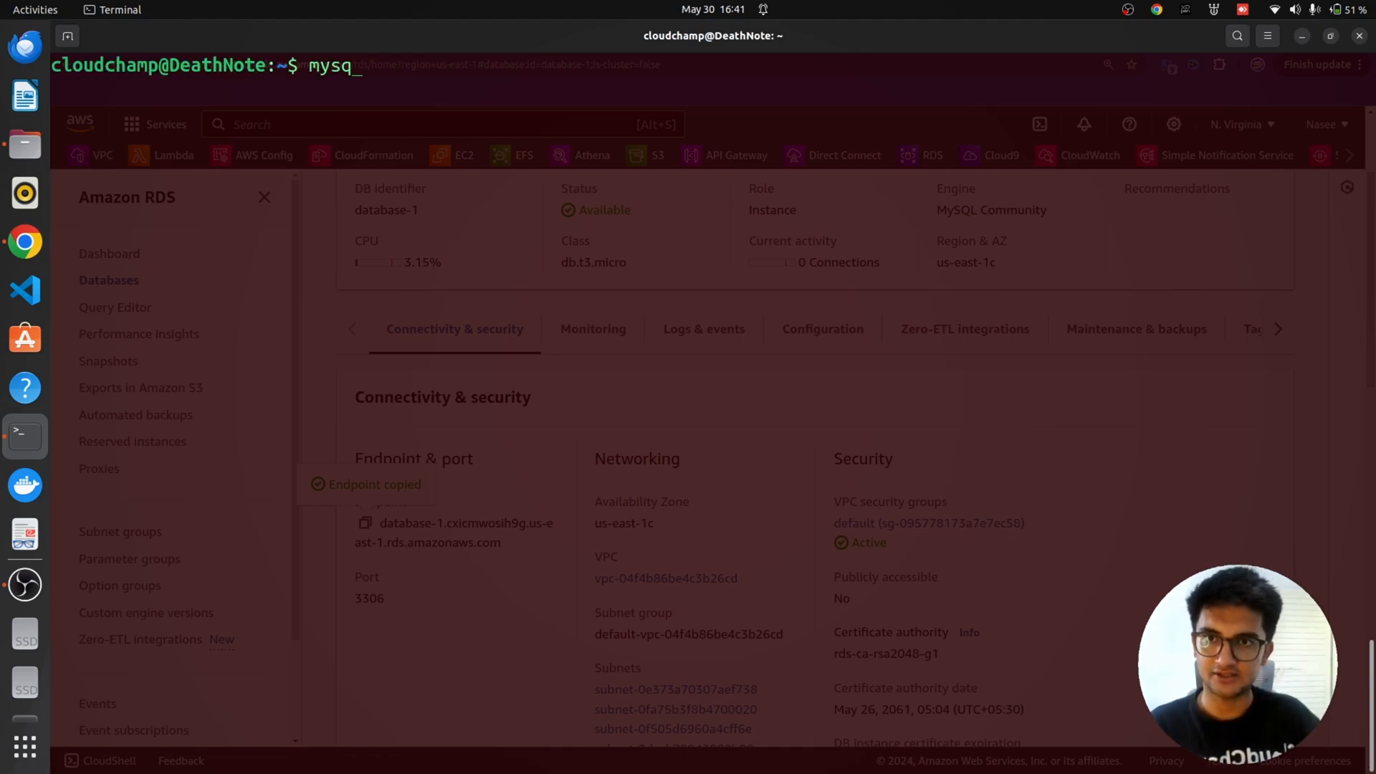
pyautogui.write('-h database-1.cxicmwosih9g.us-east-1.rds.amazonaws.com')
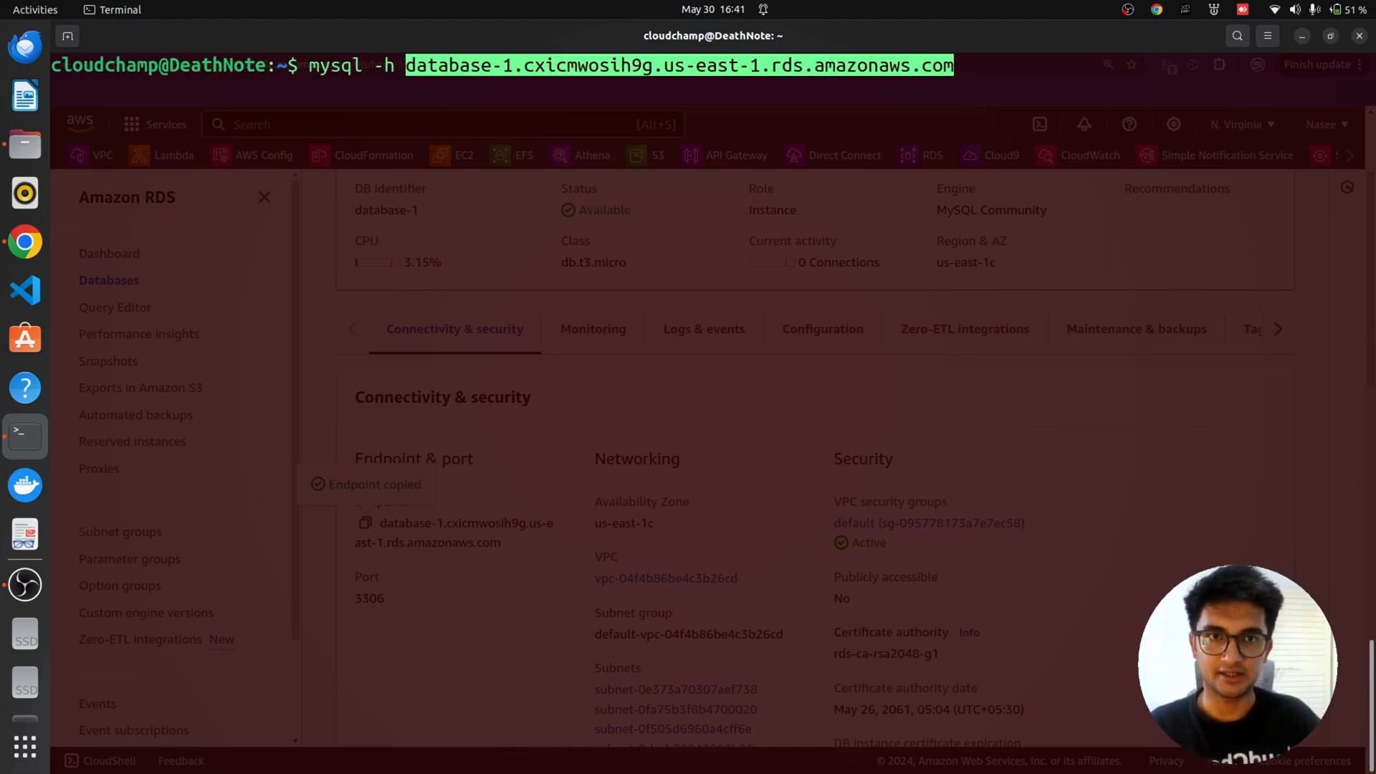
pyautogui.write('-P')
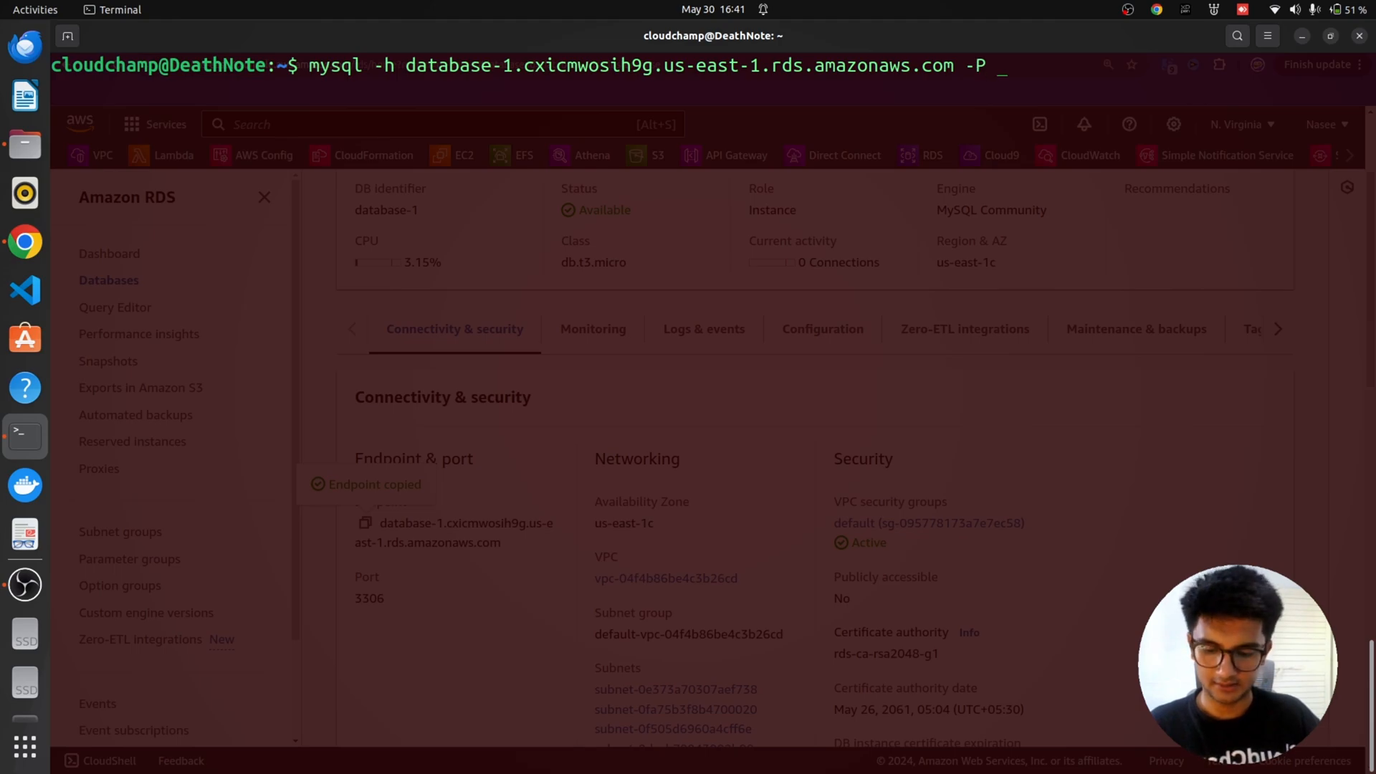
pyautogui.write('3306')
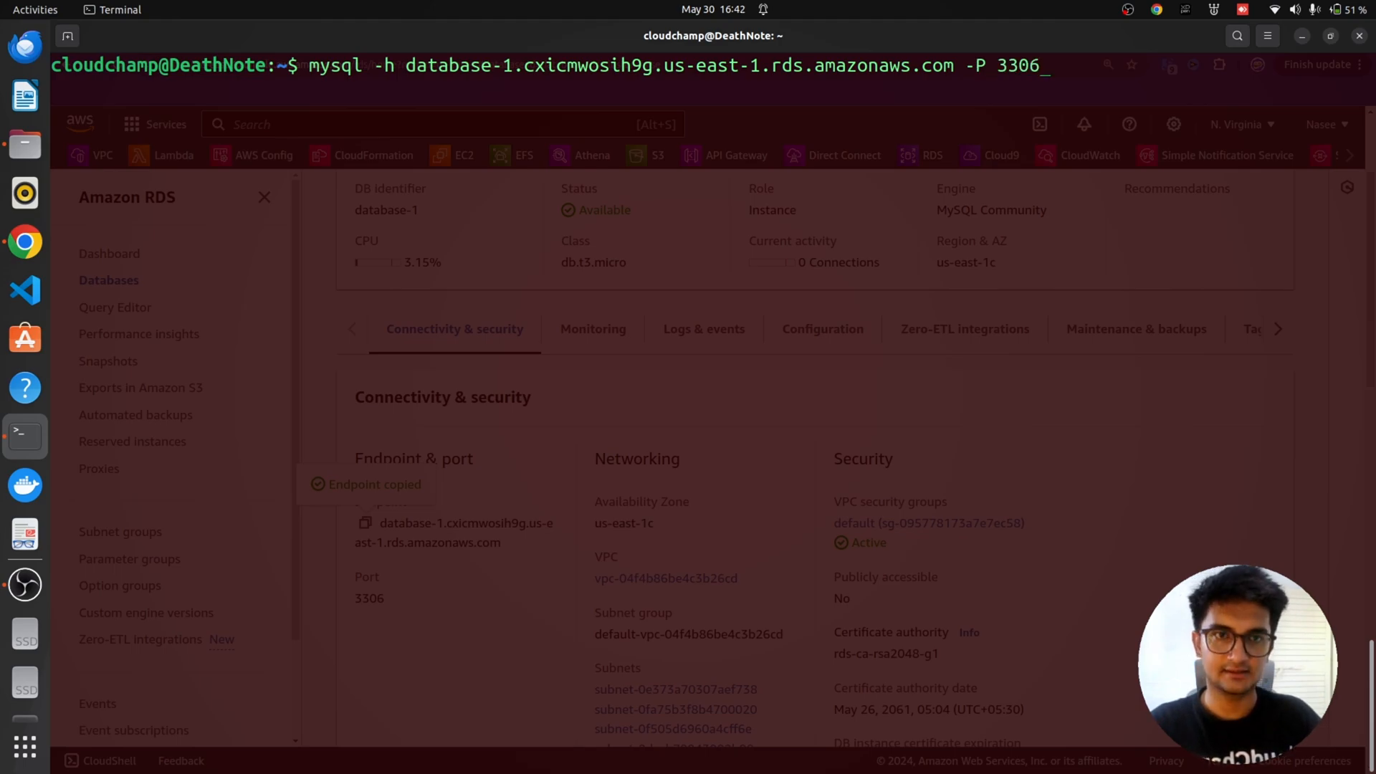
pyautogui.write('-u adm')
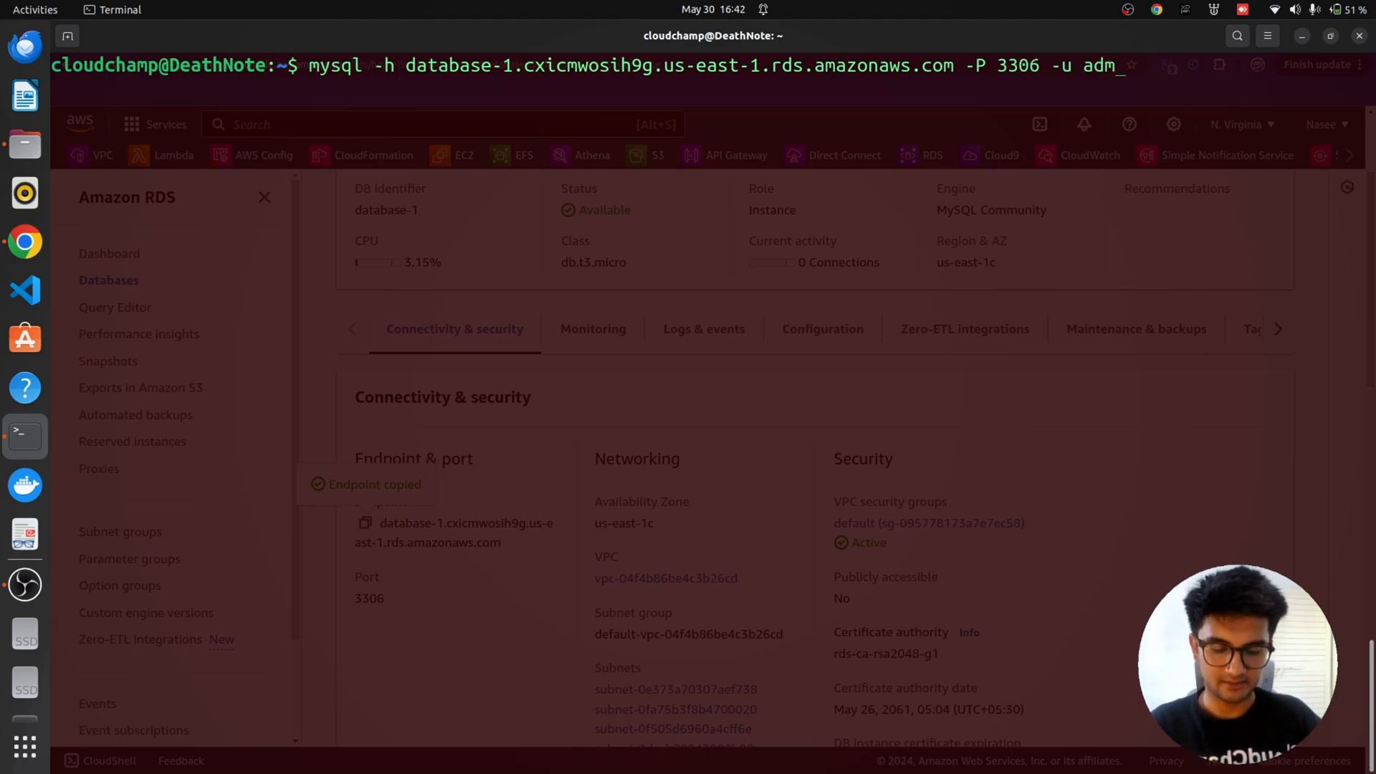
pyautogui.press('Return')
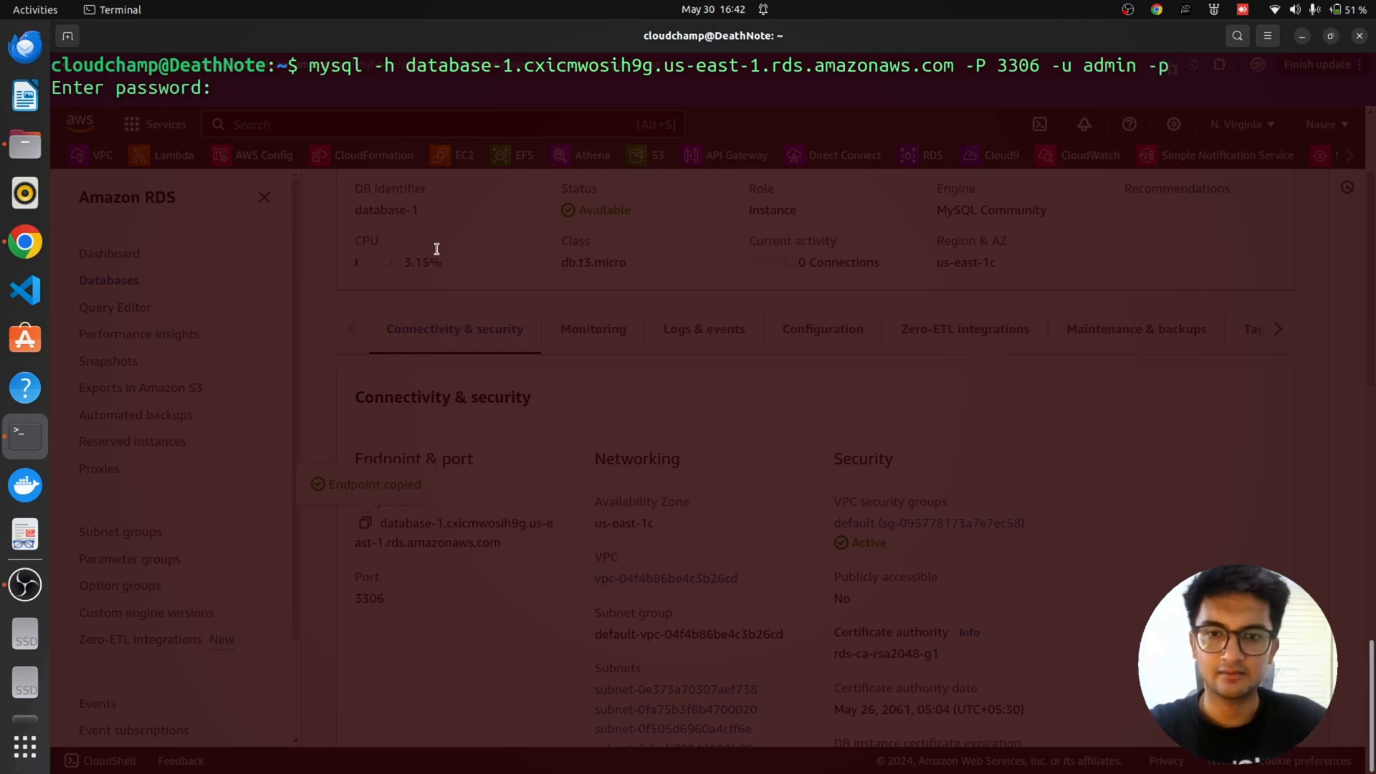
pyautogui.moveTo(545, 266)
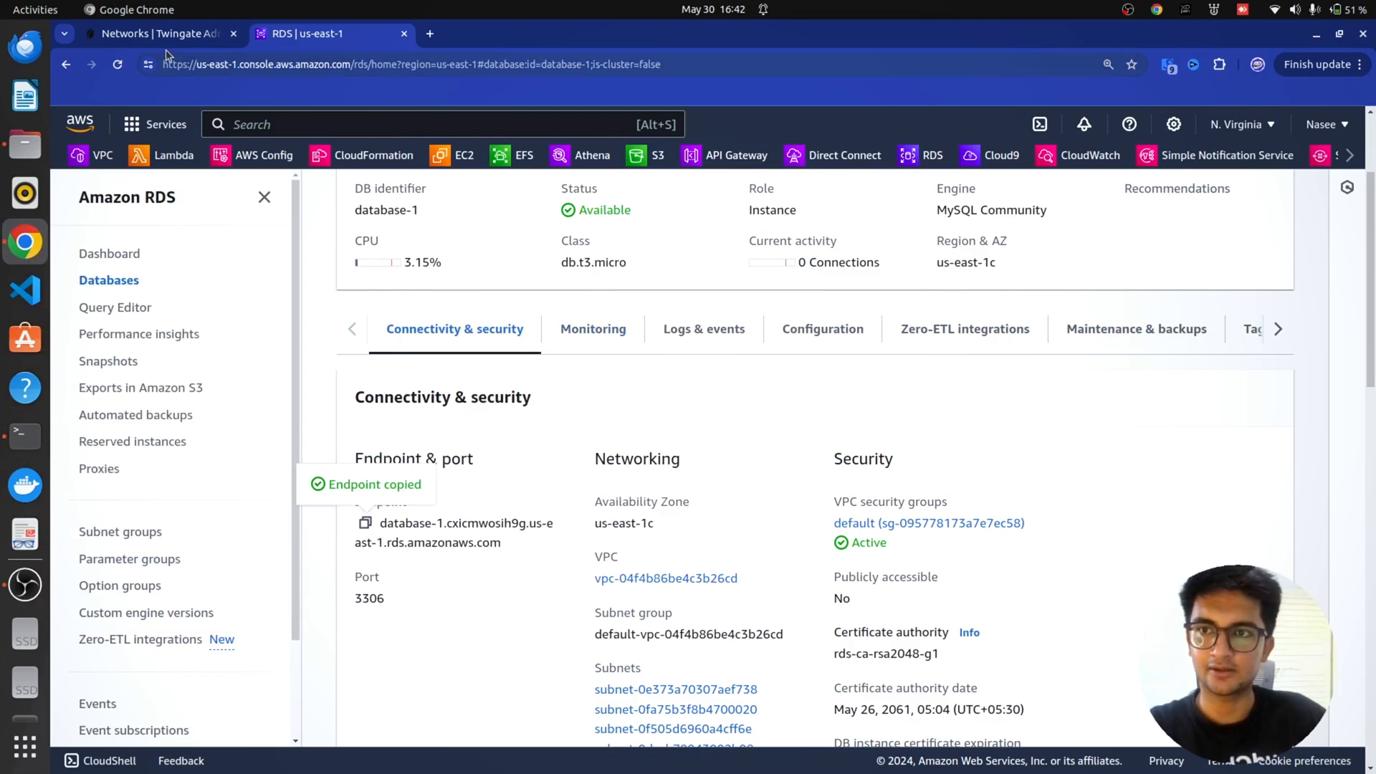
# - Create a Prod DB resource for the RDS endpoint on the SecureVPC remote network
pyautogui.click(157, 33)
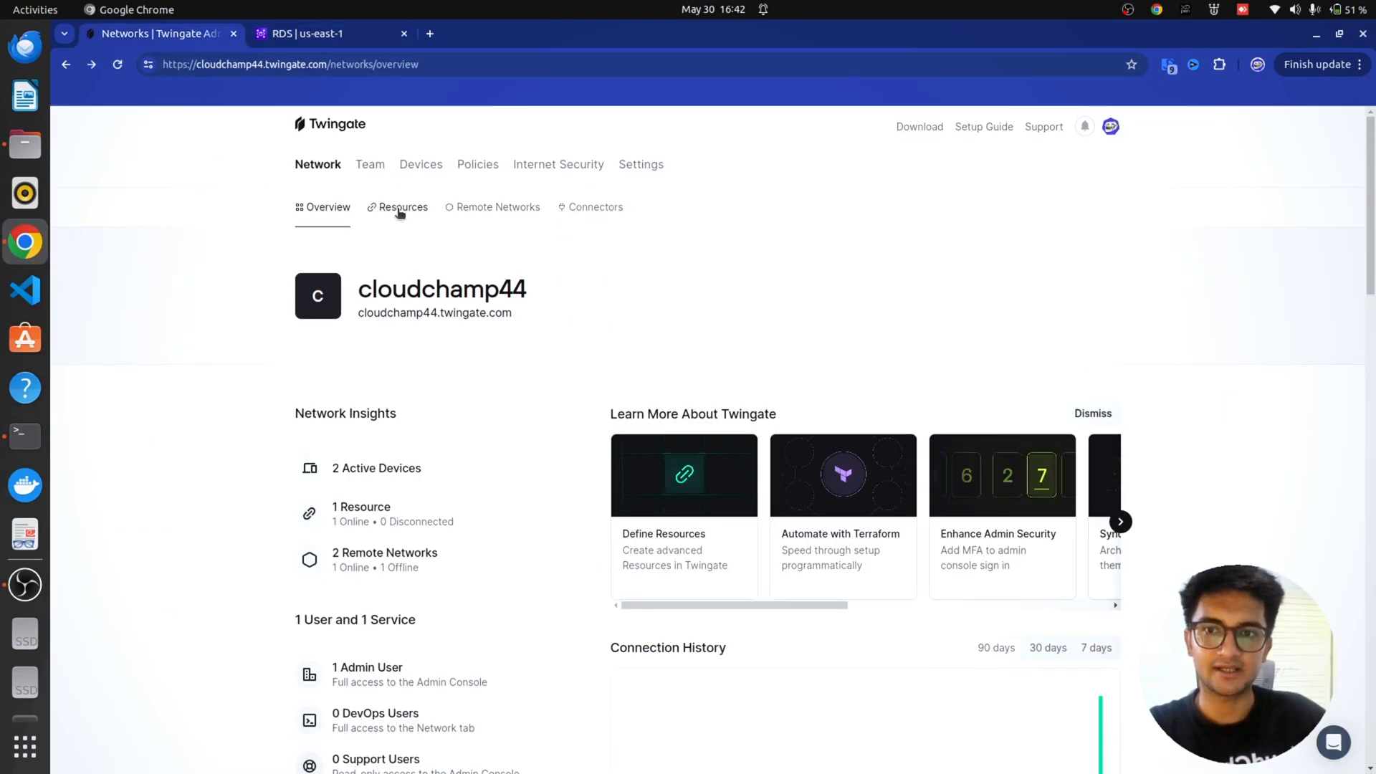
pyautogui.click(403, 206)
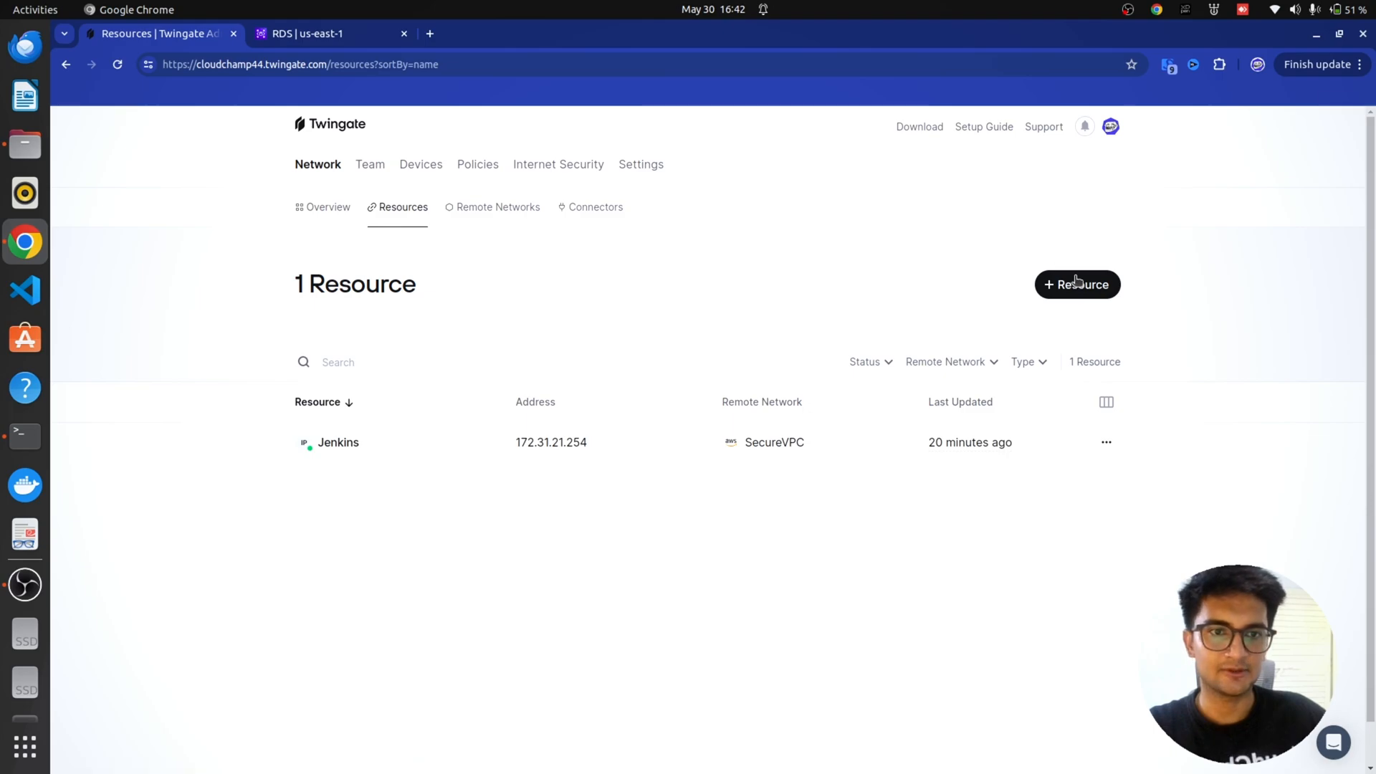
pyautogui.click(1076, 284)
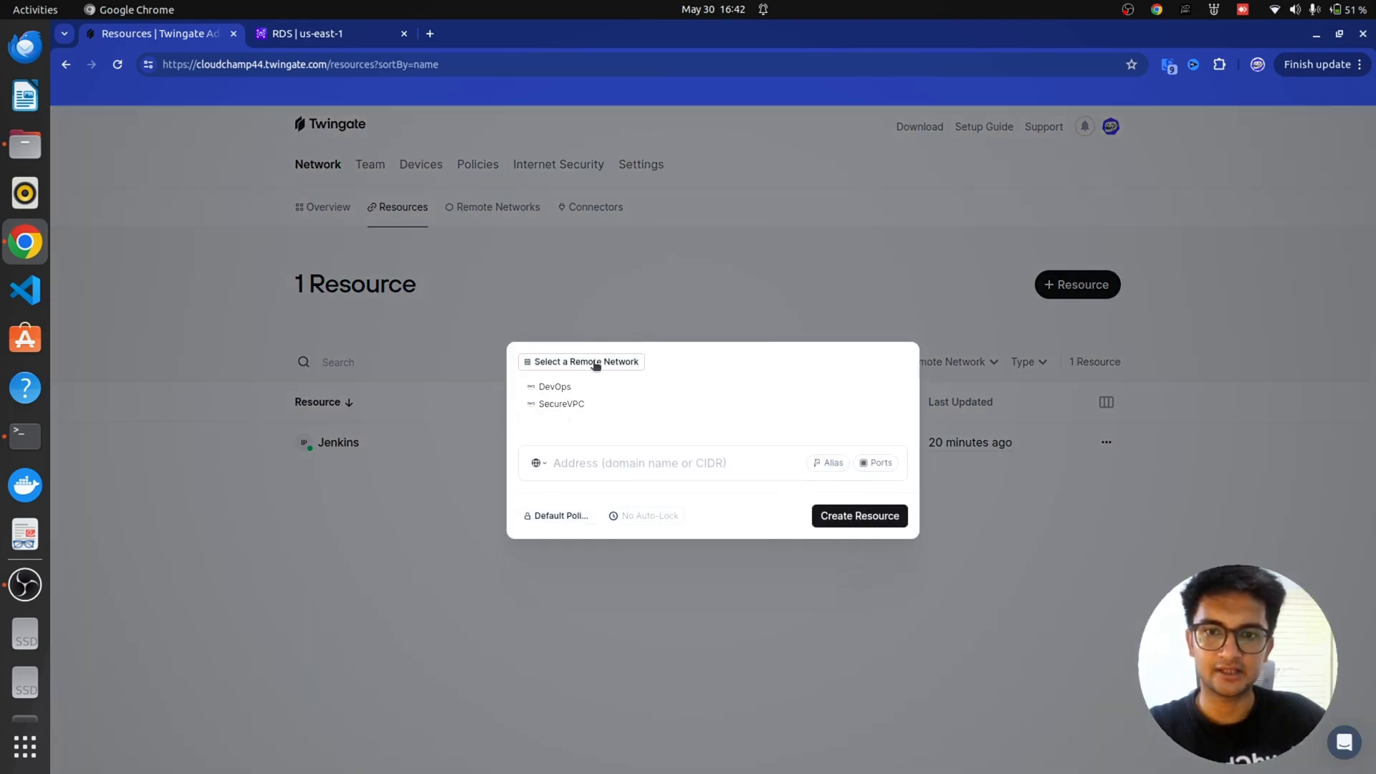
pyautogui.click(560, 404)
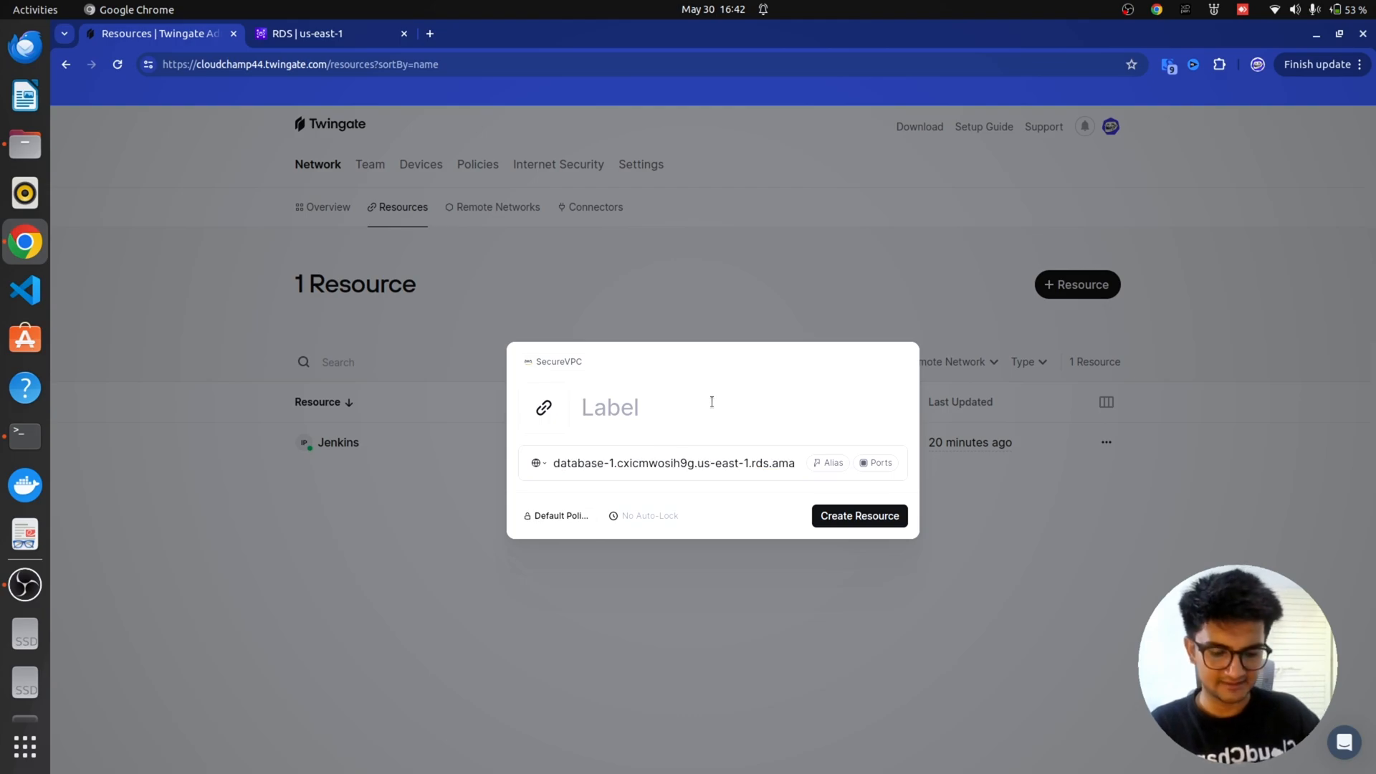
pyautogui.write('Prod DB')
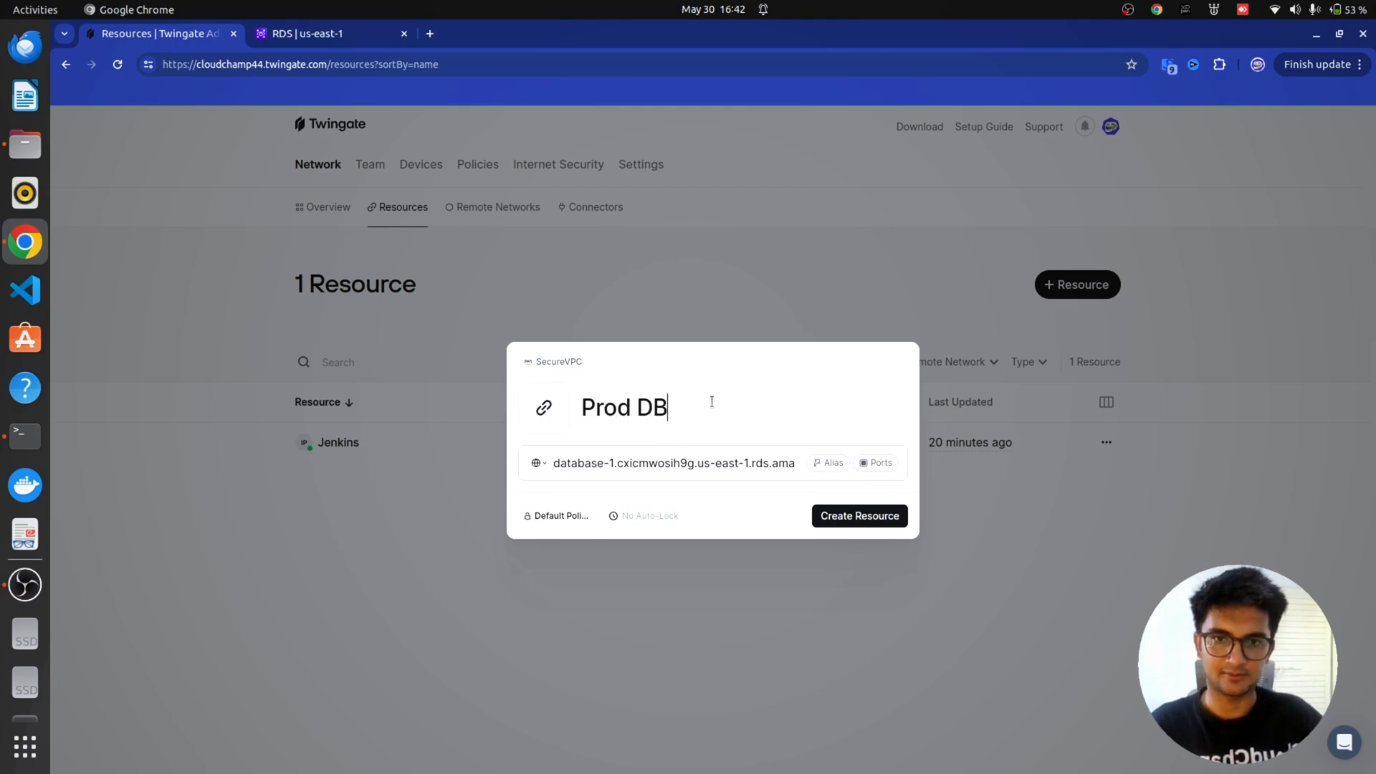
pyautogui.click(858, 515)
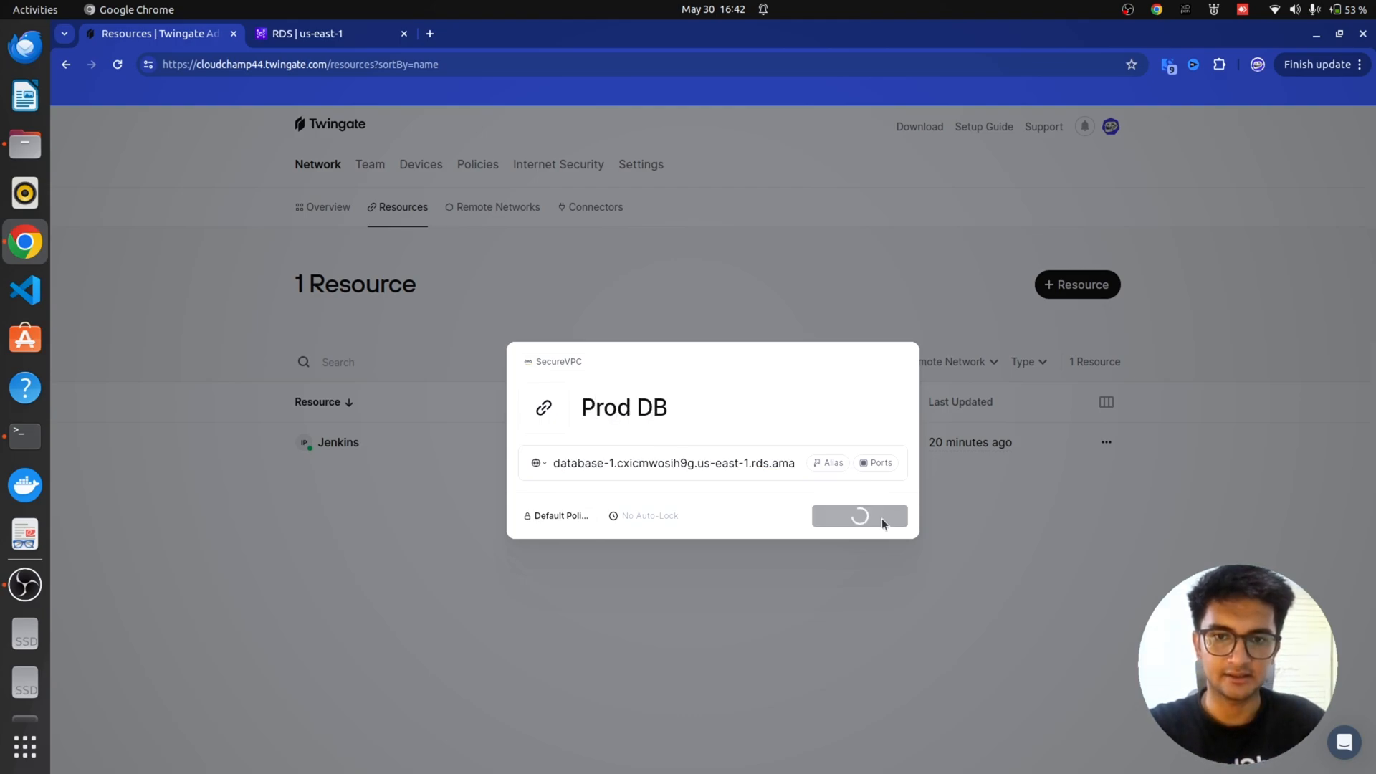
pyautogui.click(858, 515)
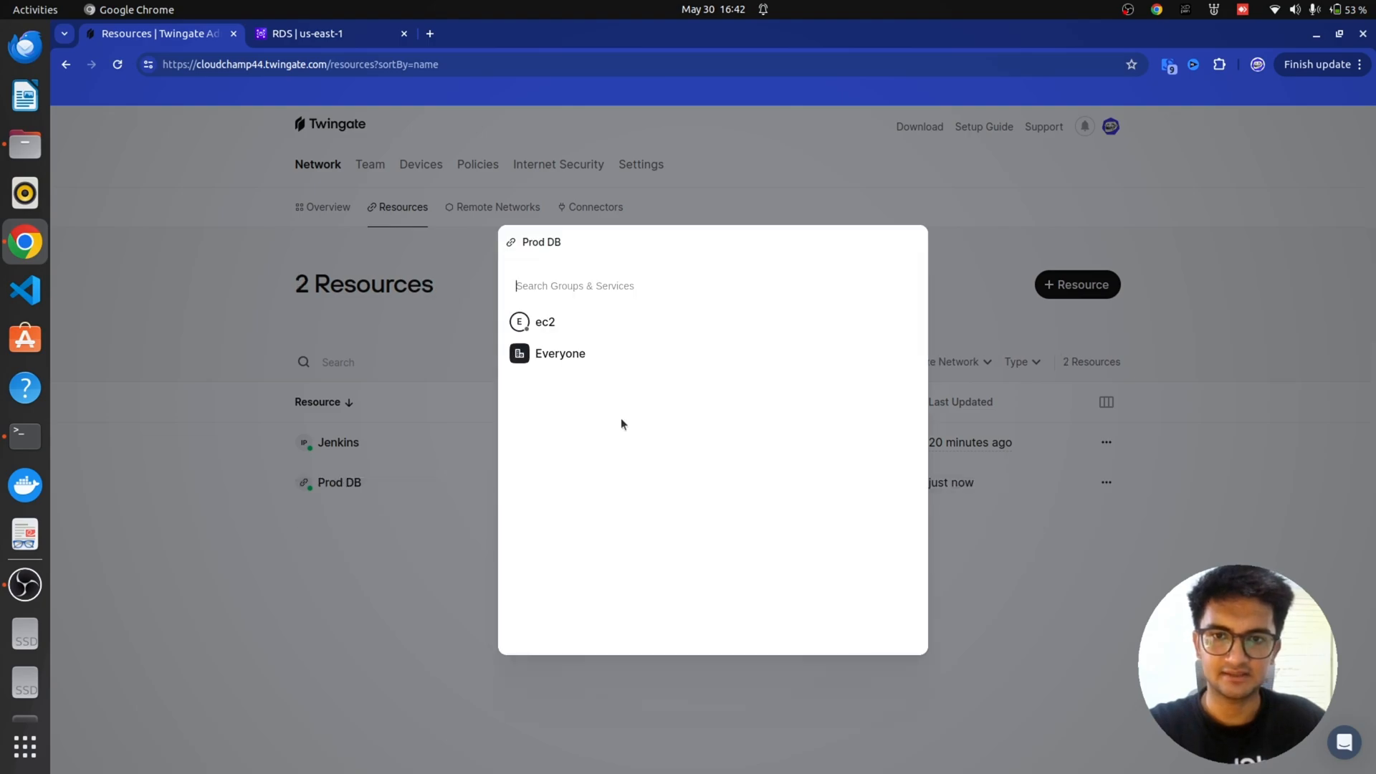
# - Grant the Everyone group access to Prod DB
pyautogui.click(559, 352)
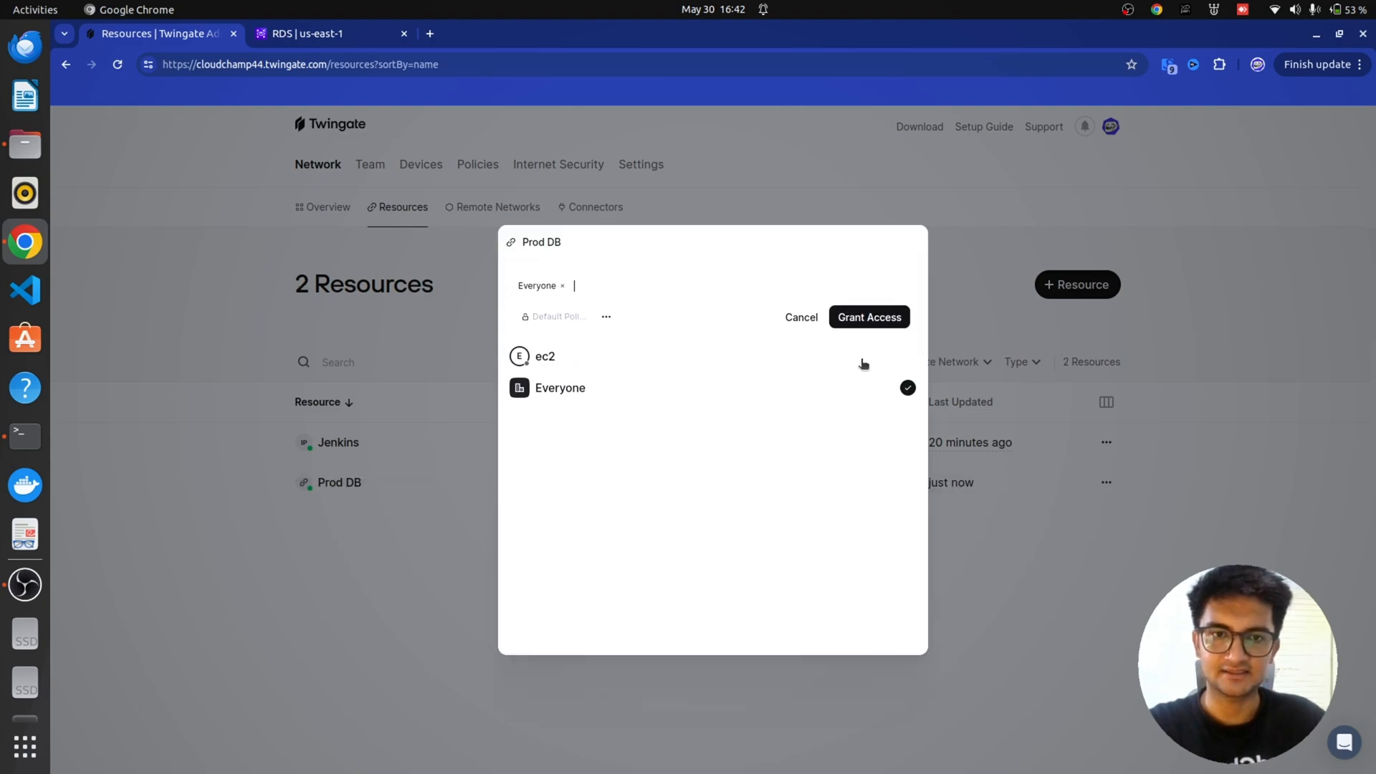
pyautogui.click(869, 316)
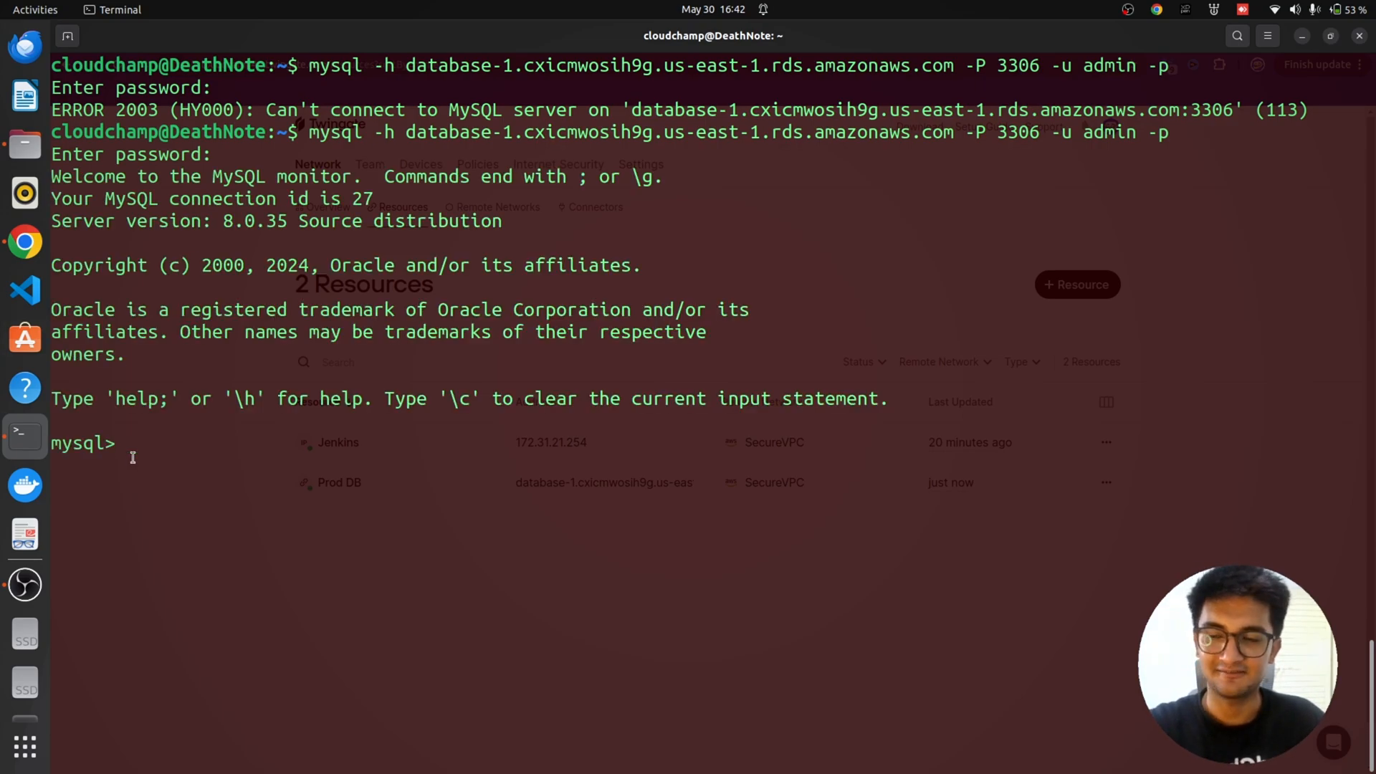
# - Focus the terminal where the mysql session to the RDS database is open
pyautogui.click(25, 237)
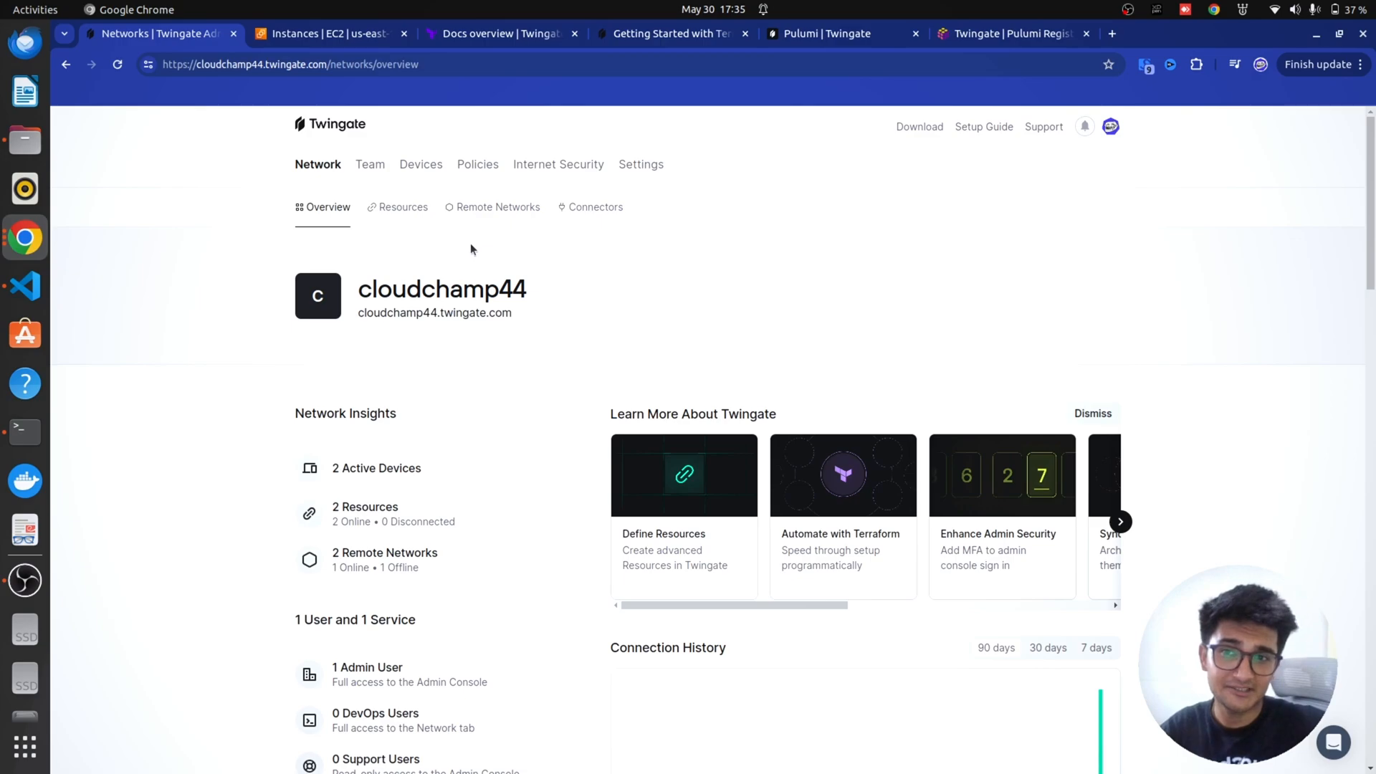
pyautogui.moveTo(851, 546)
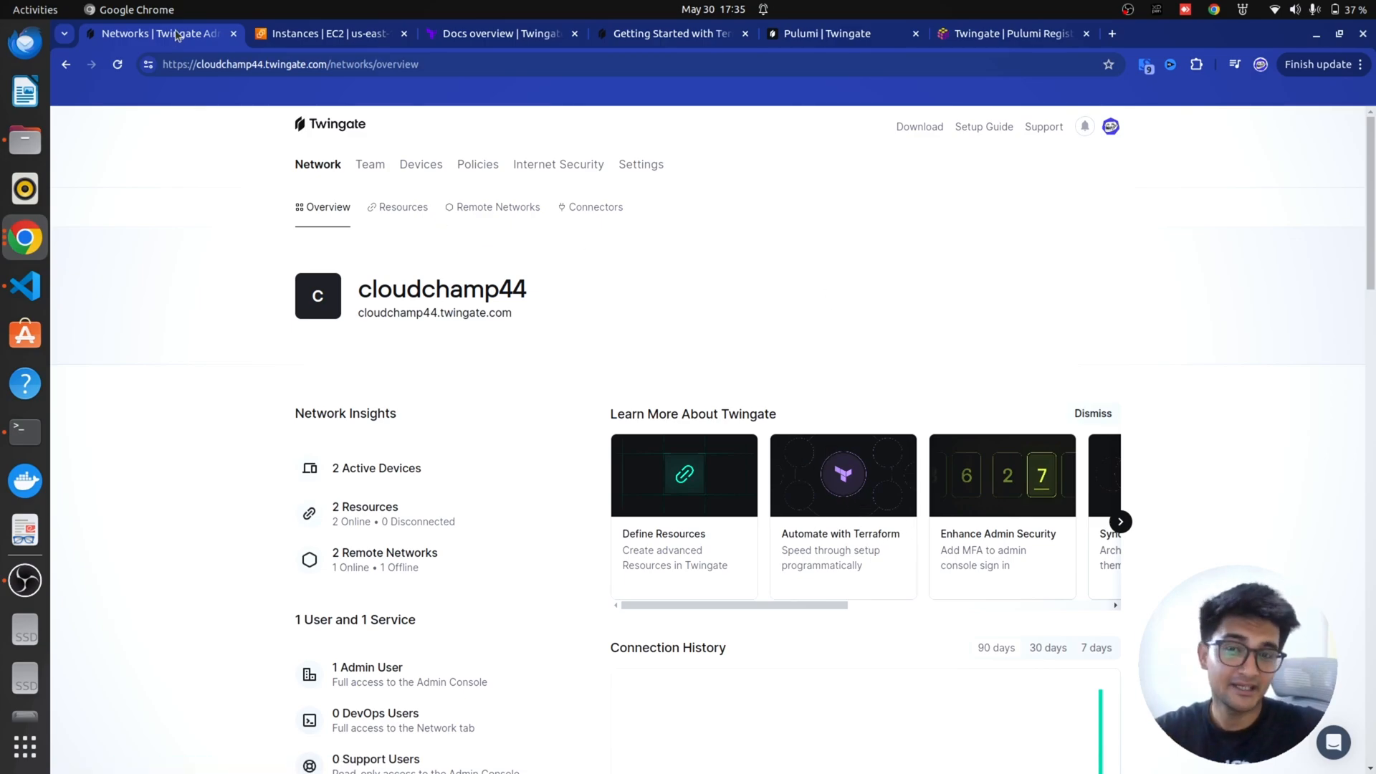
# - Compare the Terraform Registry, Pulumi registry and Twingate Pulumi pages, ending on the Terraform example provider block
pyautogui.click(501, 33)
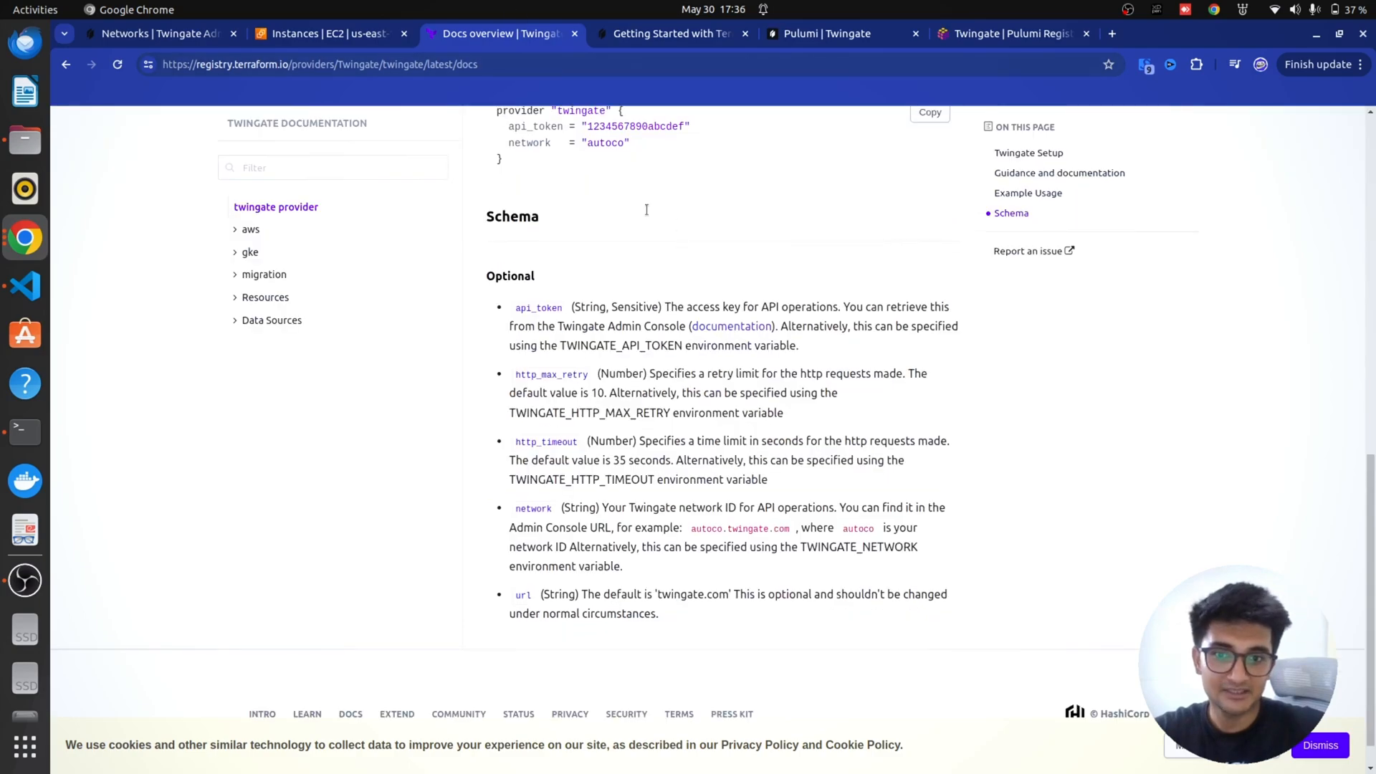
pyautogui.click(1009, 33)
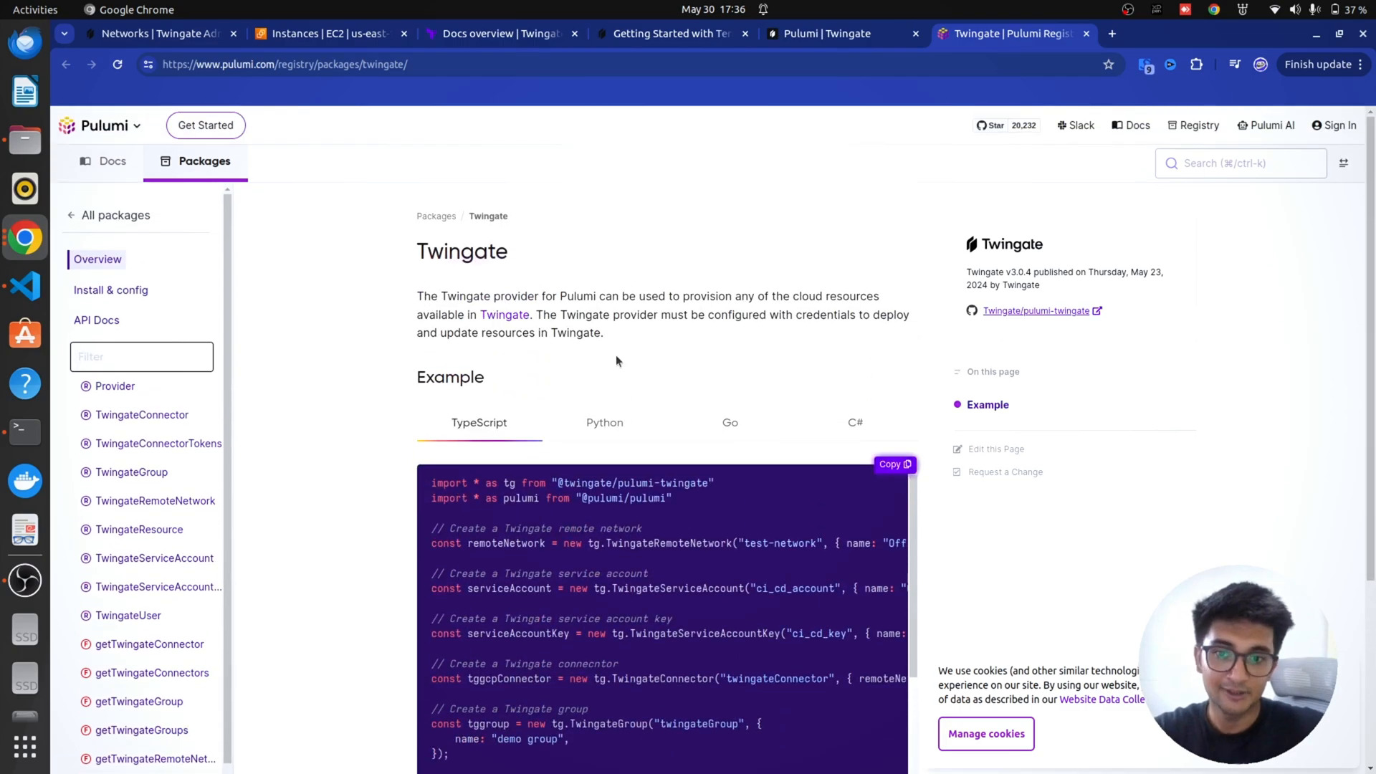
pyautogui.click(840, 33)
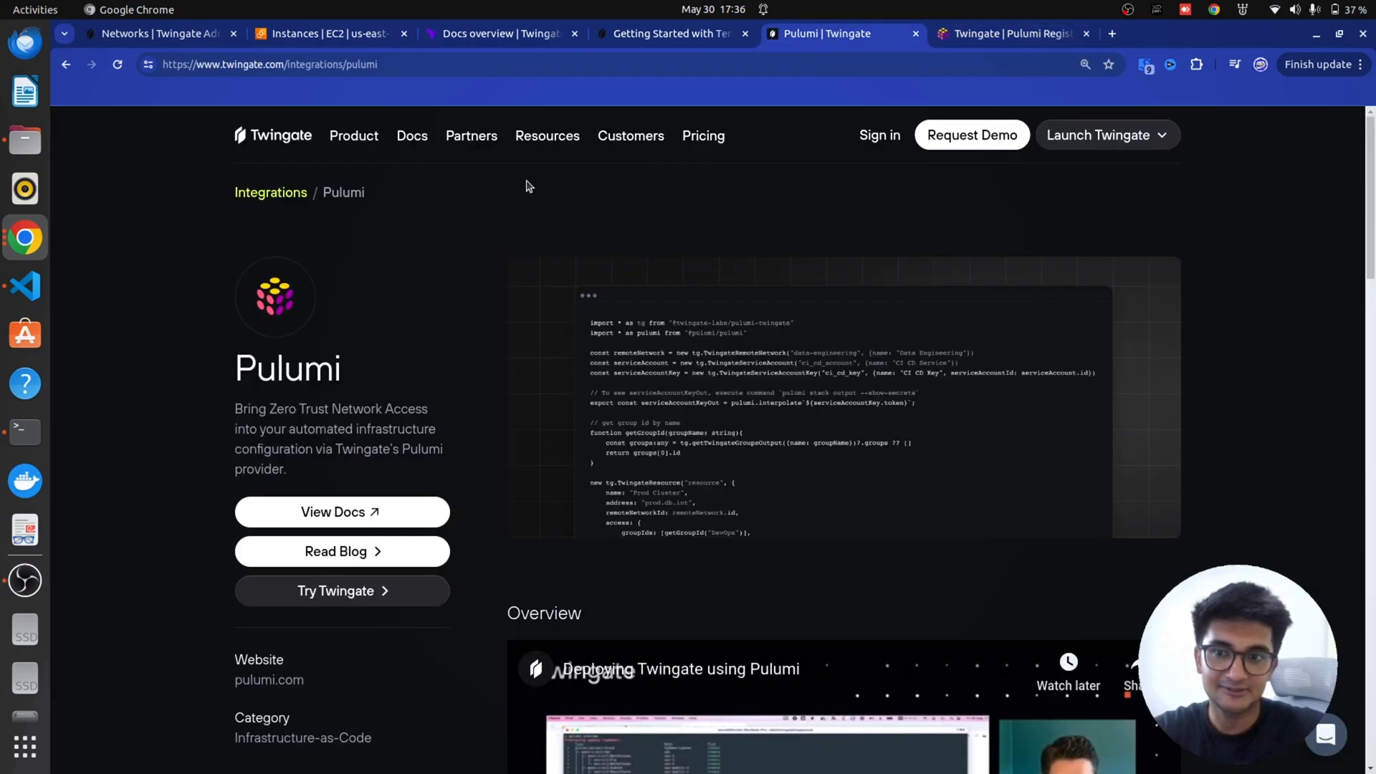
pyautogui.scroll(-3)
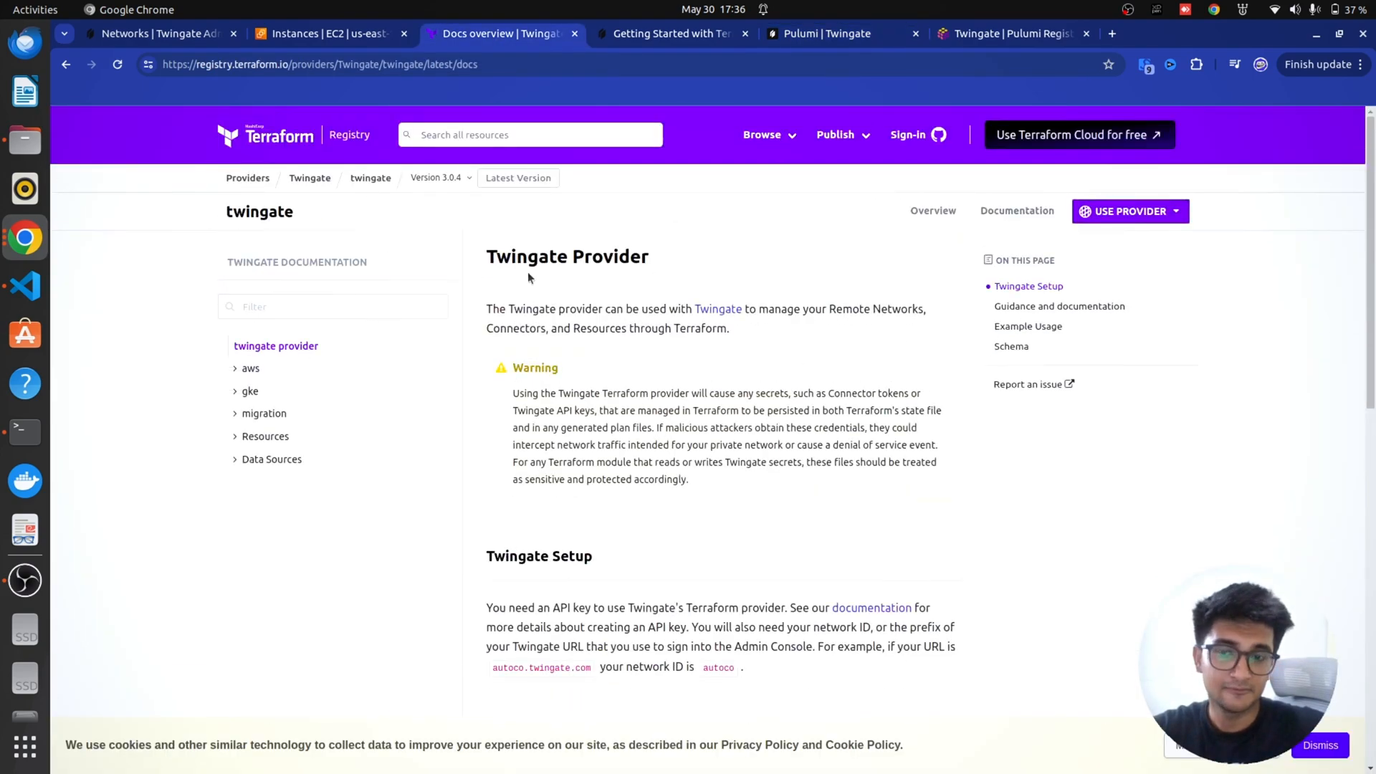
pyautogui.scroll(-3)
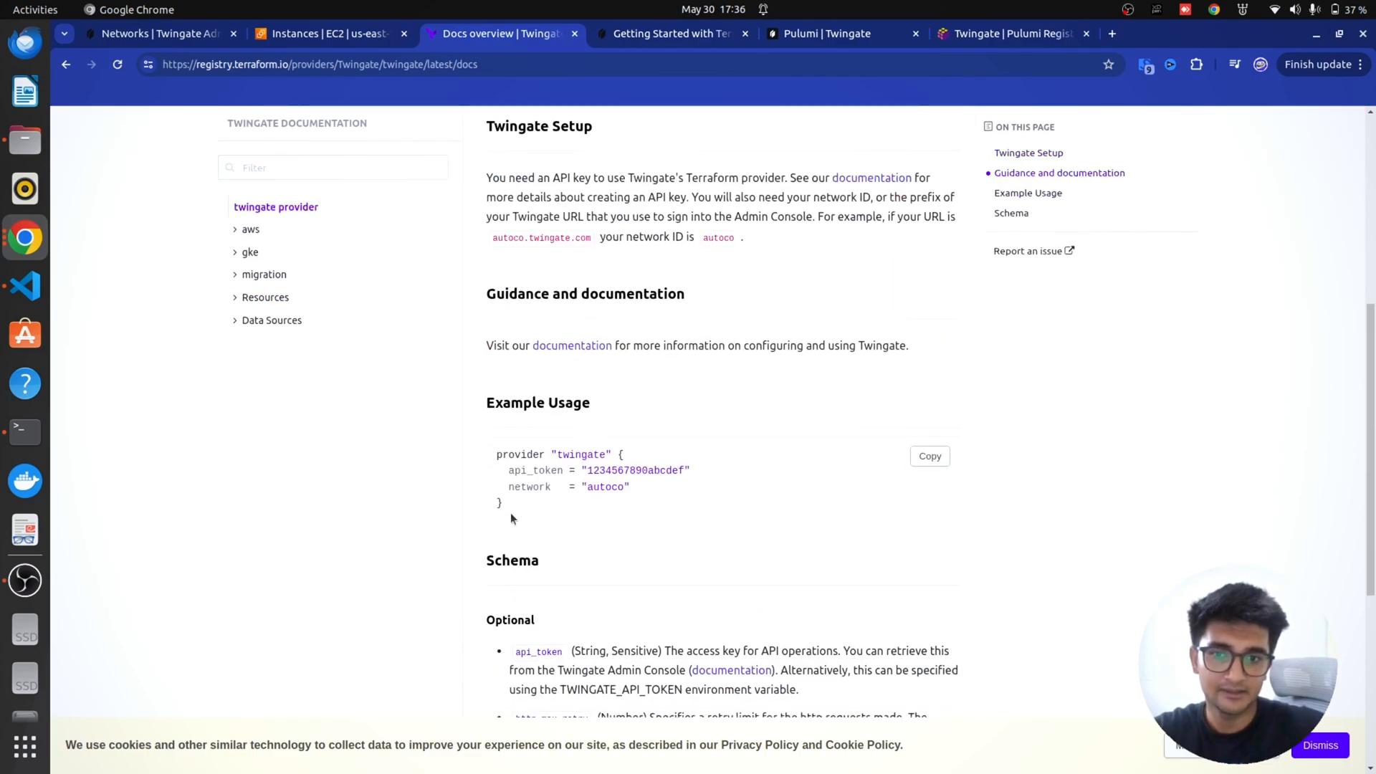
pyautogui.moveTo(363, 451)
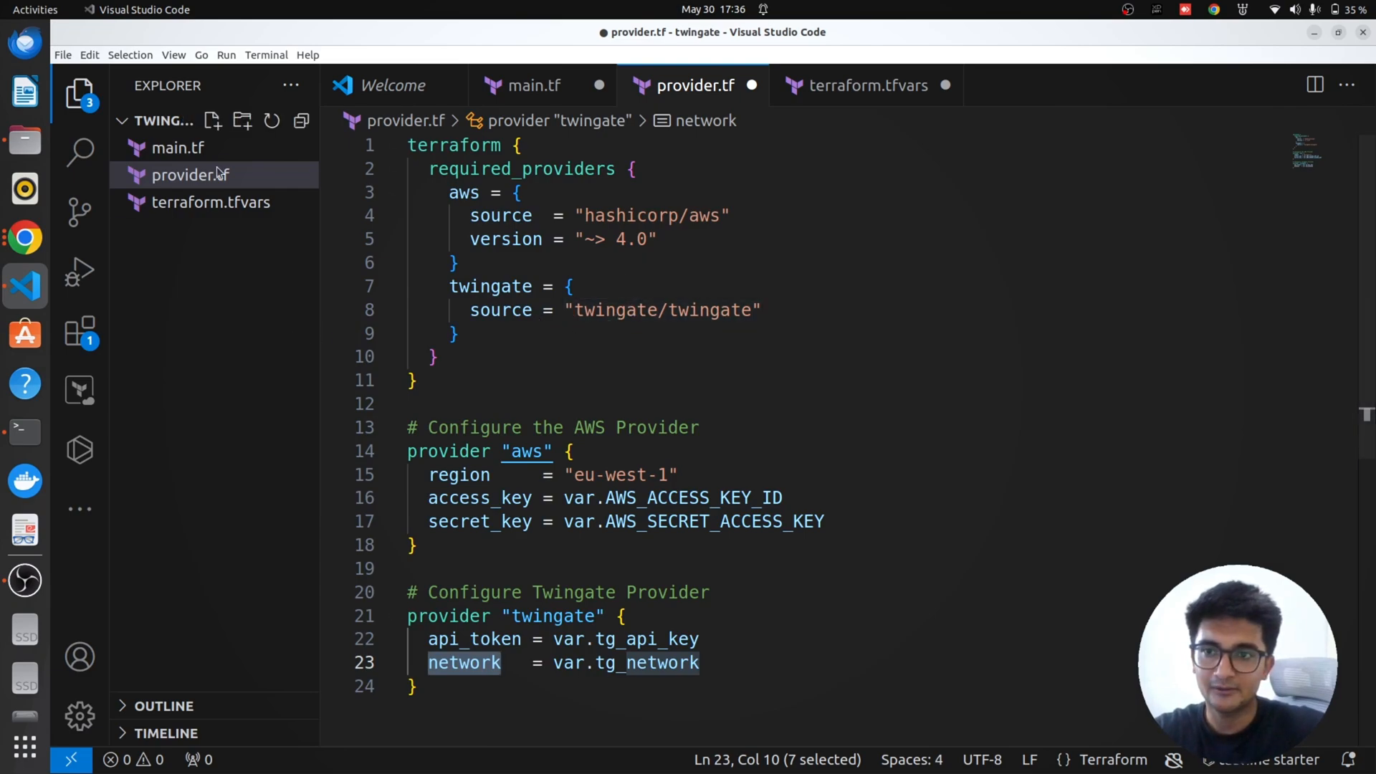
# - Show provider.tf declaring the Twingate provider with api_token and network variables
pyautogui.click(210, 202)
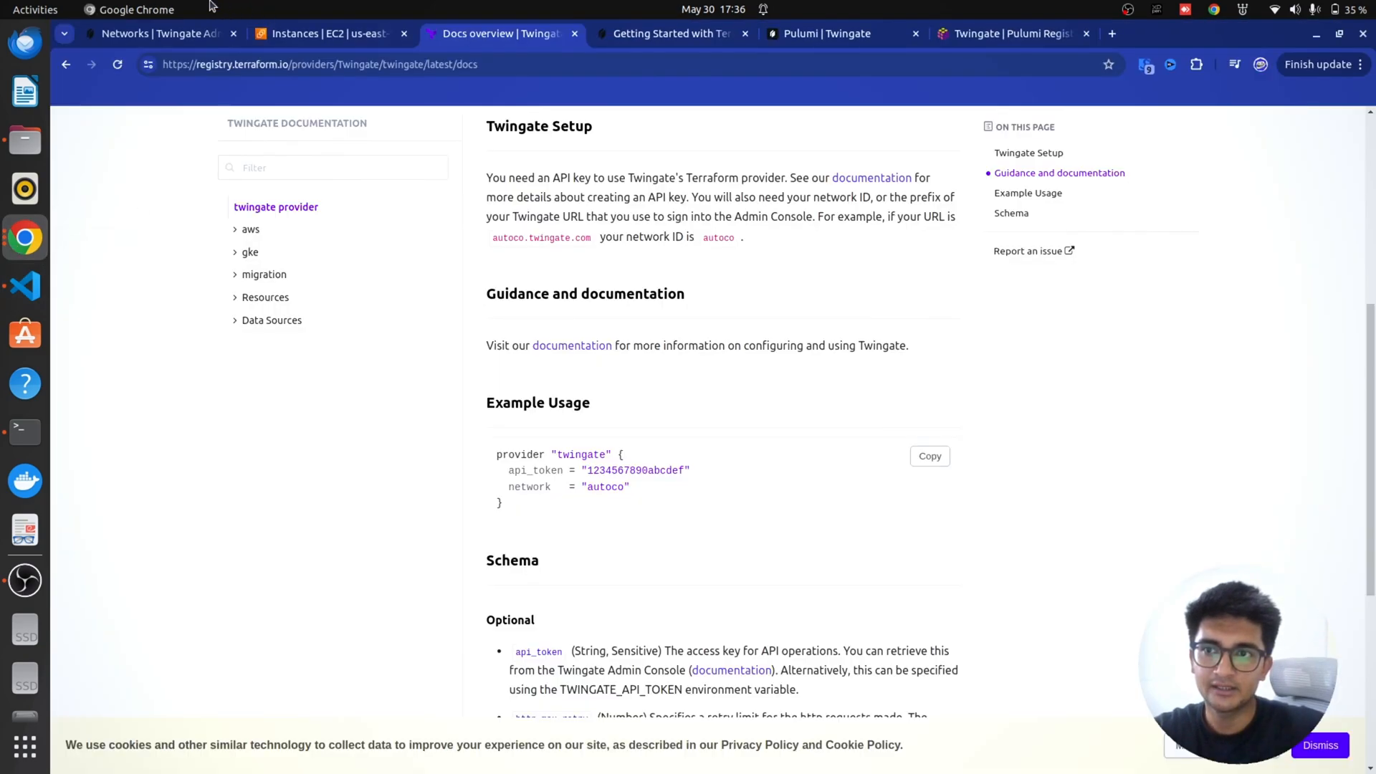
# - Review the API tokens under Settings > API in the Twingate admin console
pyautogui.click(157, 33)
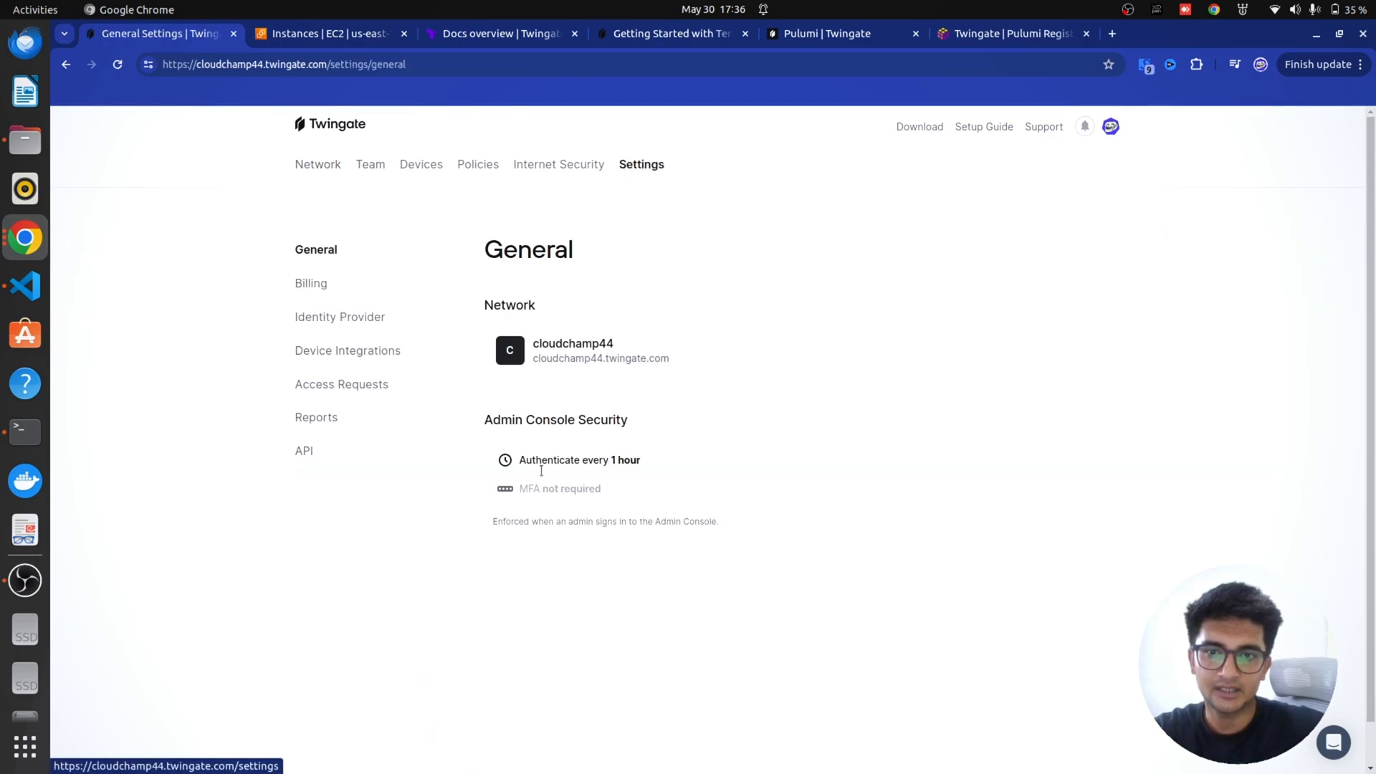
pyautogui.click(304, 450)
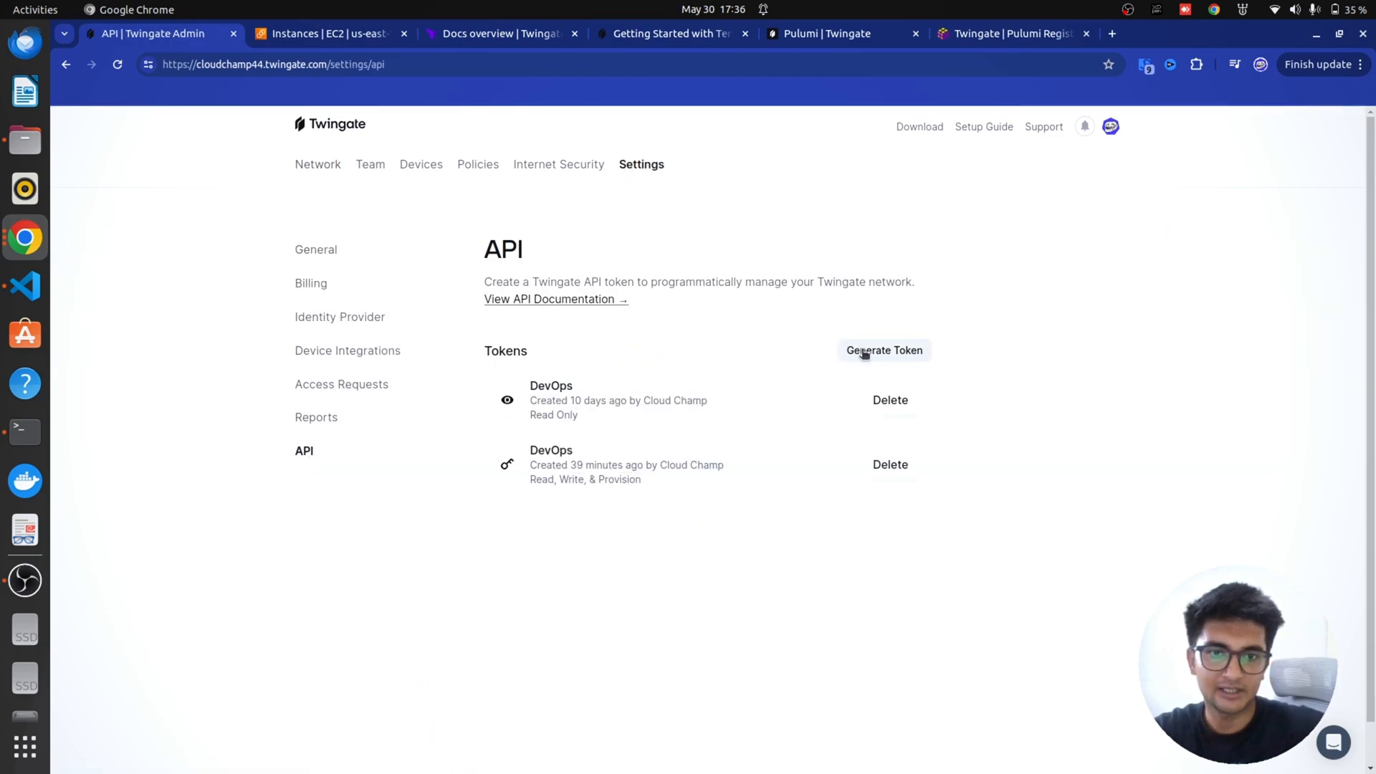
pyautogui.moveTo(732, 503)
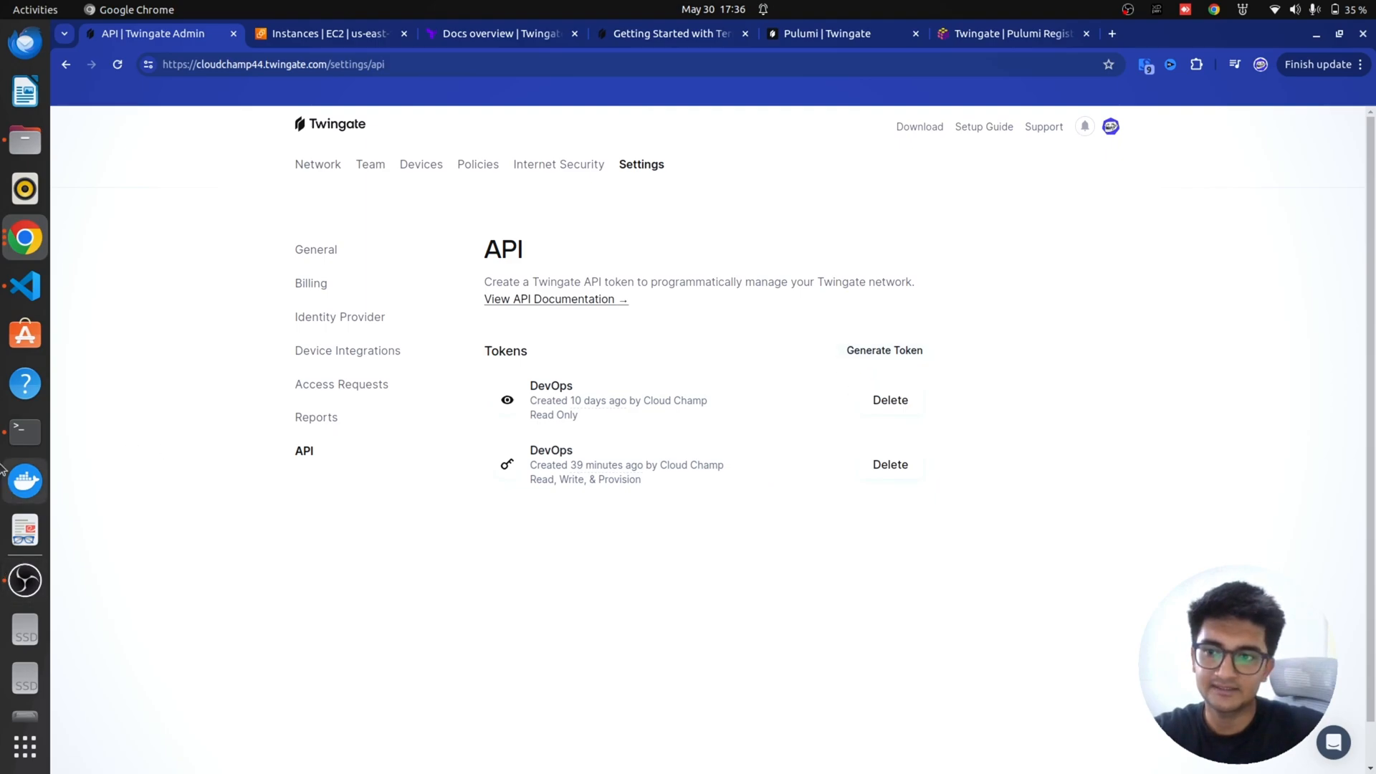
pyautogui.click(25, 286)
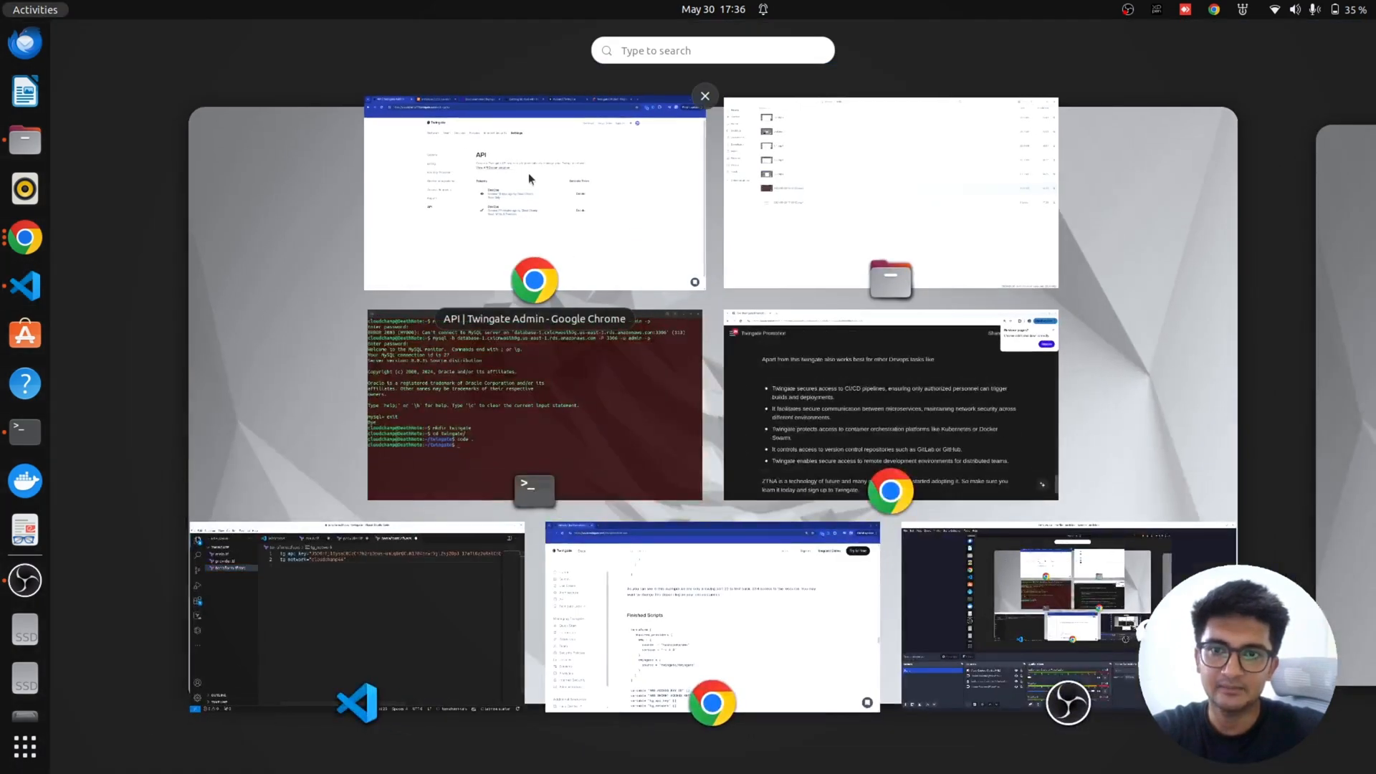
pyautogui.click(533, 193)
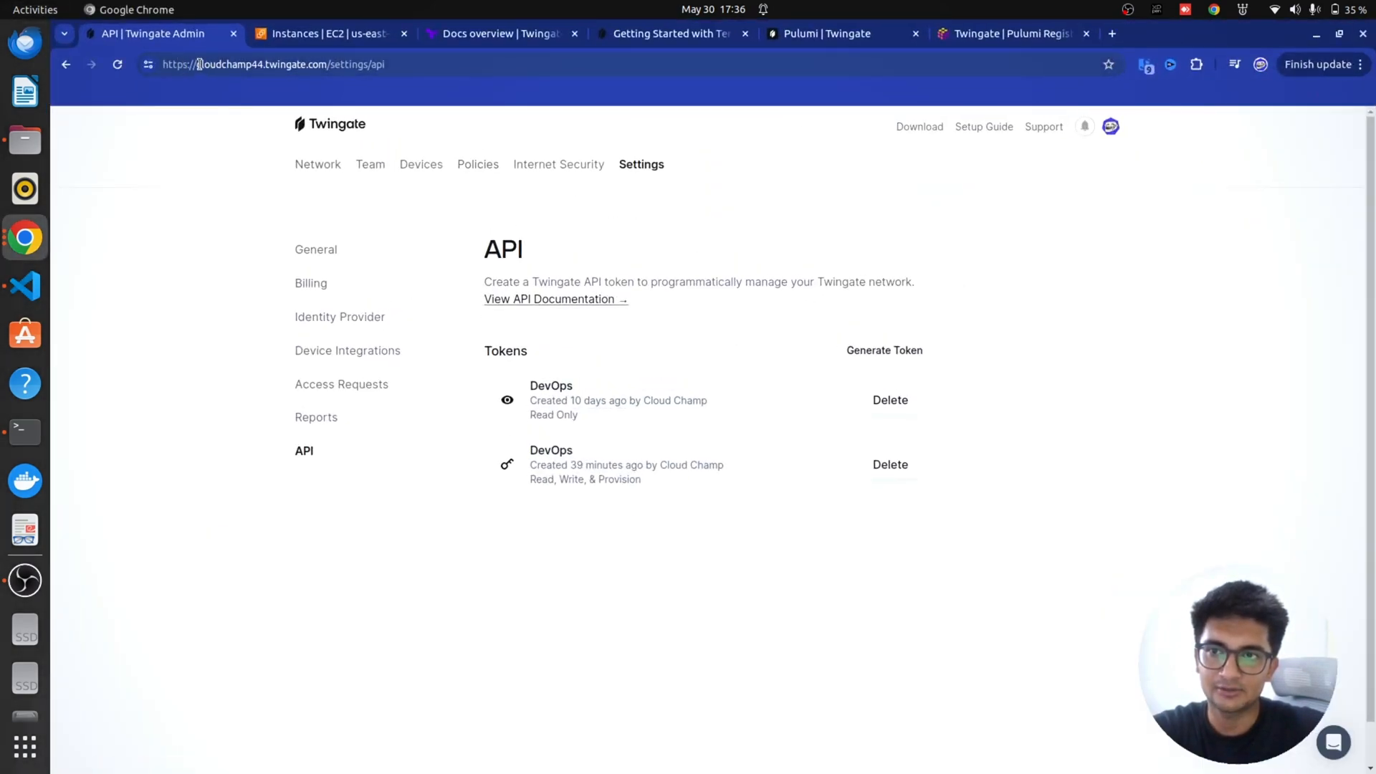
# - Copy network name cloudchamp44 from the address into terraform.tfvars as tg_network
pyautogui.click(256, 64)
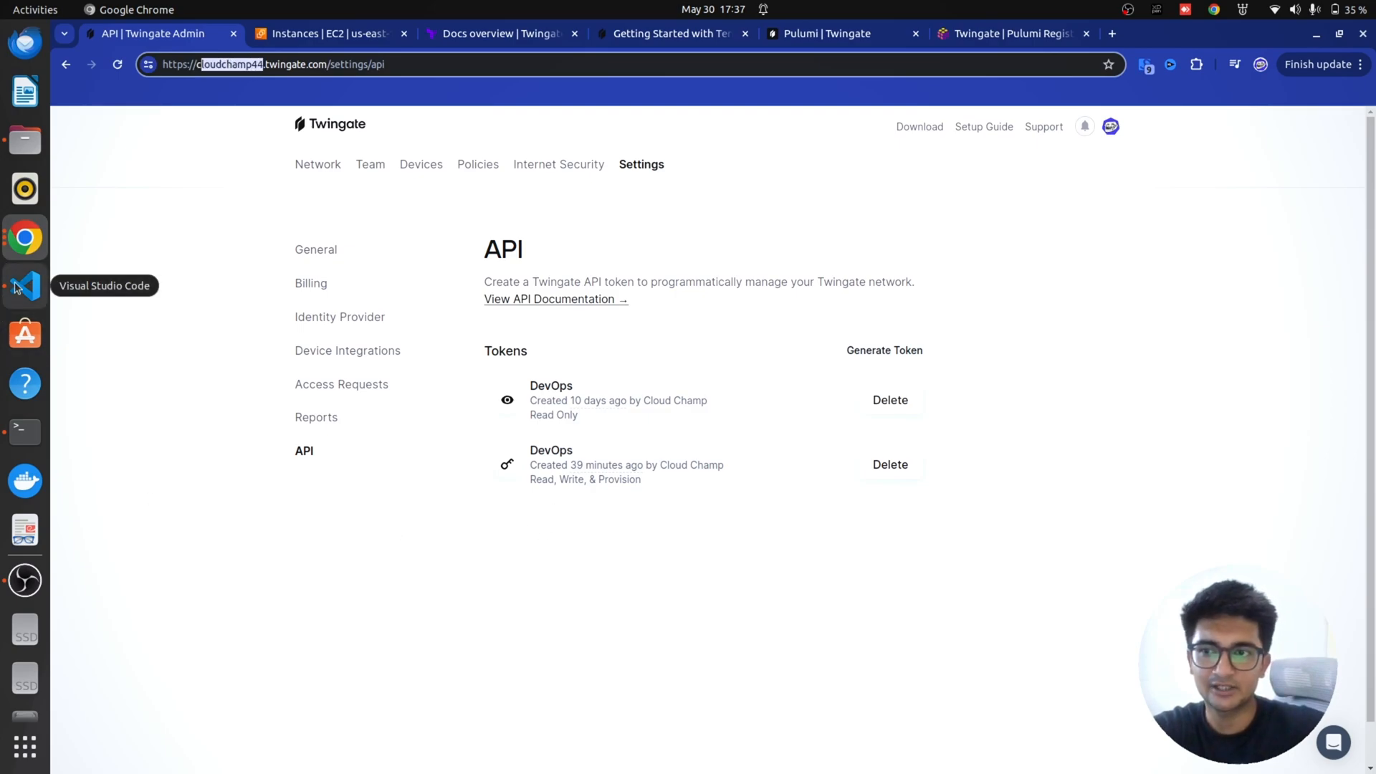
pyautogui.click(25, 285)
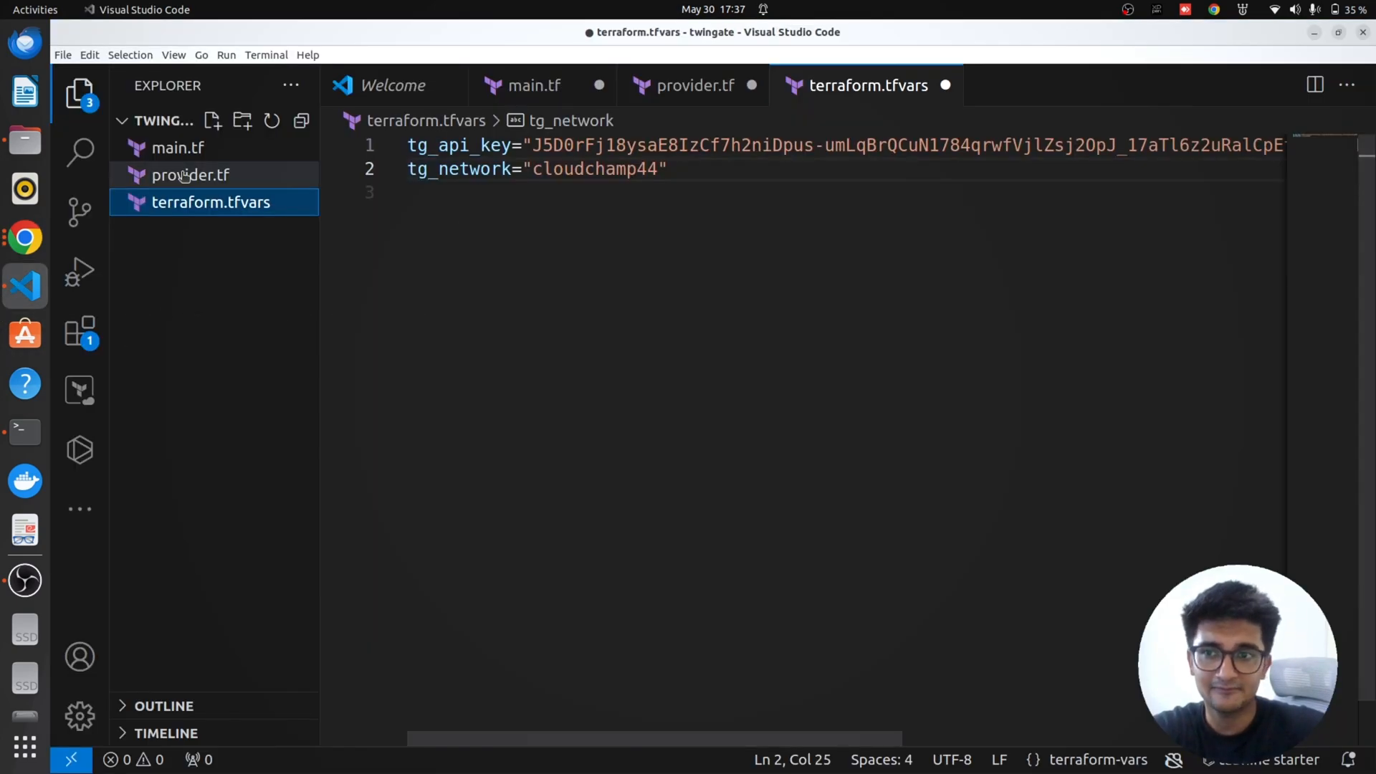